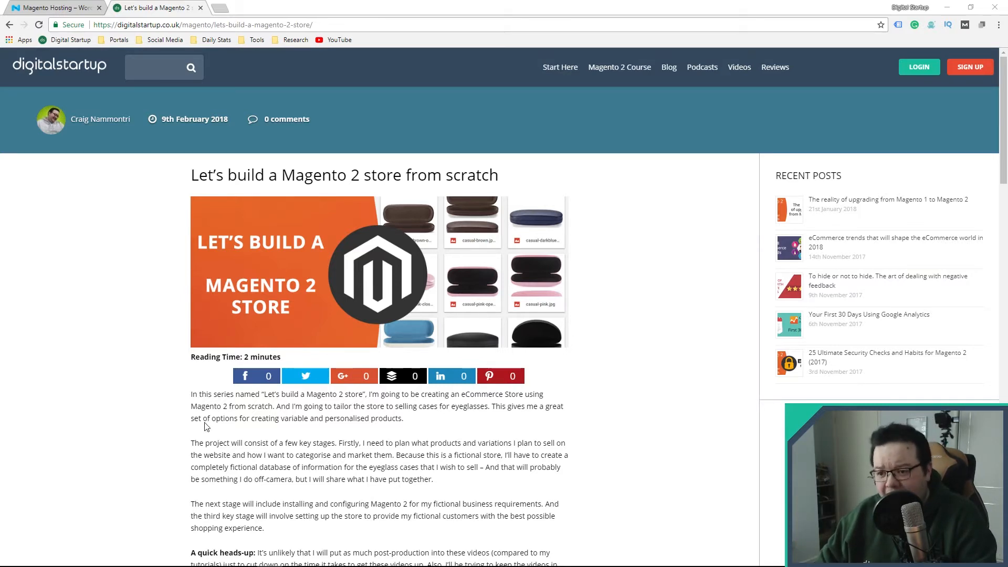
Browse to the Magento hosting plans and start an order for SIP 100
{"action": "scroll", "scroll_direction": "down", "scroll_amount": 3}
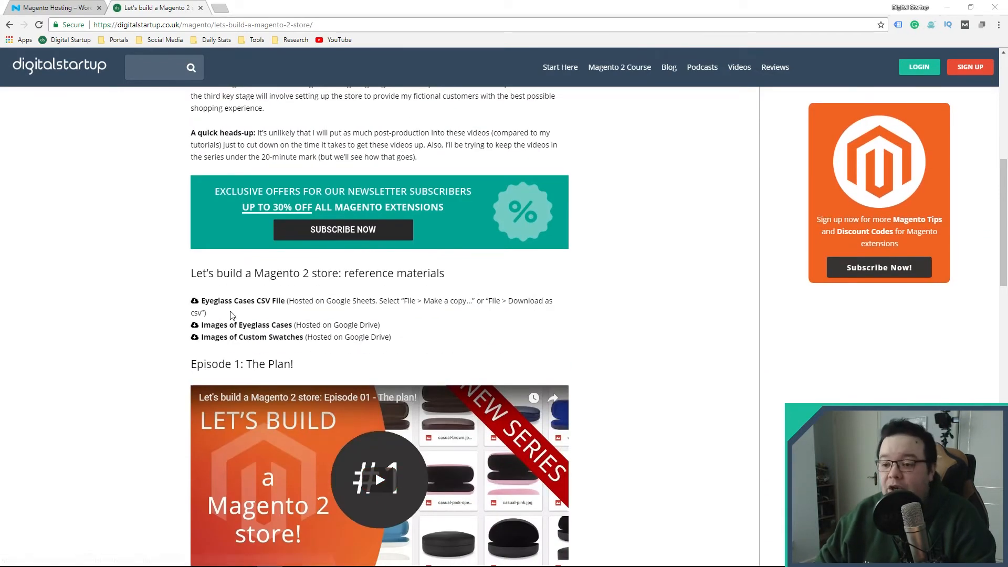
{"action": "mouse_move", "coordinate": [243, 300]}
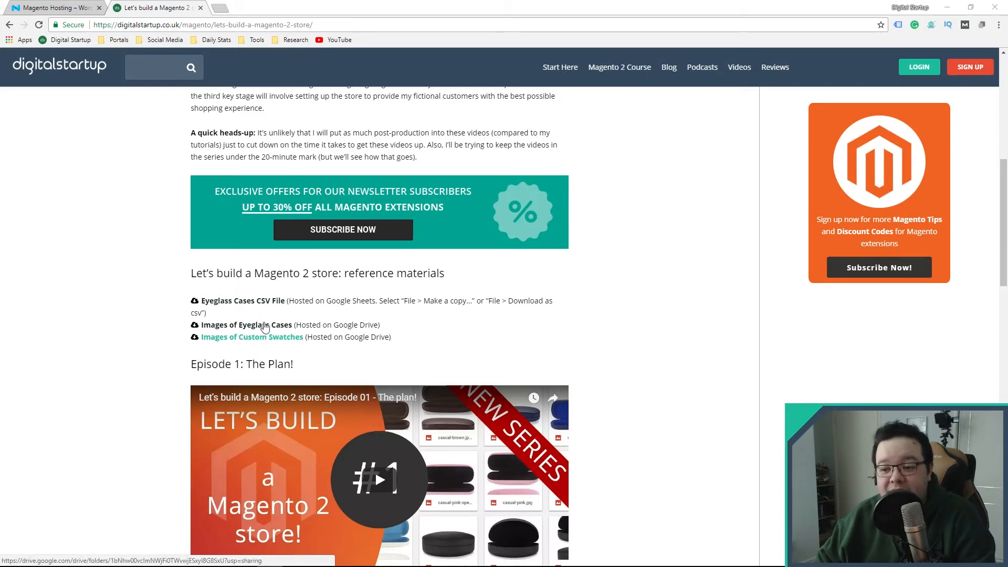
{"action": "mouse_move", "coordinate": [332, 360]}
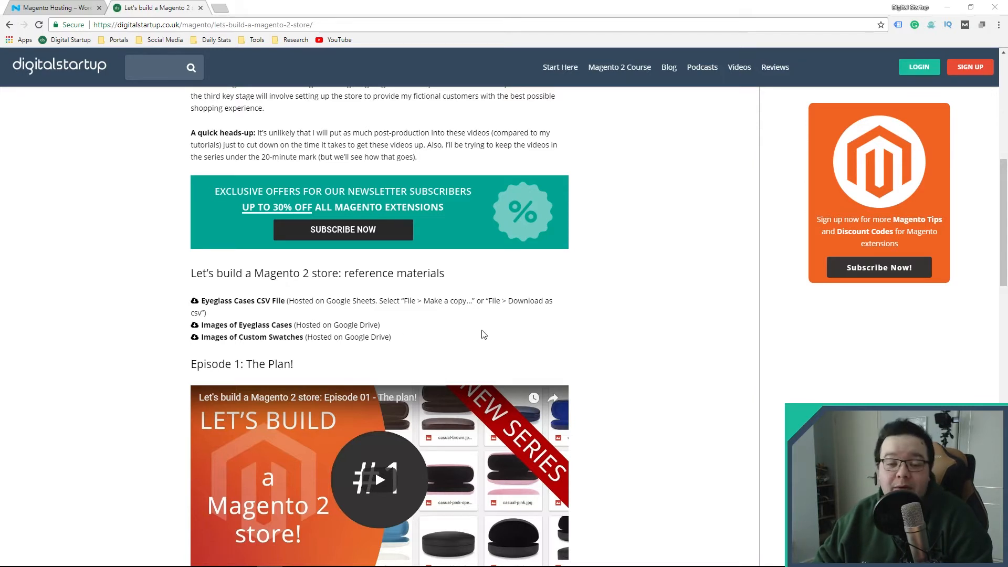
{"action": "mouse_move", "coordinate": [563, 328]}
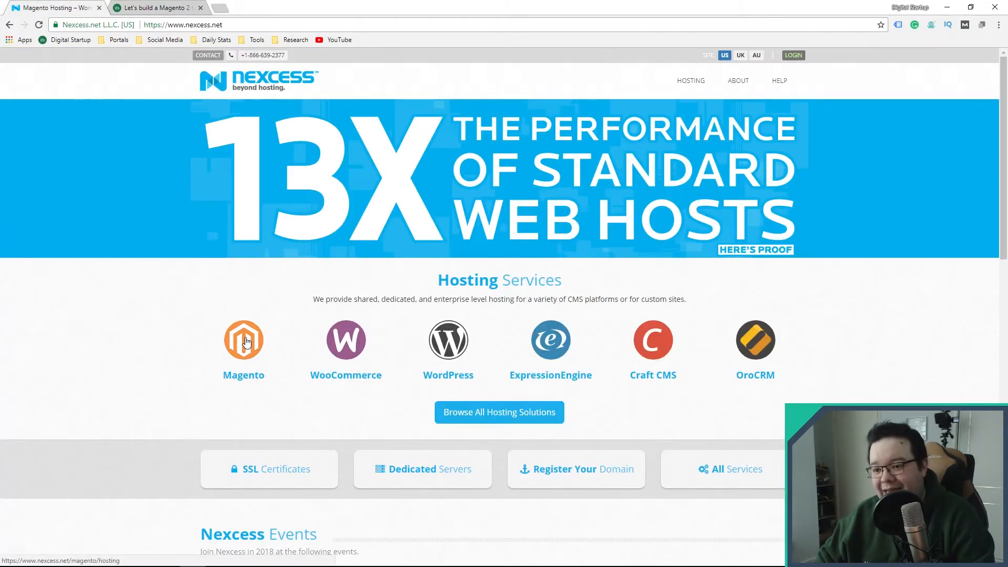
{"action": "left_click", "coordinate": [243, 340]}
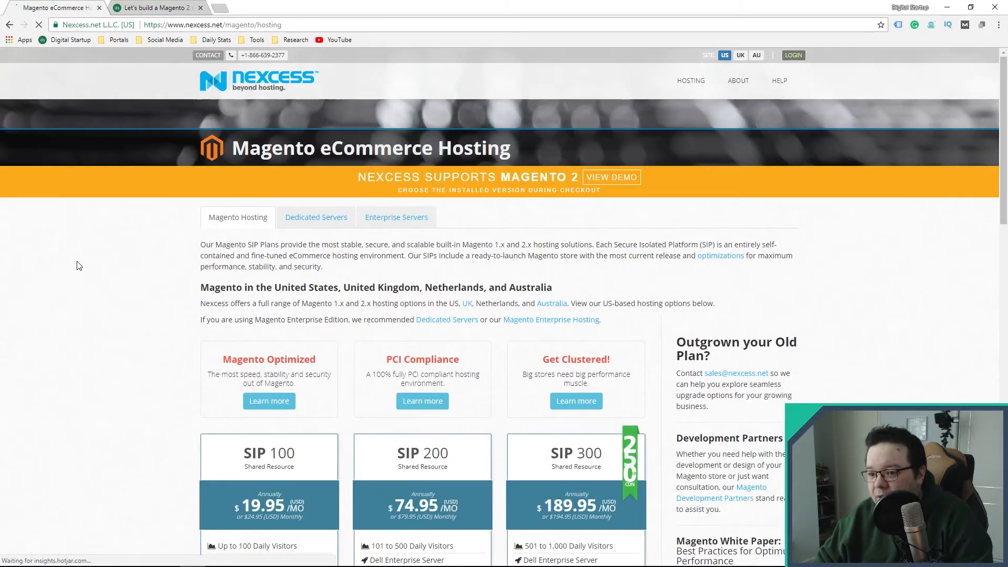
{"action": "scroll", "scroll_direction": "down", "scroll_amount": 3}
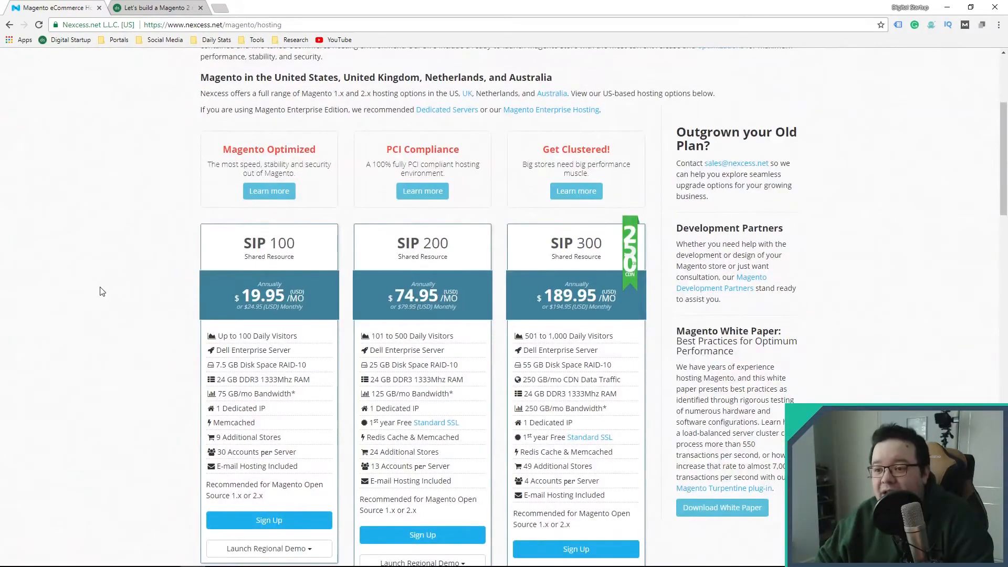
{"action": "mouse_move", "coordinate": [161, 211]}
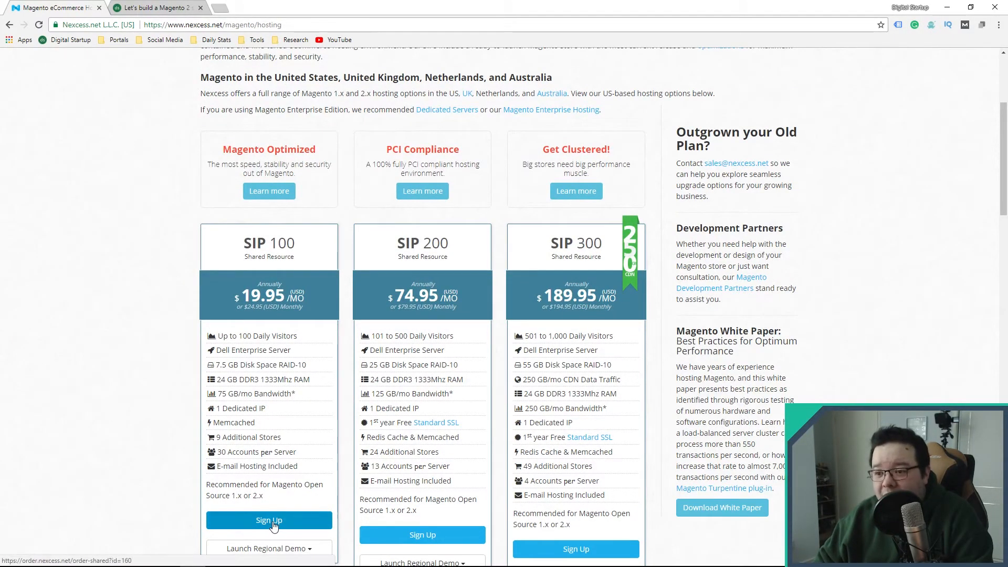
{"action": "left_click", "coordinate": [268, 520]}
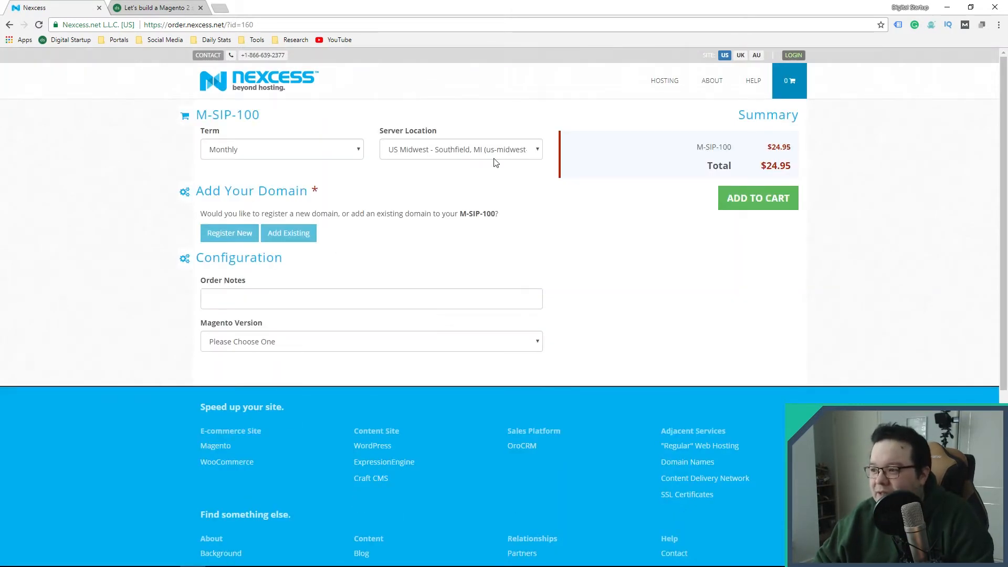
Keep the US Midwest server location and choose Magento 2.x for the order
{"action": "left_click", "coordinate": [460, 148]}
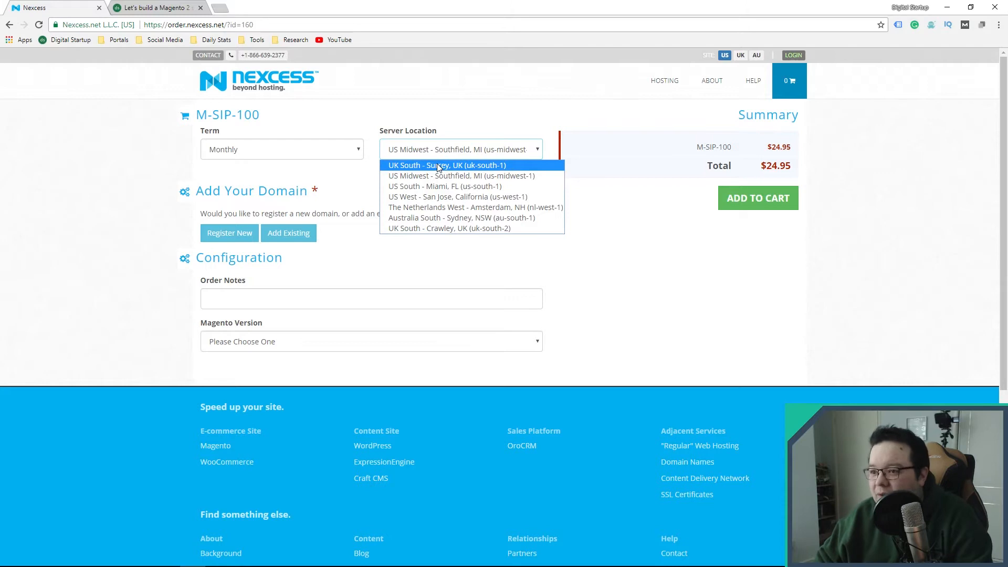
{"action": "mouse_move", "coordinate": [461, 175]}
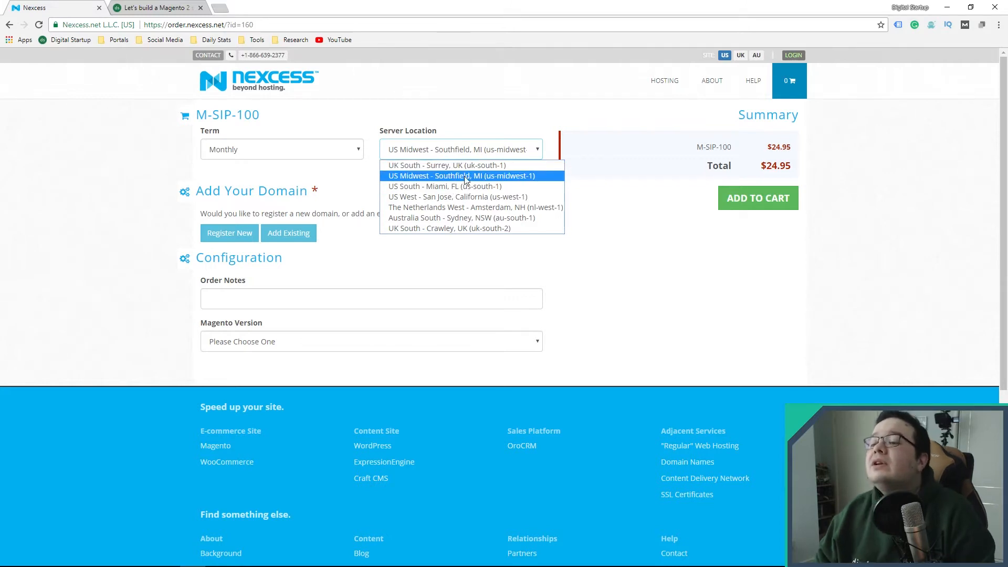
{"action": "mouse_move", "coordinate": [448, 228]}
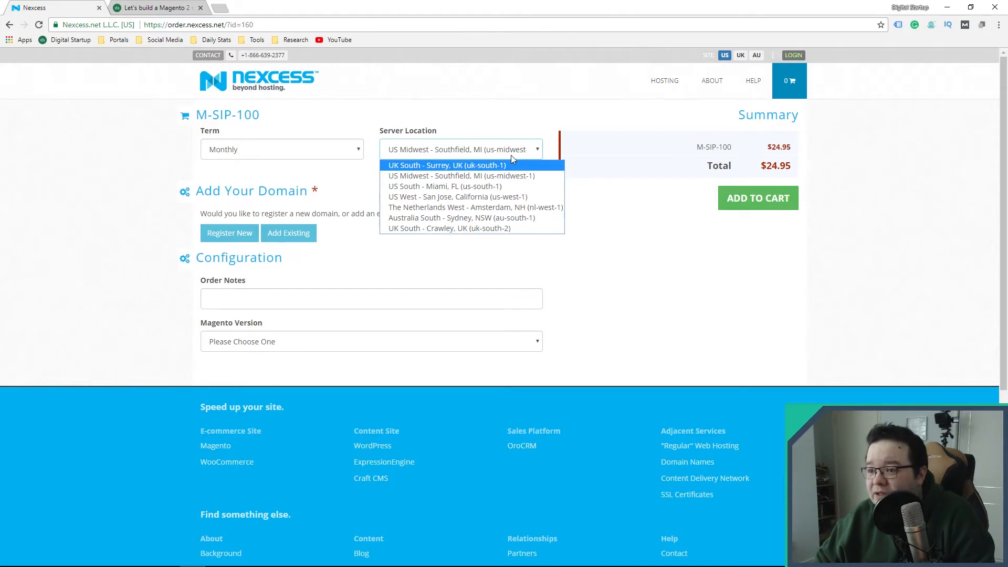
{"action": "mouse_move", "coordinate": [543, 175]}
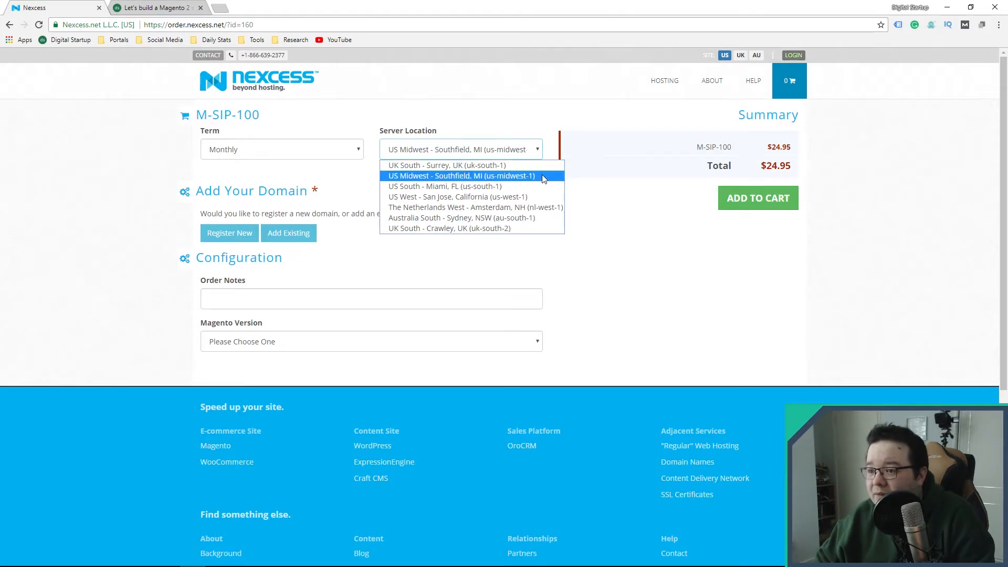
{"action": "mouse_move", "coordinate": [471, 165]}
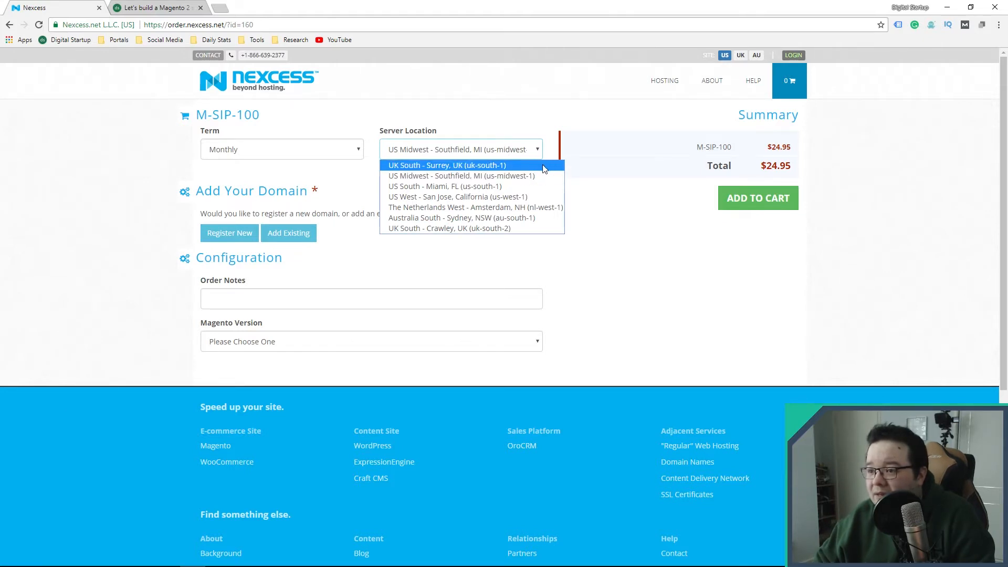
{"action": "left_click", "coordinate": [446, 165]}
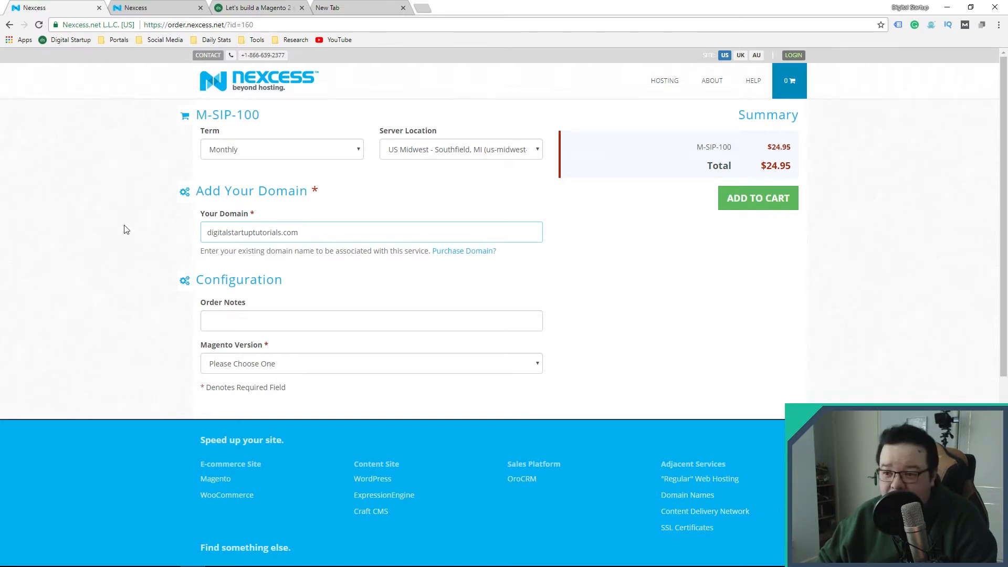
{"action": "left_click", "coordinate": [371, 363]}
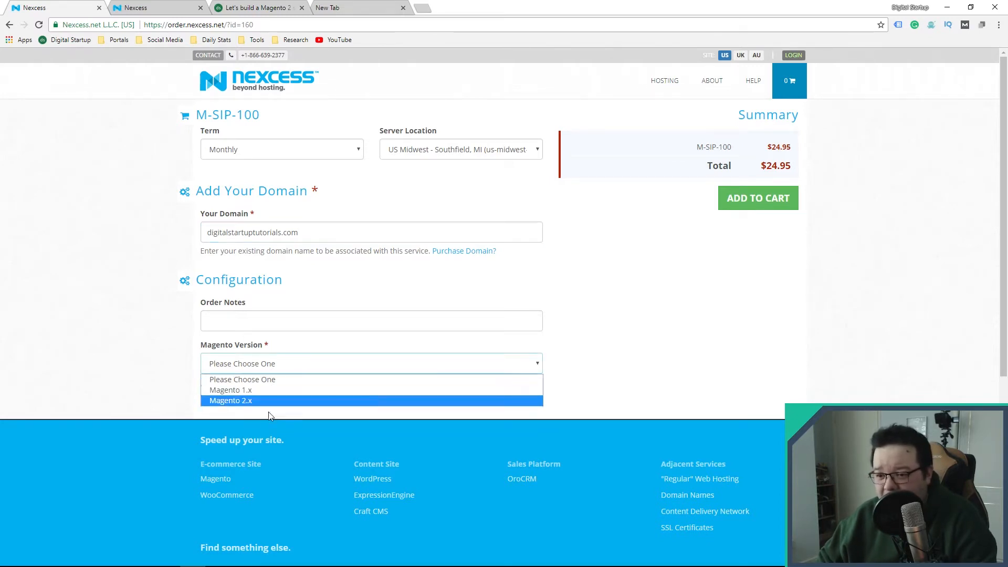
{"action": "left_click", "coordinate": [231, 400]}
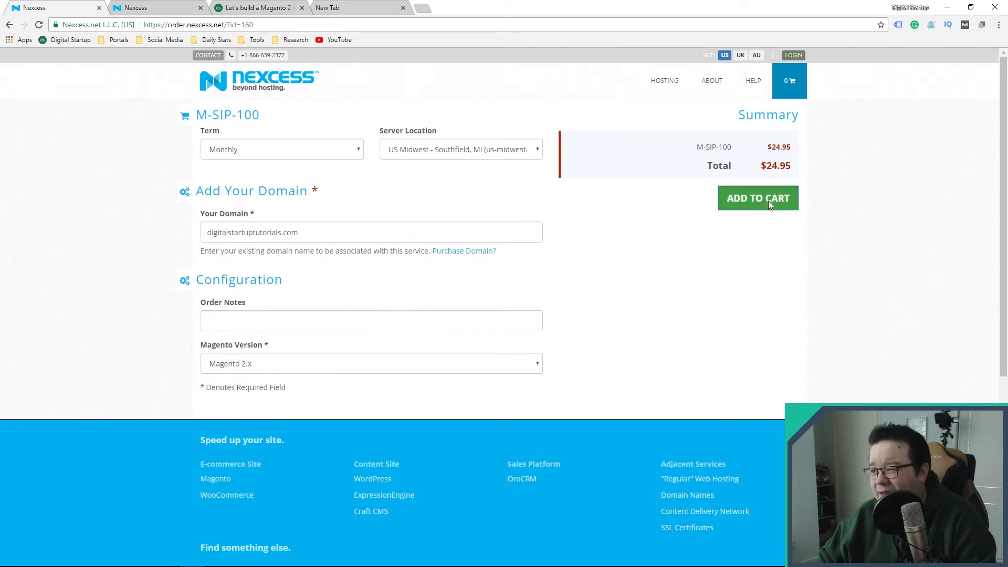
{"action": "left_click", "coordinate": [756, 198]}
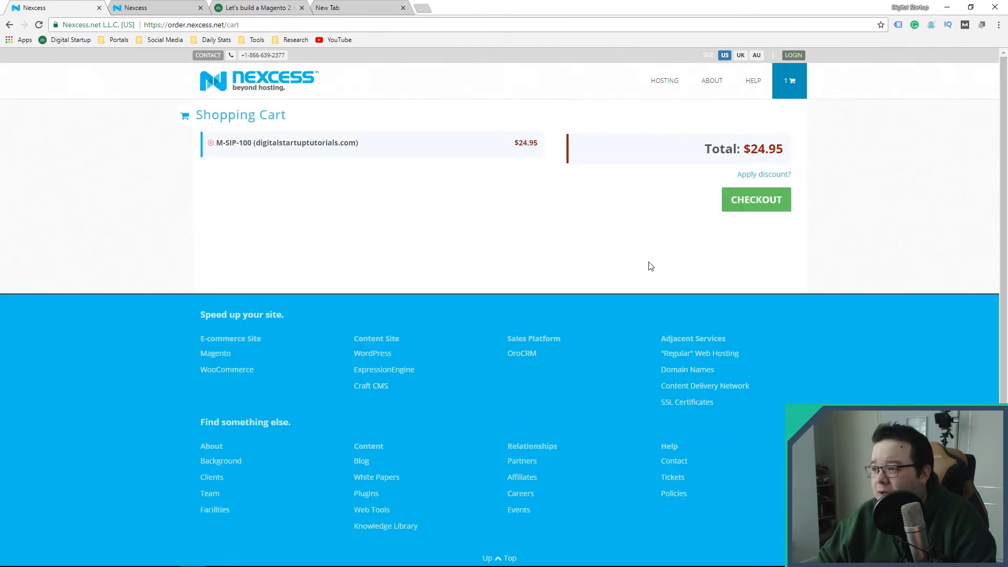
{"action": "mouse_move", "coordinate": [208, 155]}
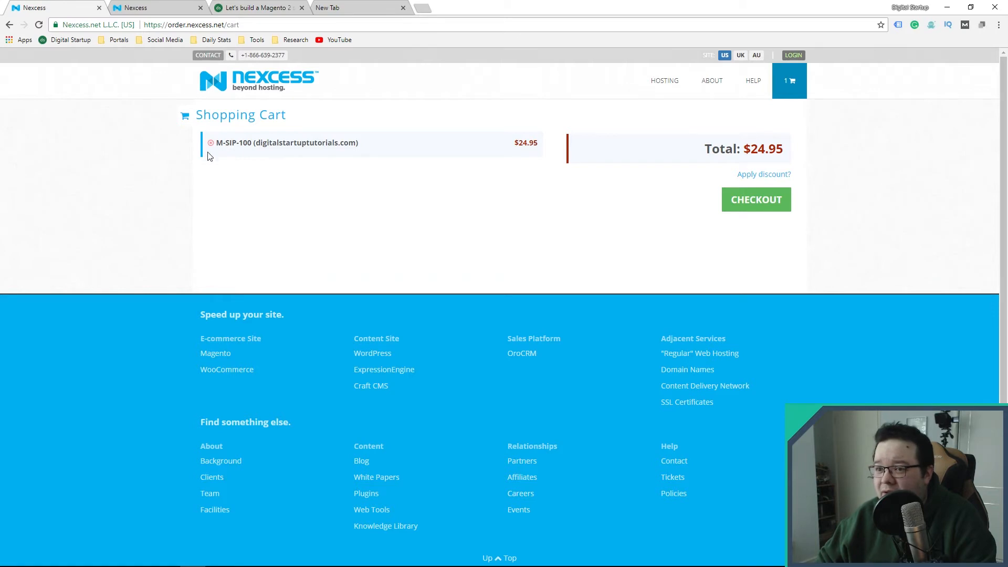
{"action": "mouse_move", "coordinate": [298, 146]}
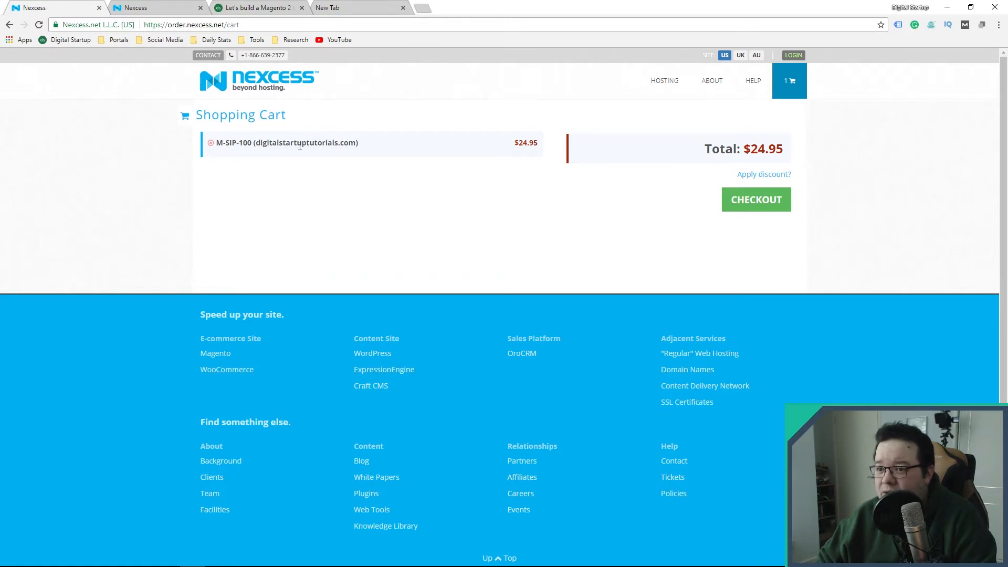
{"action": "mouse_move", "coordinate": [775, 159]}
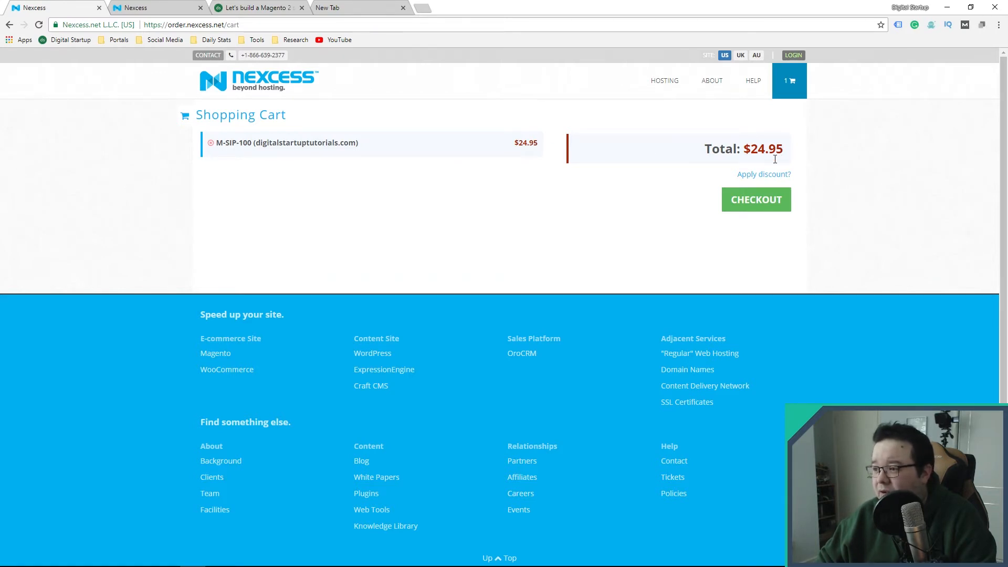
{"action": "left_click", "coordinate": [756, 200]}
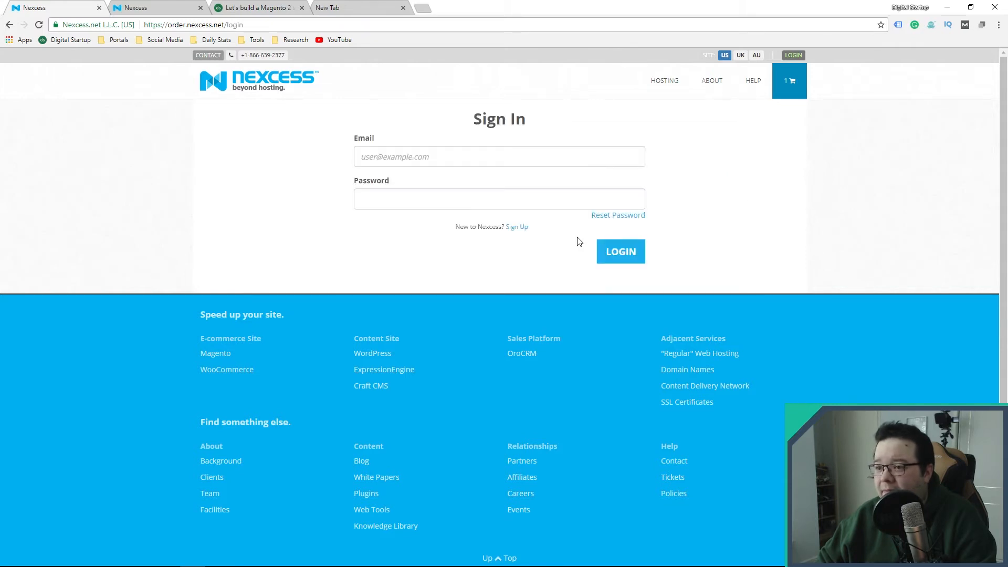
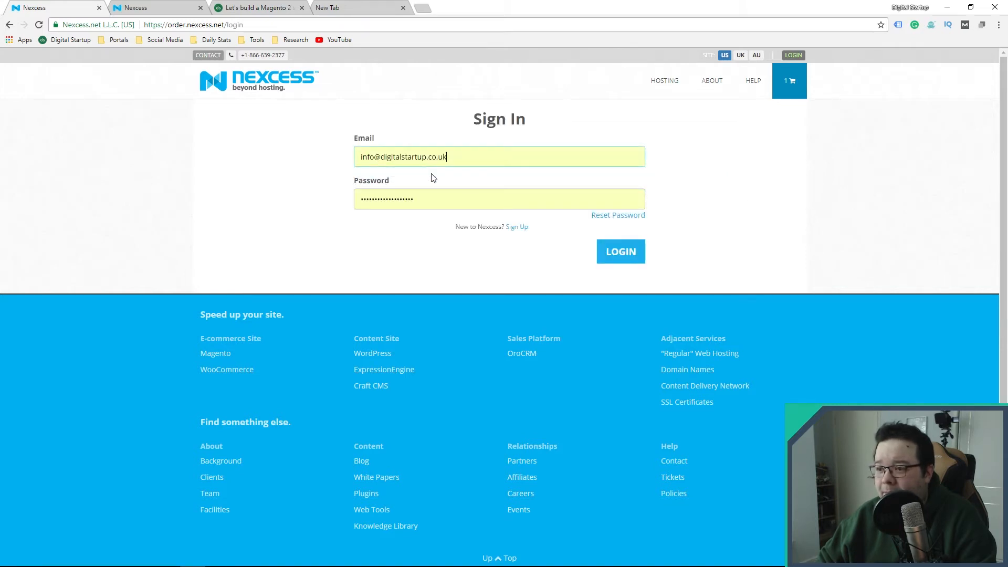
{"action": "left_click", "coordinate": [618, 252]}
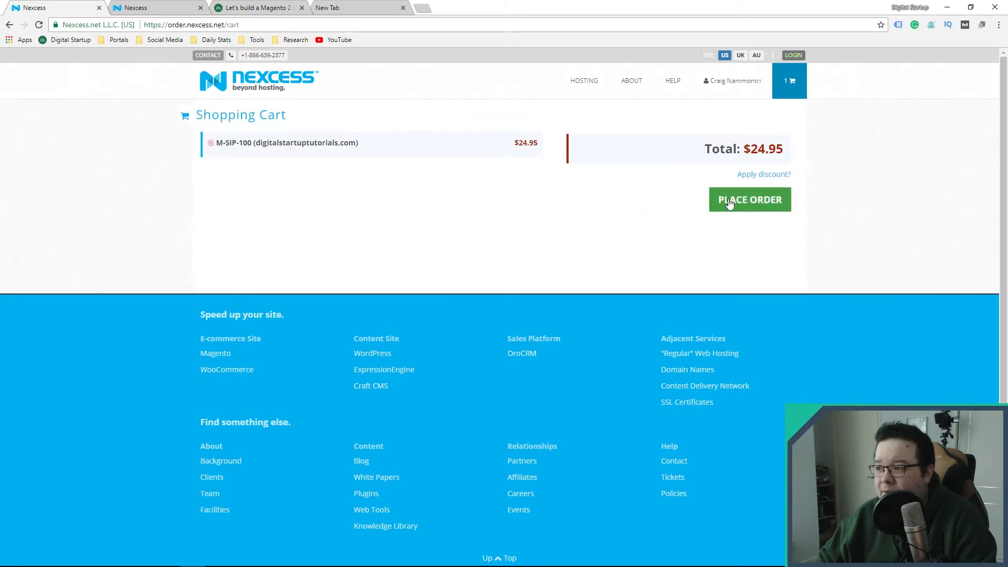
{"action": "left_click", "coordinate": [750, 200]}
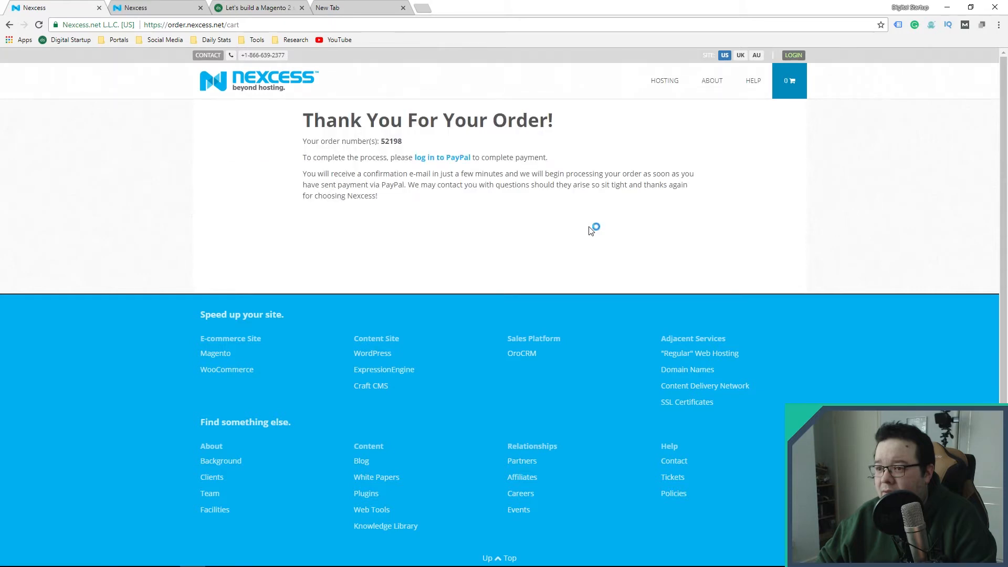
{"action": "mouse_move", "coordinate": [590, 231]}
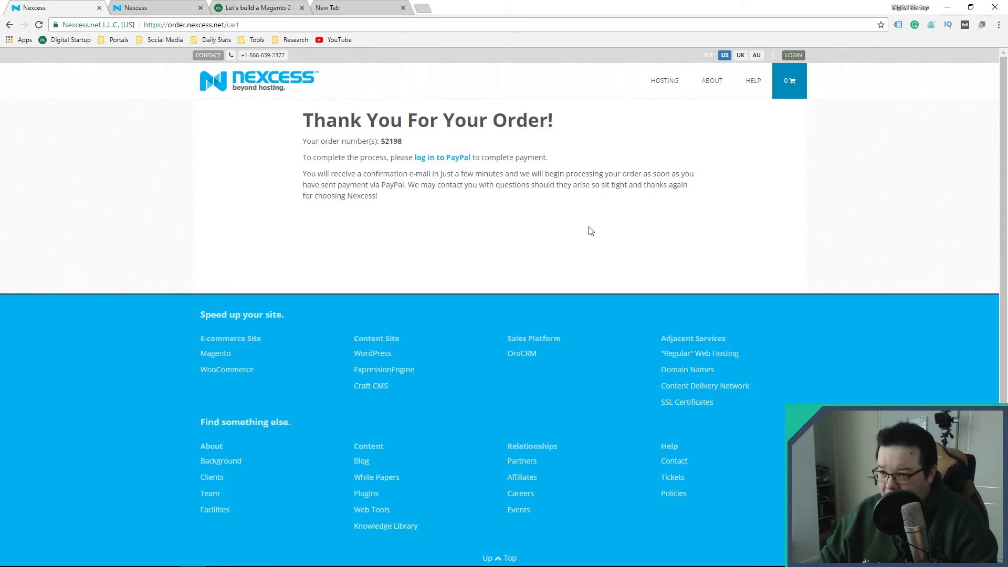
{"action": "mouse_move", "coordinate": [452, 210]}
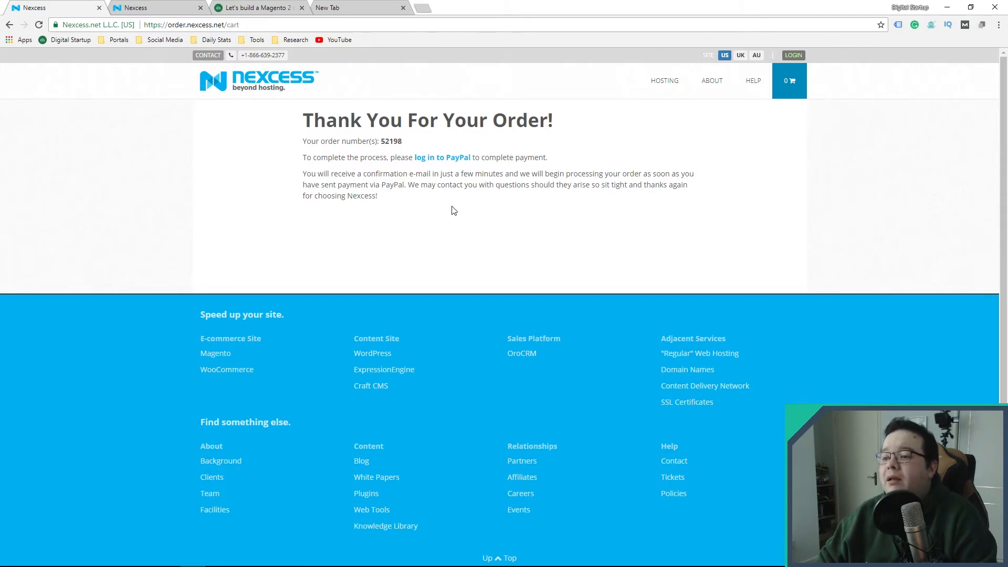
{"action": "mouse_move", "coordinate": [445, 188]}
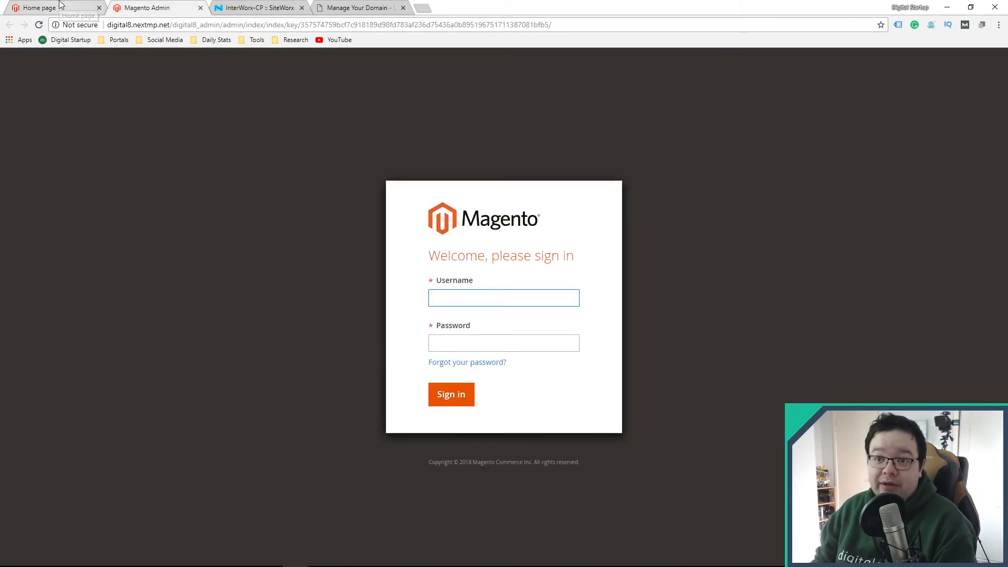
Switch to the Magento Admin tab showing the admin sign-in page
{"action": "left_click", "coordinate": [45, 6]}
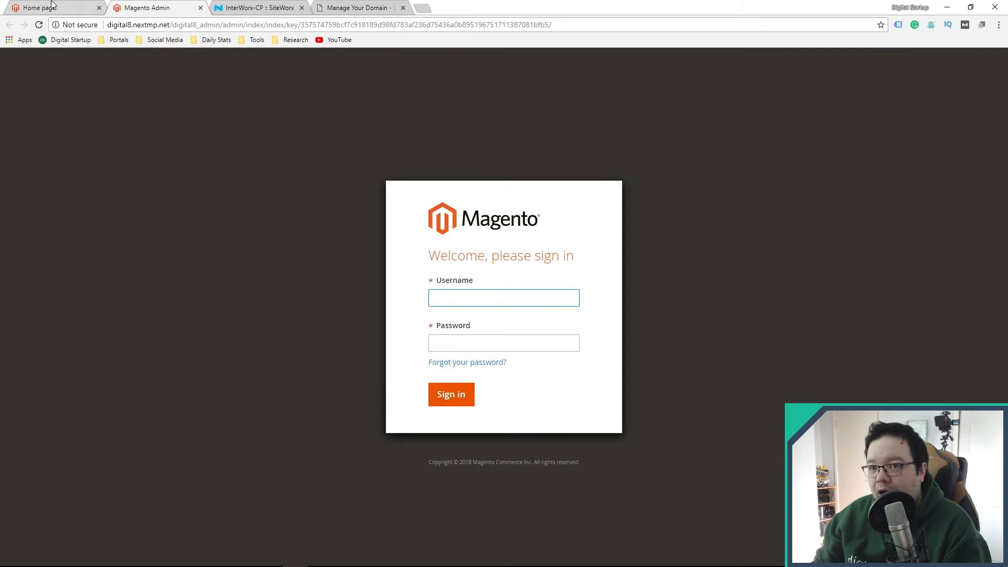
{"action": "mouse_move", "coordinate": [54, 7]}
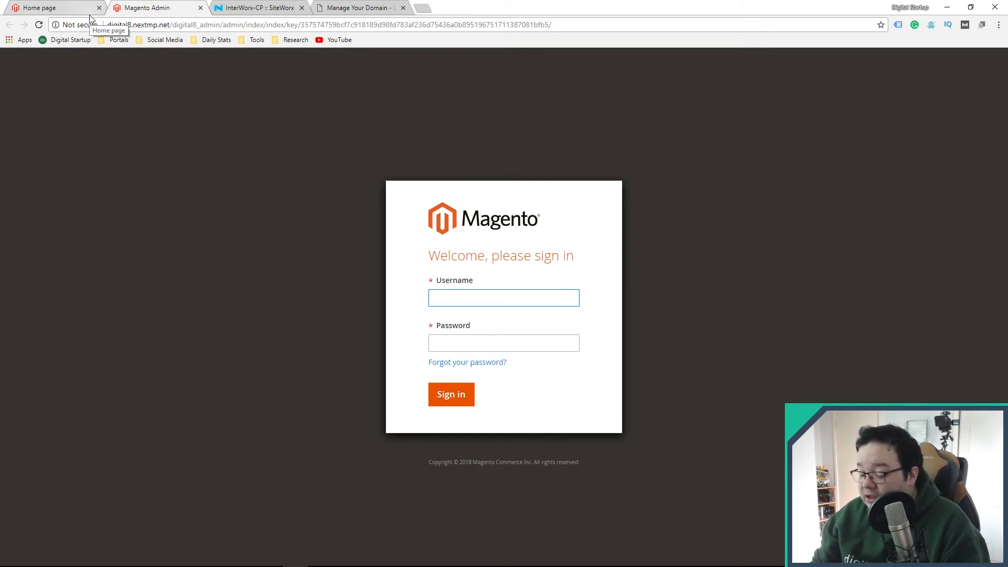
{"action": "left_click", "coordinate": [503, 298]}
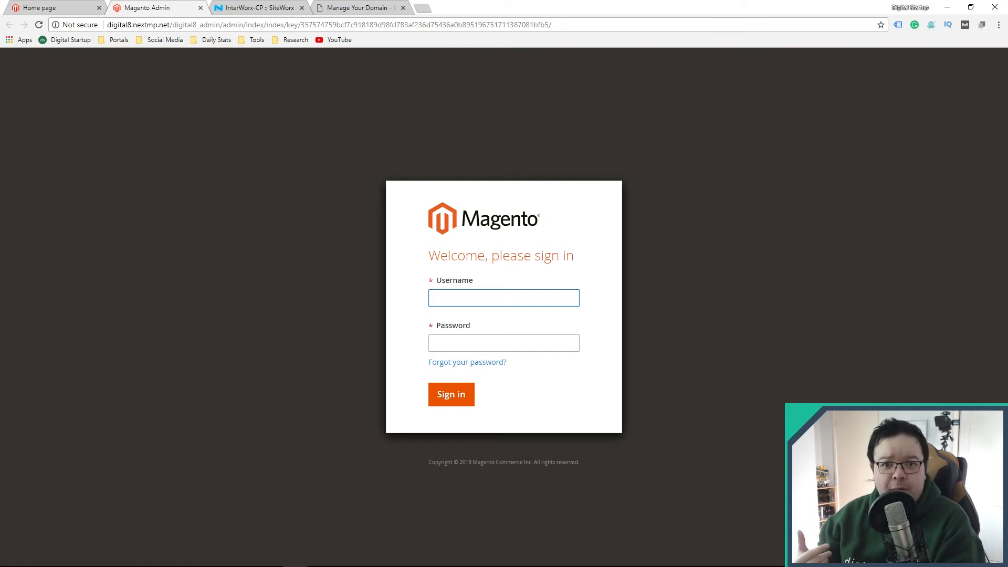
{"action": "left_click", "coordinate": [503, 297]}
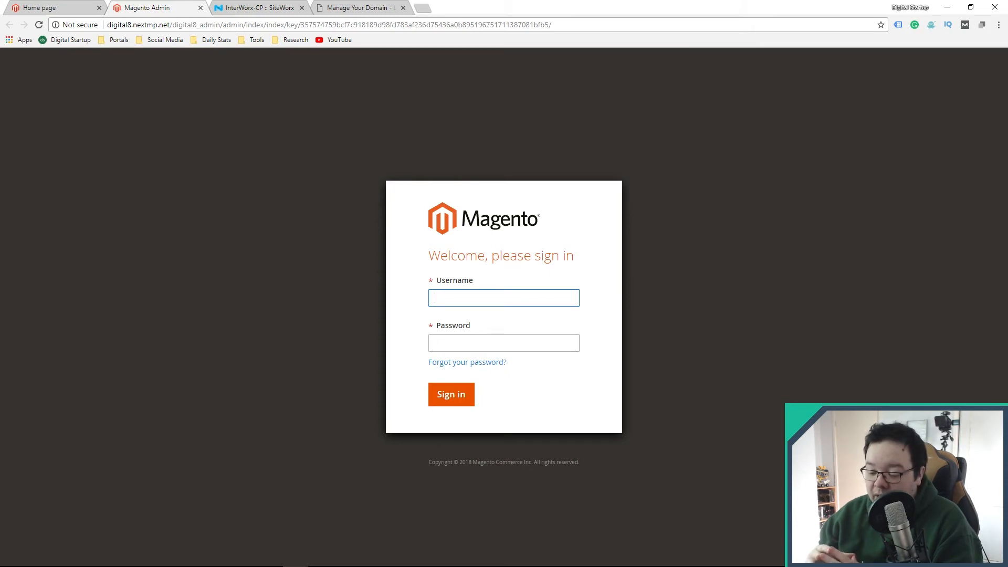
{"action": "left_click", "coordinate": [503, 297]}
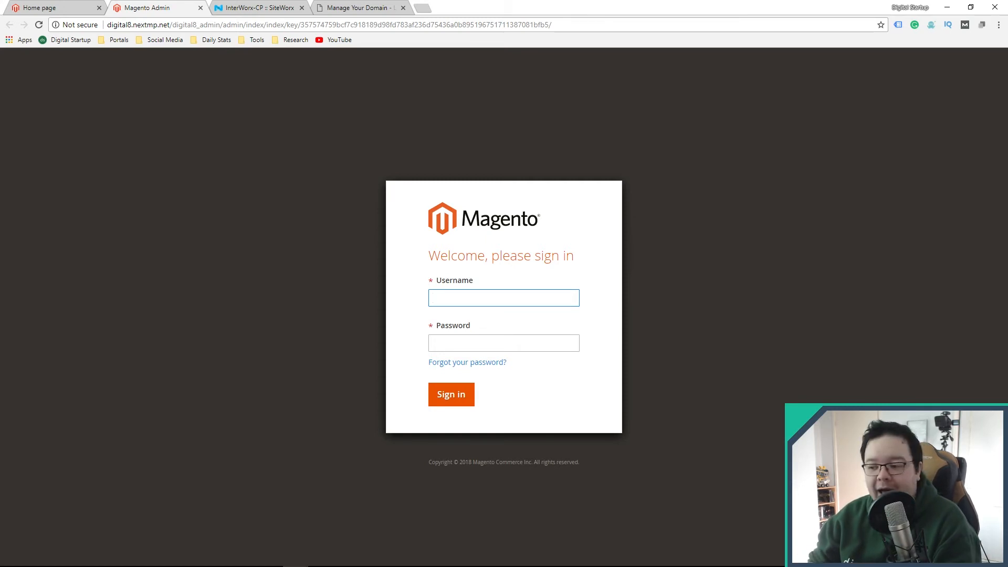
{"action": "left_click", "coordinate": [503, 297]}
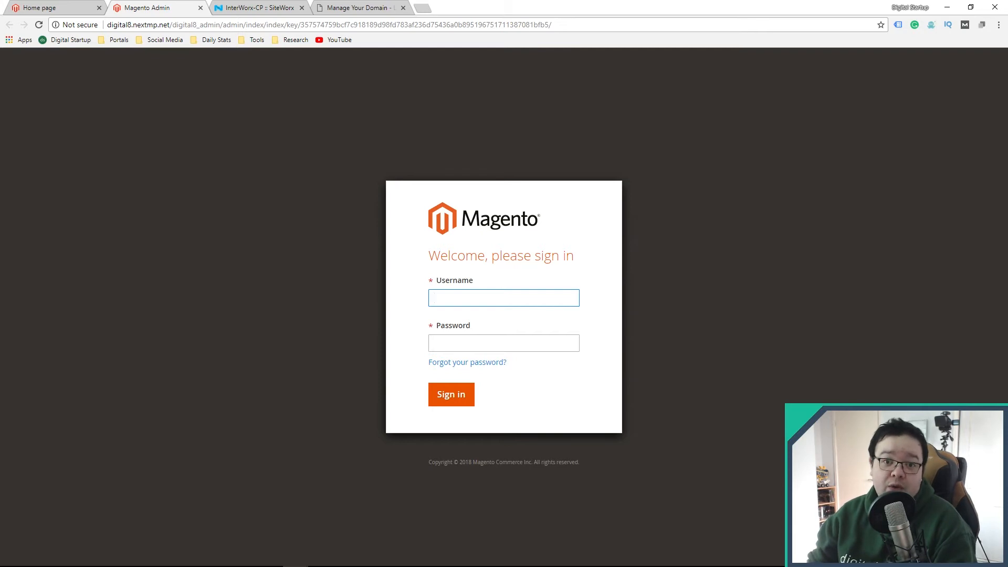
{"action": "left_click", "coordinate": [503, 297]}
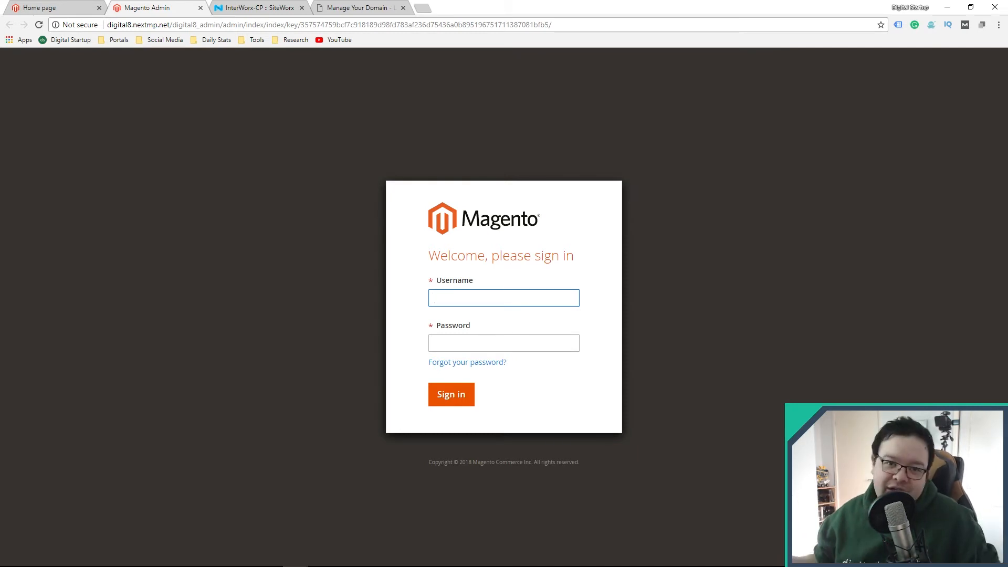
{"action": "left_click", "coordinate": [503, 297]}
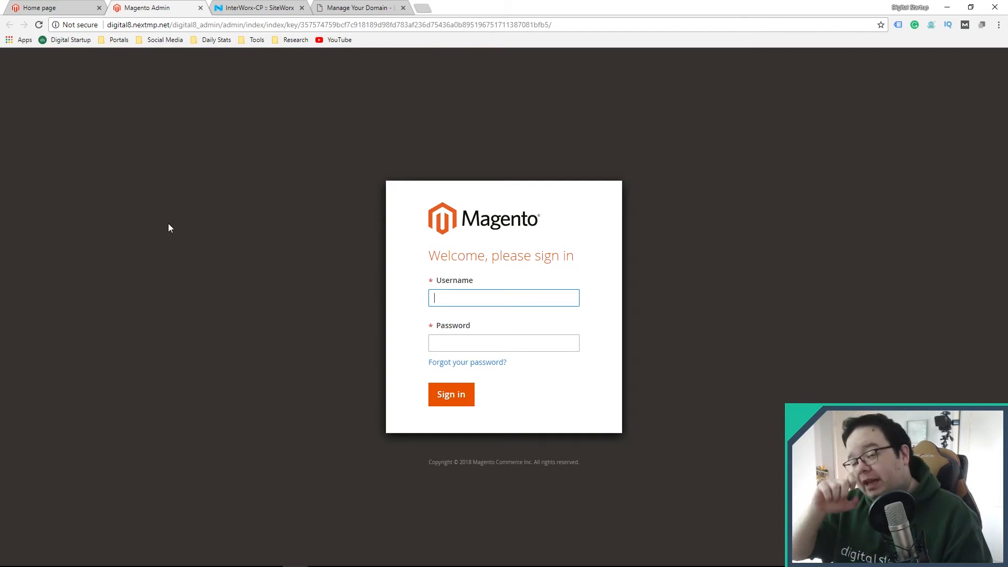
{"action": "left_click", "coordinate": [257, 7]}
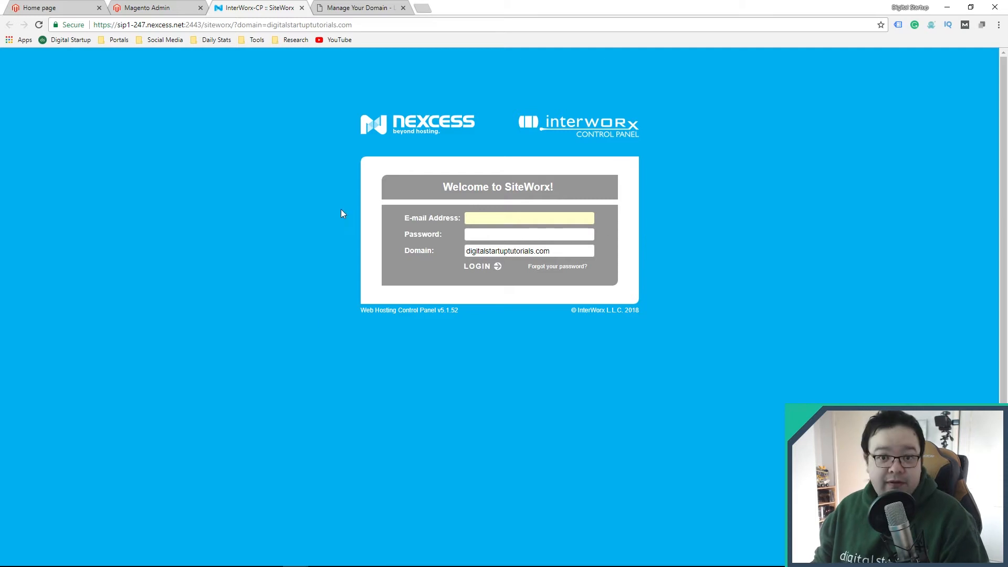
Log in to SiteWorx with the saved e-mail and password, then expand Administration
{"action": "left_click", "coordinate": [529, 218]}
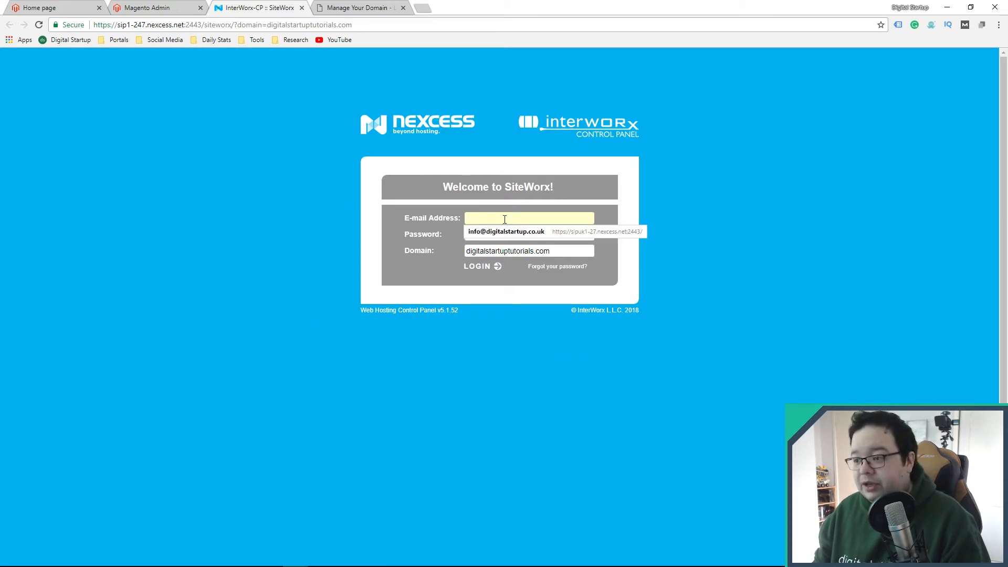
{"action": "left_click", "coordinate": [505, 232]}
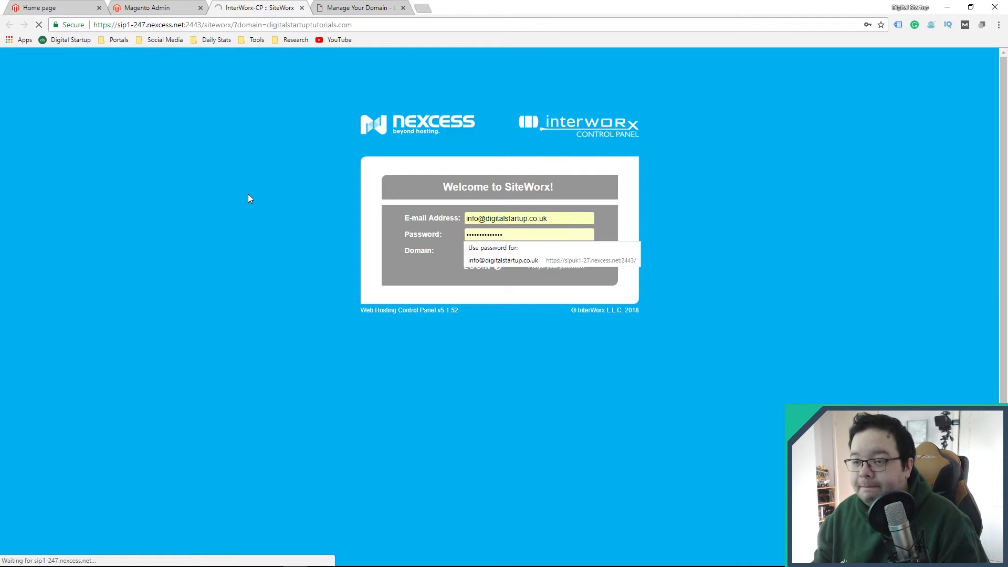
{"action": "left_click", "coordinate": [482, 265]}
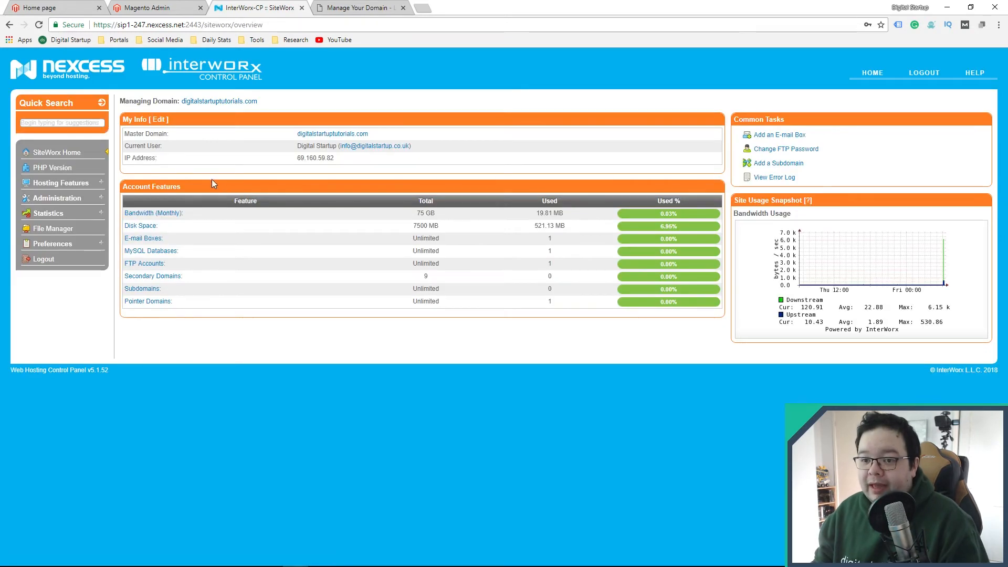
{"action": "left_click", "coordinate": [61, 197]}
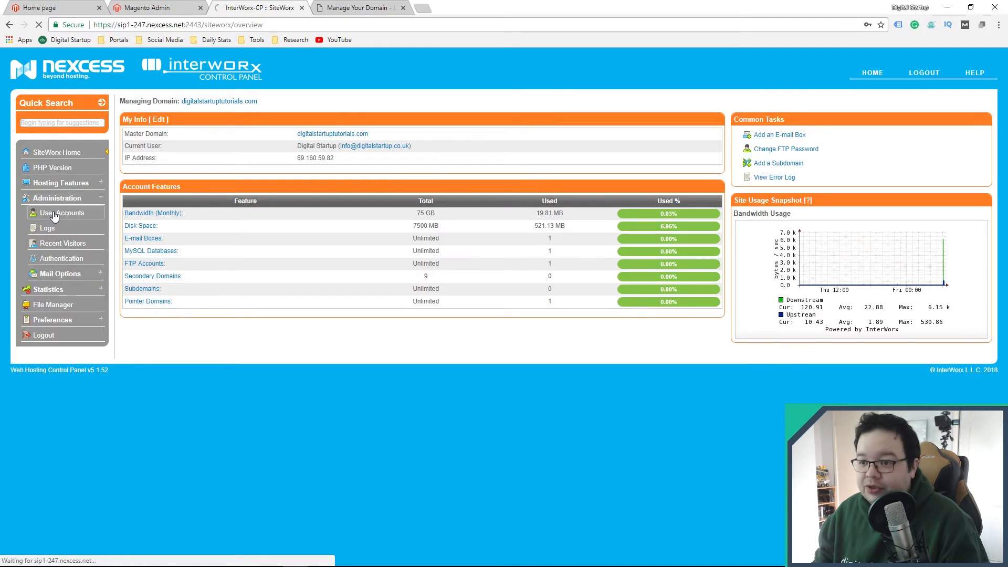
Give the master user Digital Startup a new strong password and save it
{"action": "left_click", "coordinate": [62, 212]}
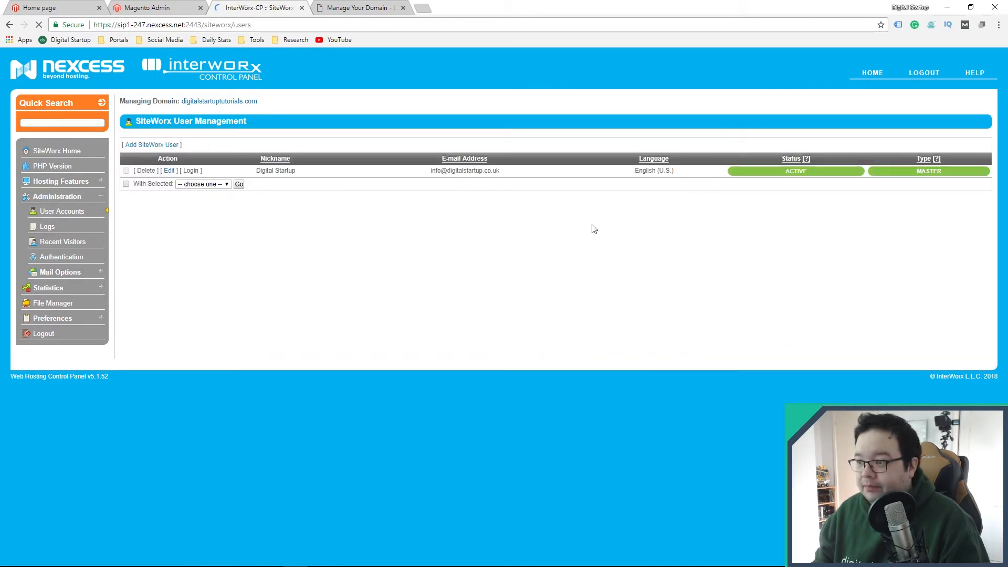
{"action": "left_click", "coordinate": [190, 170]}
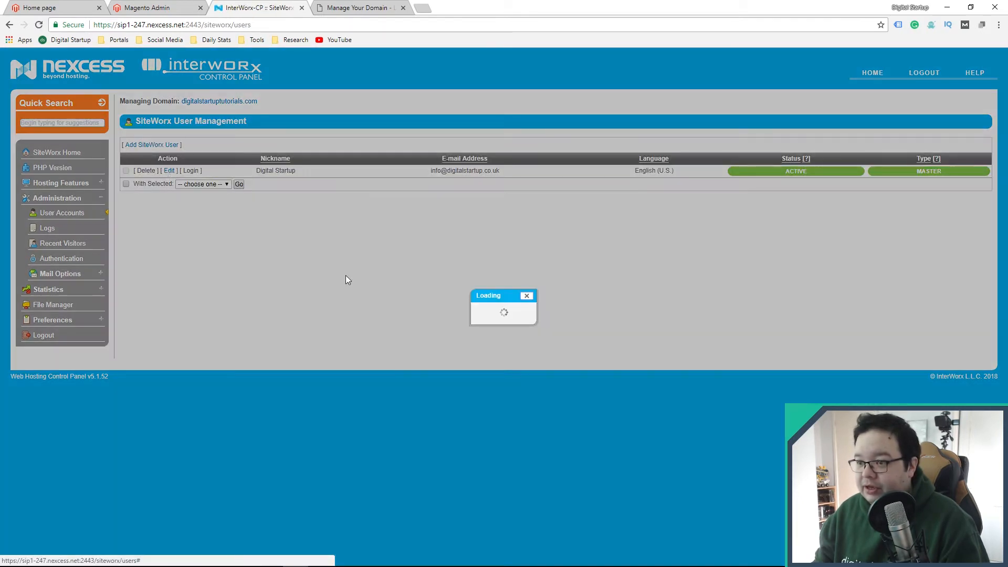
{"action": "left_click", "coordinate": [169, 170]}
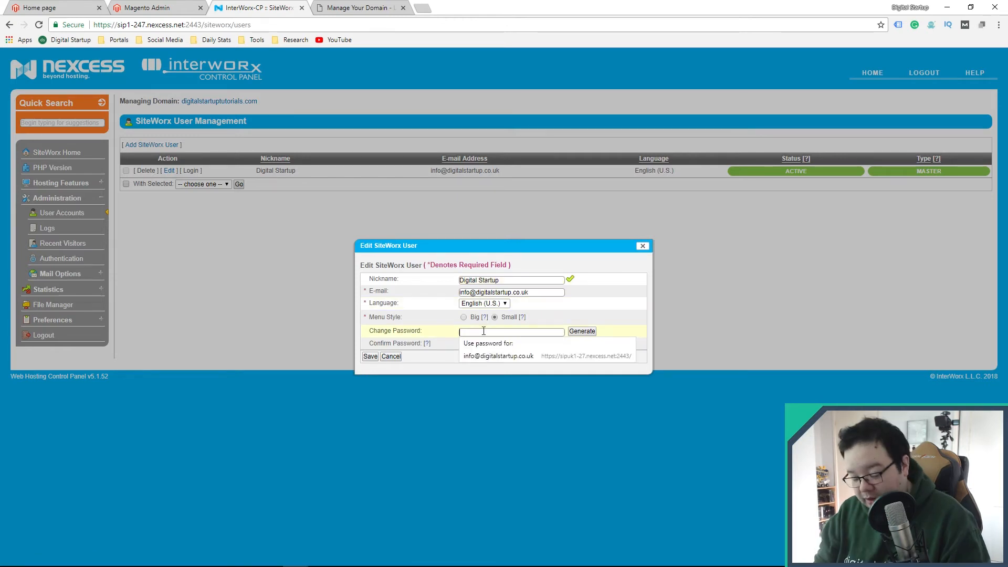
{"action": "type", "text": "password"}
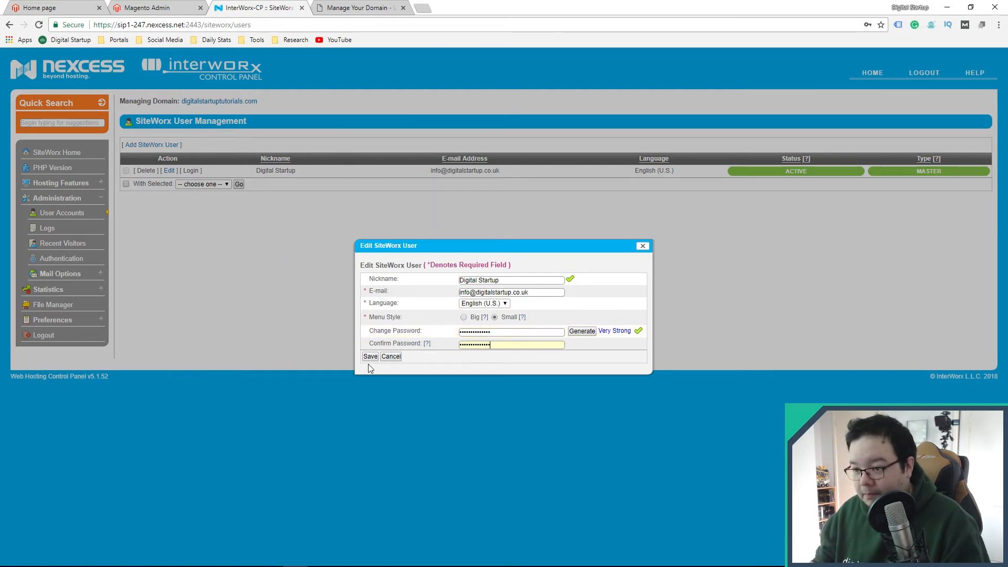
{"action": "left_click", "coordinate": [369, 356]}
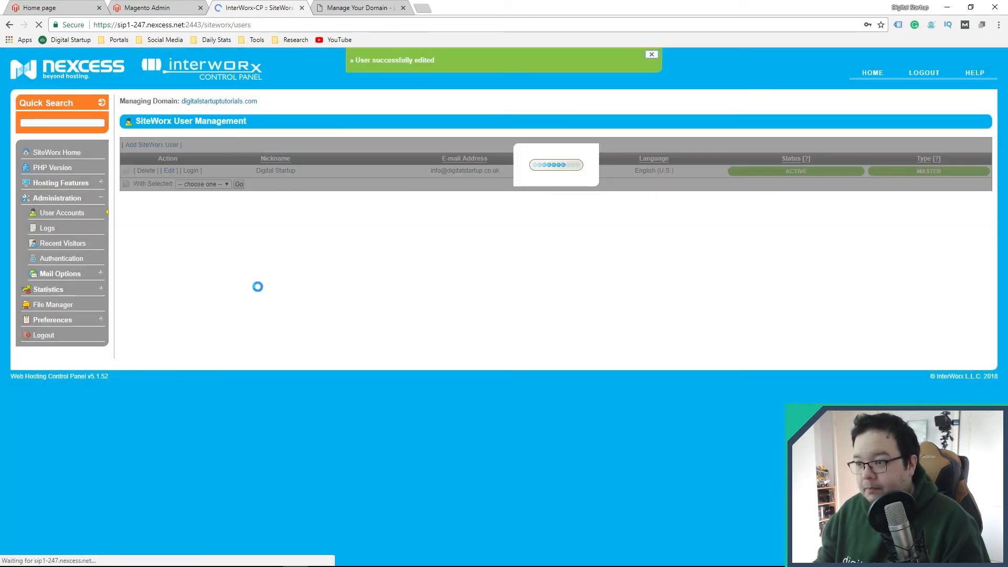
{"action": "left_click", "coordinate": [651, 54]}
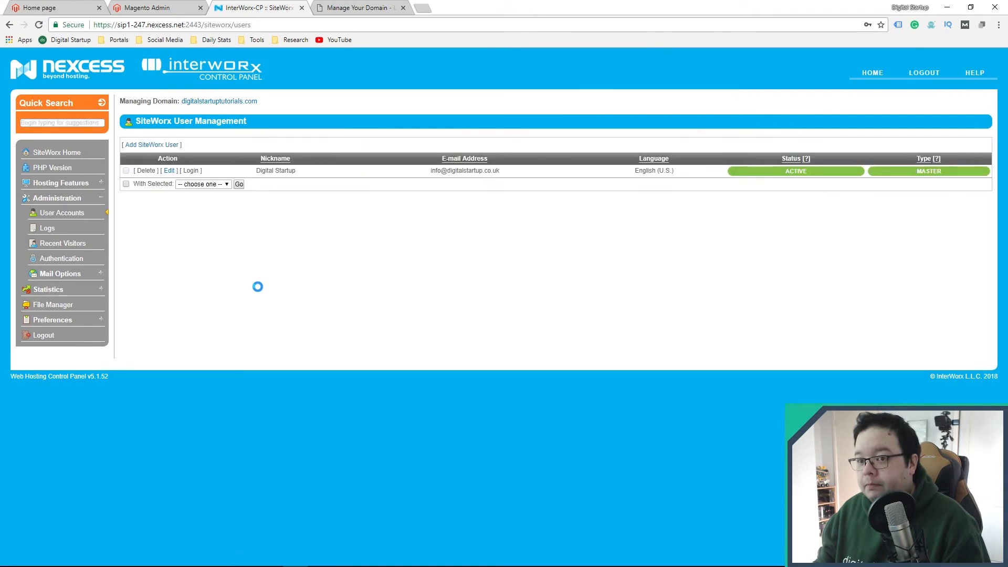
{"action": "left_click", "coordinate": [57, 198]}
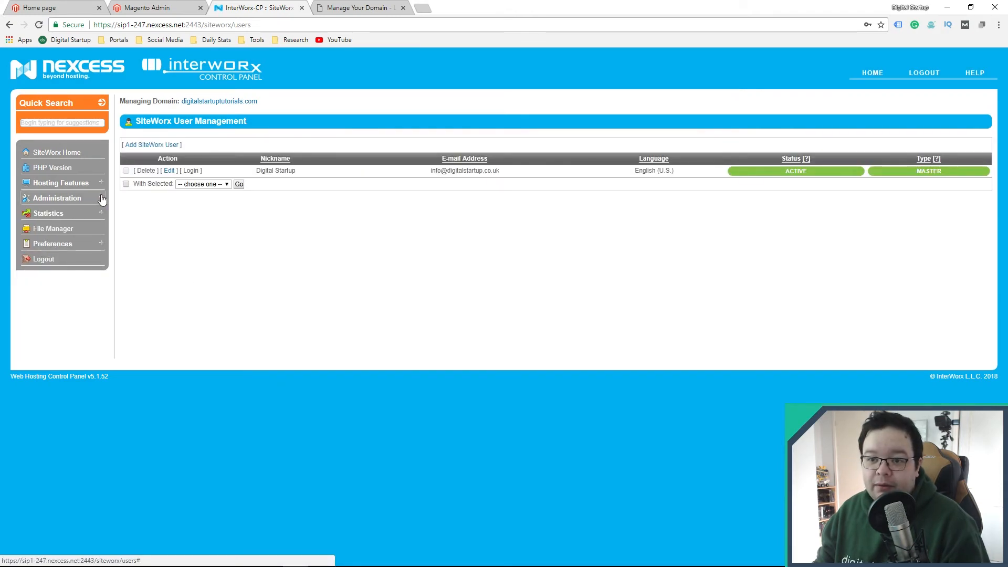
Delete the SSH, SFTP and FTP entries from the firewall allow list
{"action": "left_click", "coordinate": [60, 183]}
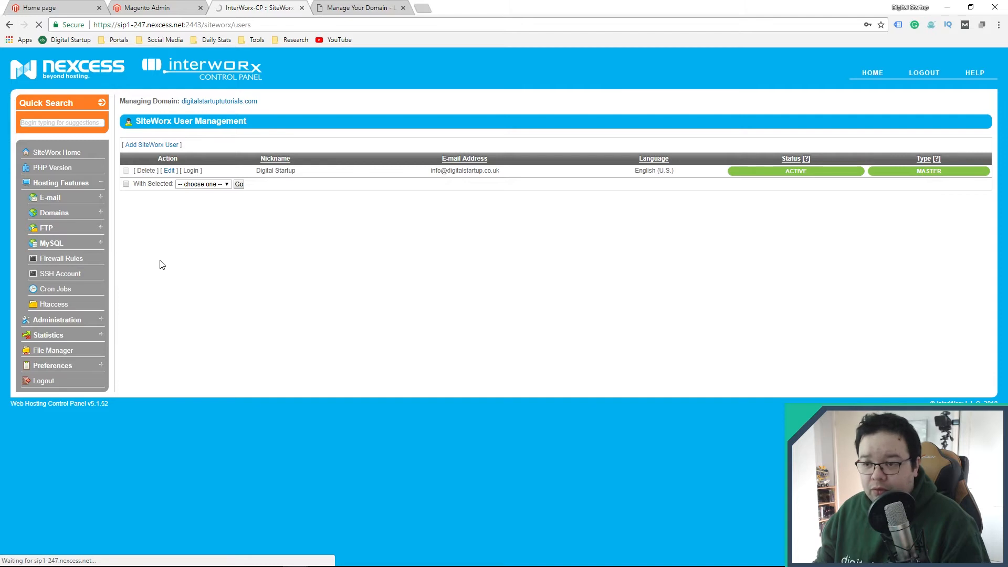
{"action": "left_click", "coordinate": [61, 258]}
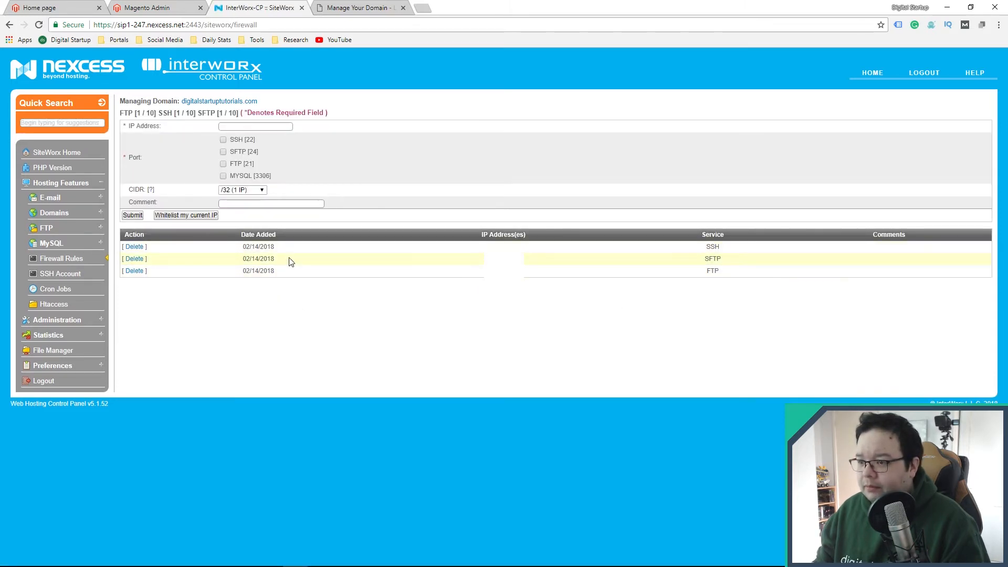
{"action": "left_click", "coordinate": [134, 258]}
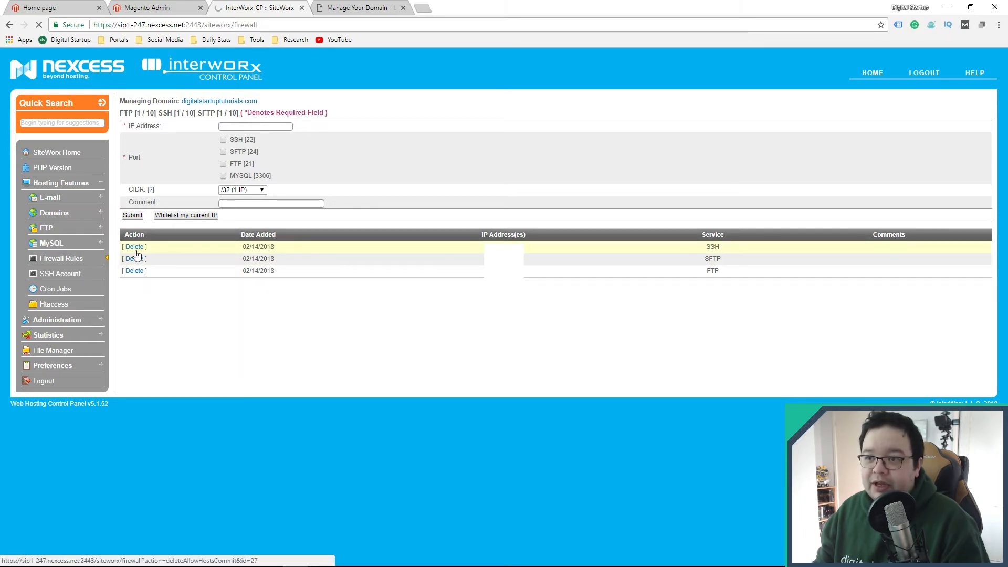
{"action": "left_click", "coordinate": [134, 246]}
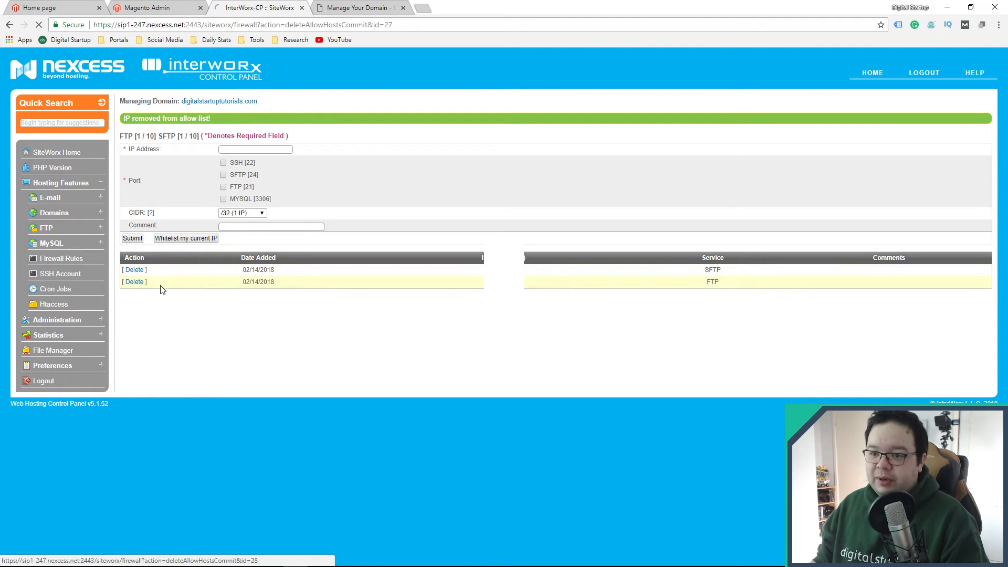
{"action": "left_click", "coordinate": [134, 269]}
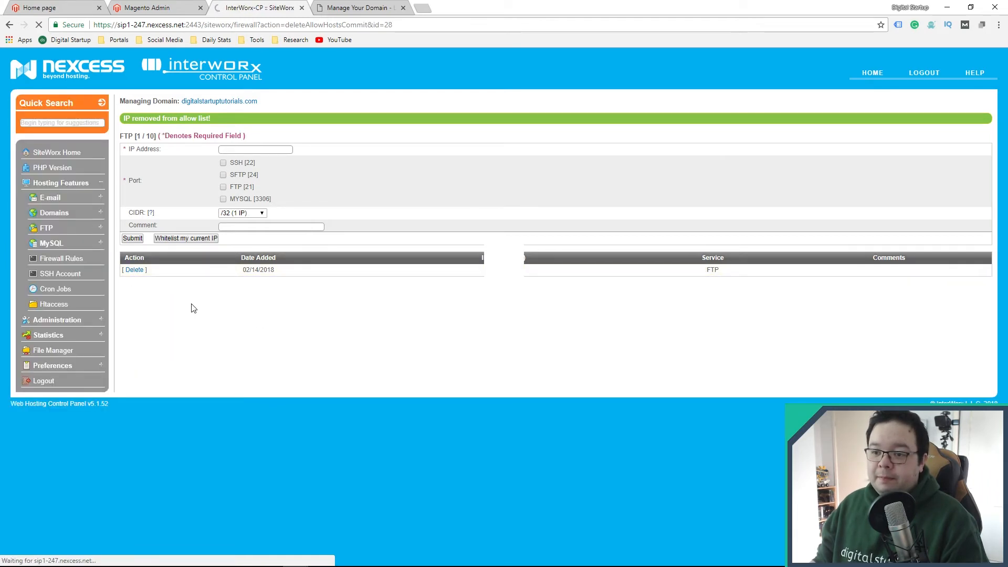
{"action": "left_click", "coordinate": [133, 269]}
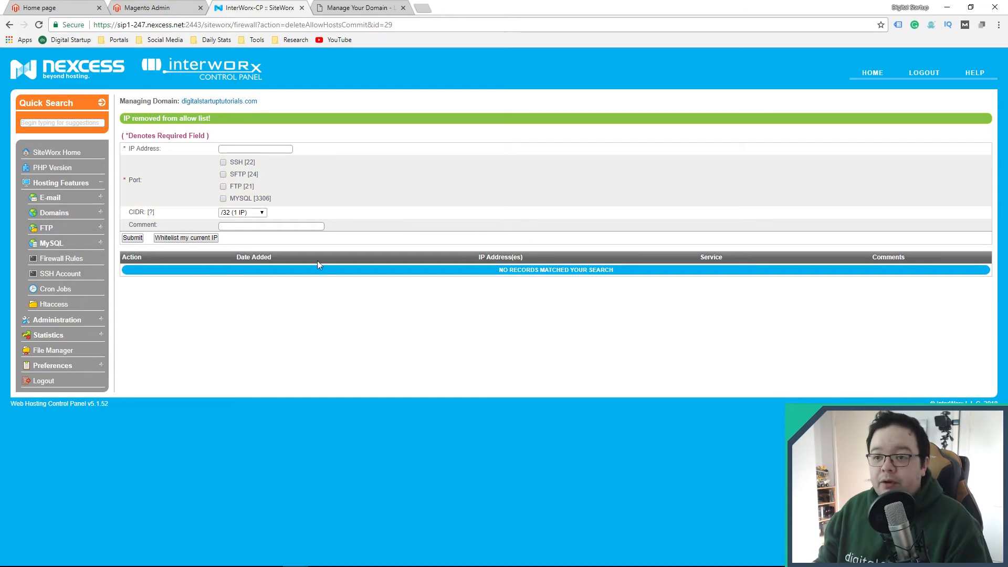
{"action": "mouse_move", "coordinate": [397, 345]}
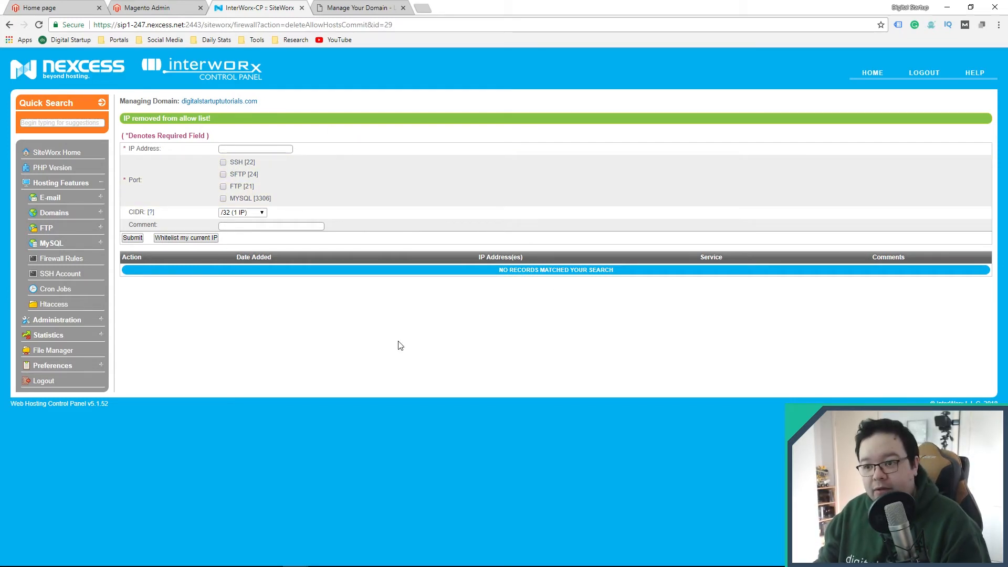
{"action": "mouse_move", "coordinate": [230, 172]}
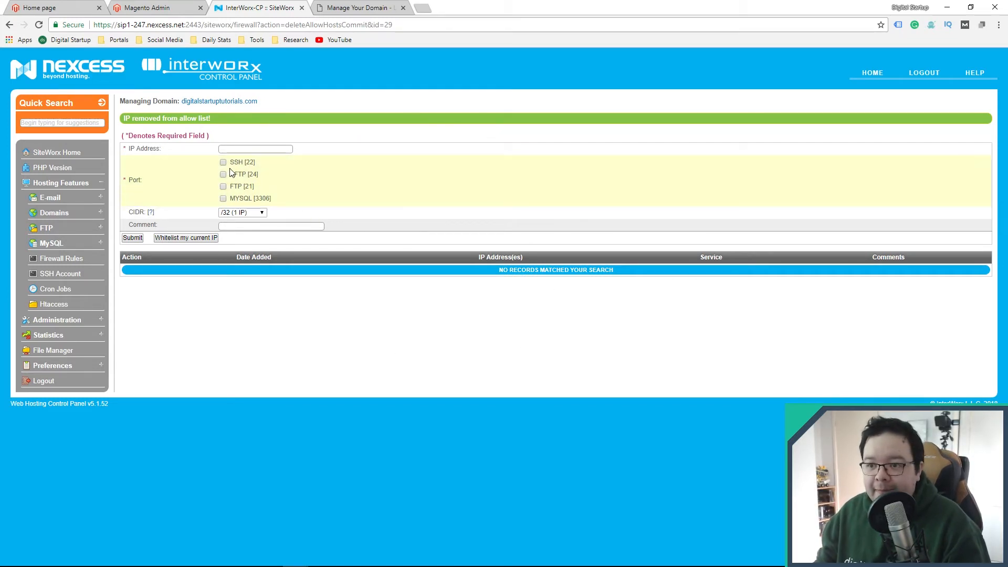
Whitelist the current IP on the firewall for SSH, SFTP and FTP ports
{"action": "left_click", "coordinate": [223, 162]}
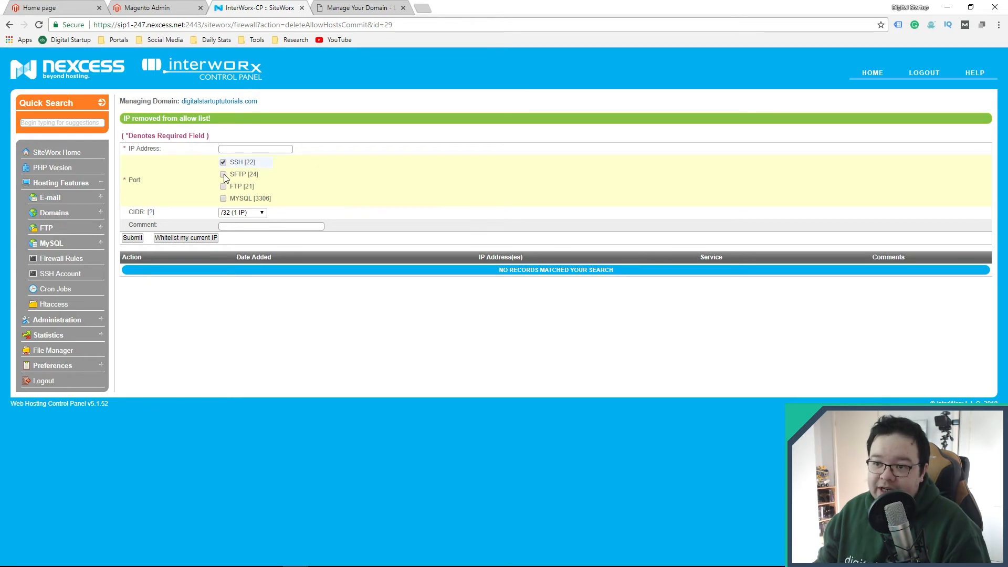
{"action": "left_click", "coordinate": [223, 186]}
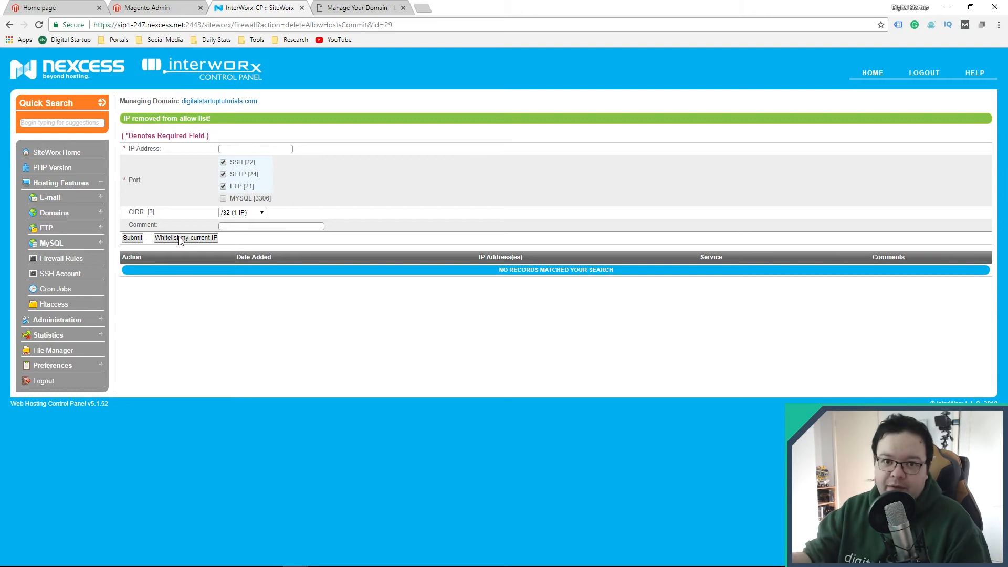
{"action": "left_click", "coordinate": [185, 237]}
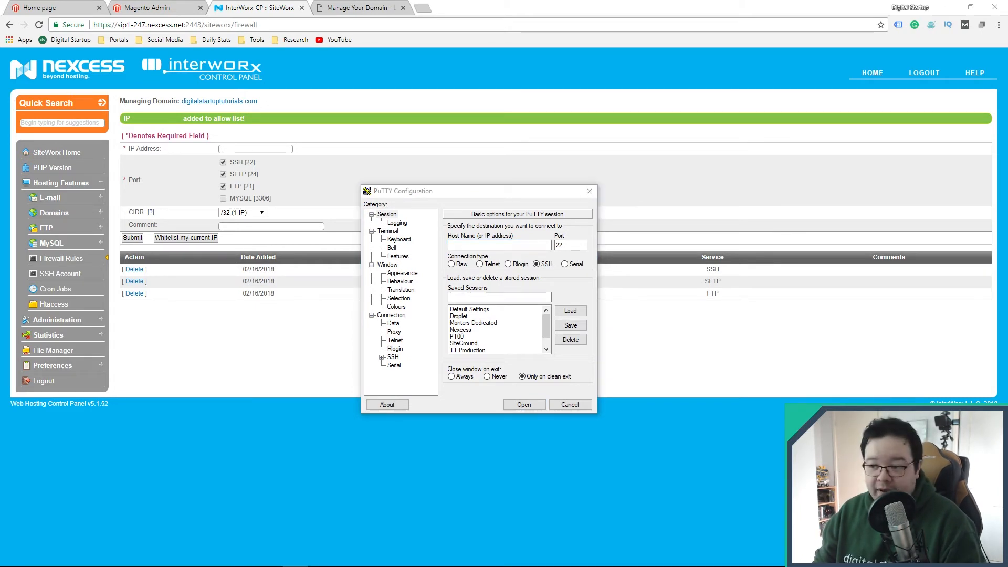
Enter host 69.160.59.82 and name the PuTTY session 'Lets Build'
{"action": "type", "text": "69.160.59.82"}
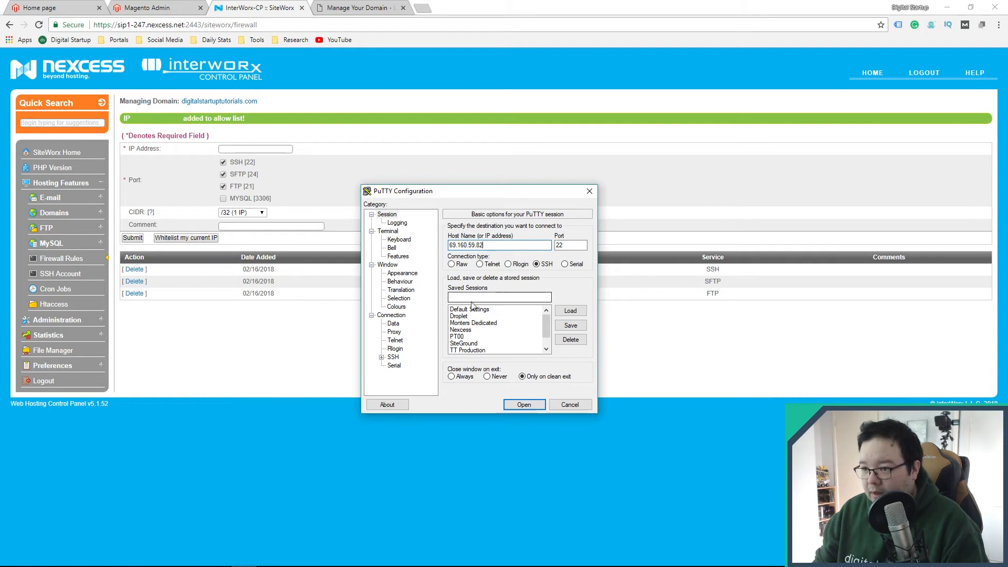
{"action": "left_click", "coordinate": [498, 296]}
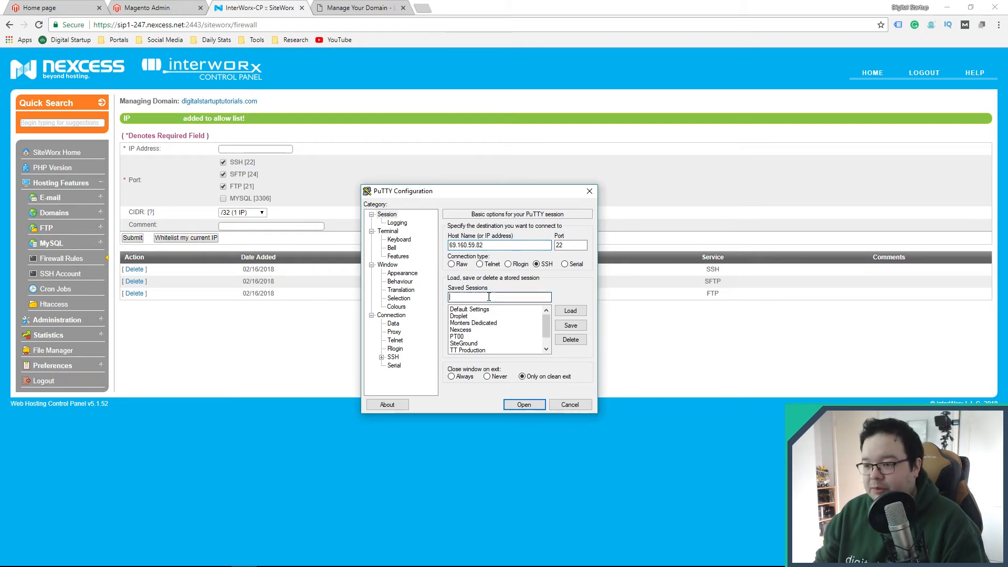
{"action": "type", "text": "L"}
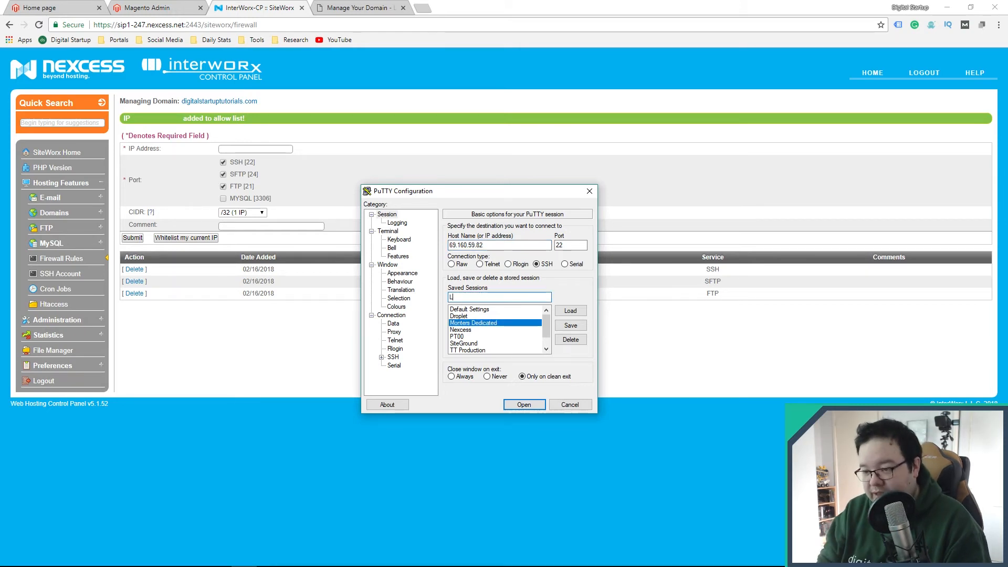
{"action": "type", "text": "ets Build"}
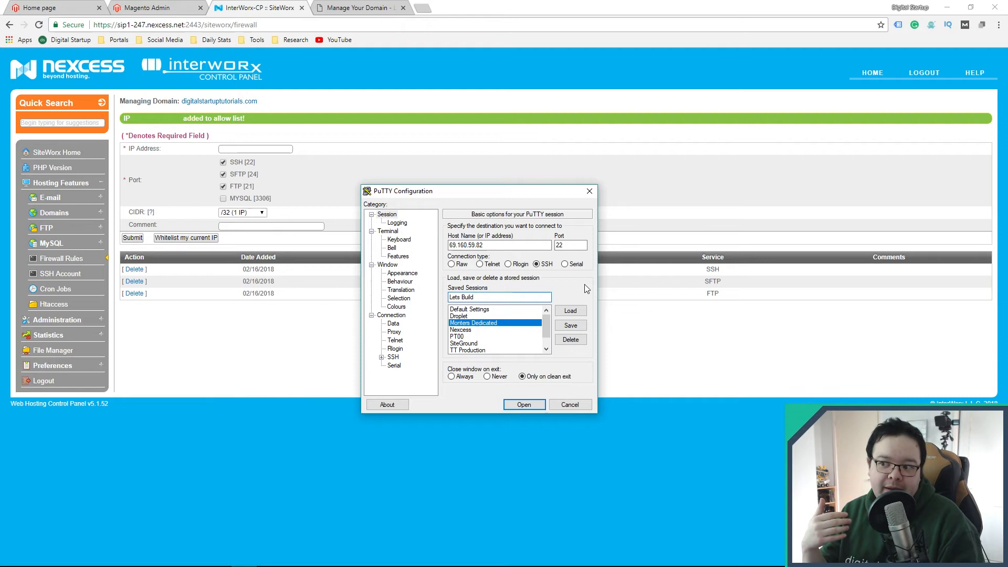
{"action": "left_click", "coordinate": [499, 297]}
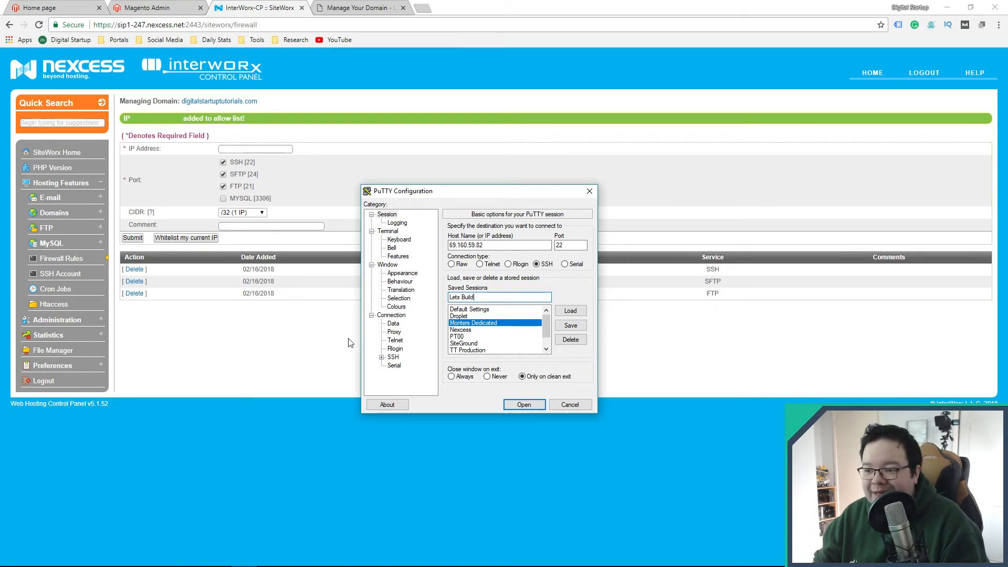
Set keepalives to 60 seconds, save the session, and connect
{"action": "left_click", "coordinate": [390, 315]}
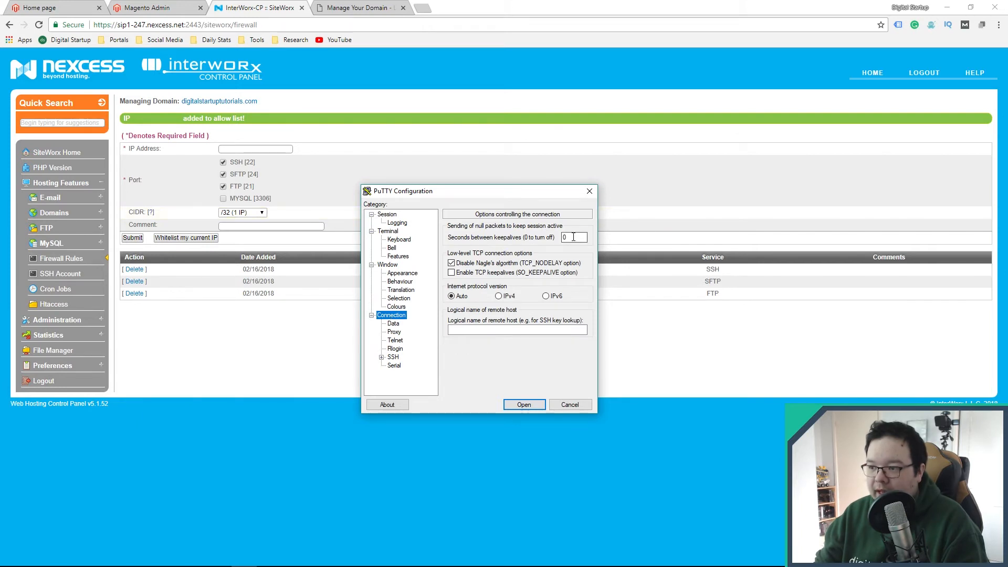
{"action": "type", "text": "60"}
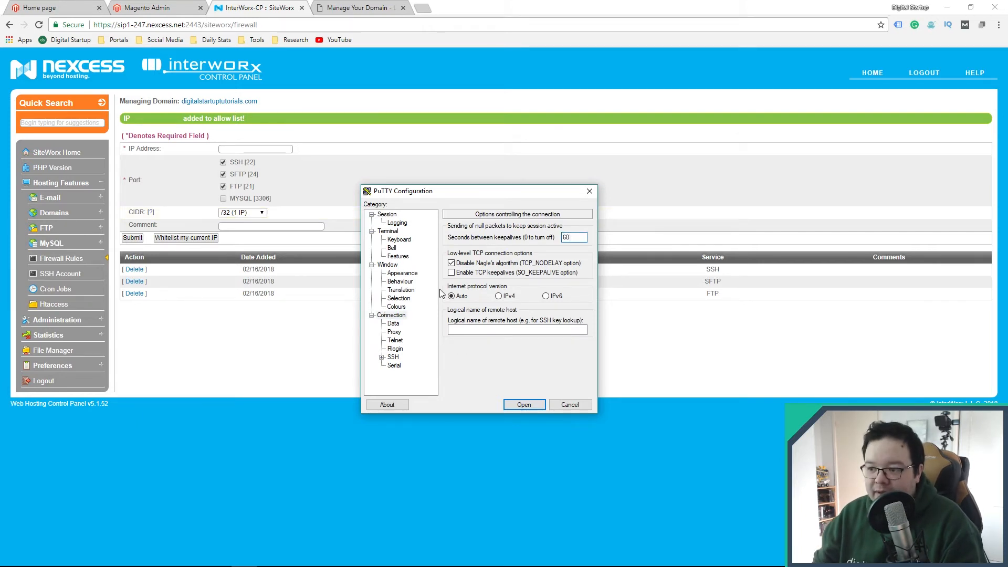
{"action": "left_click", "coordinate": [386, 214]}
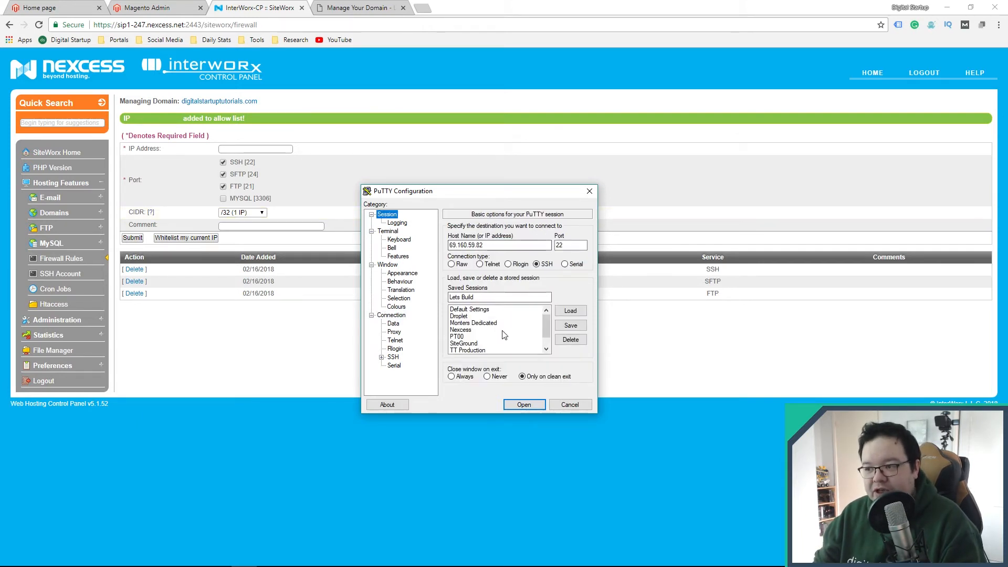
{"action": "left_click", "coordinate": [569, 324]}
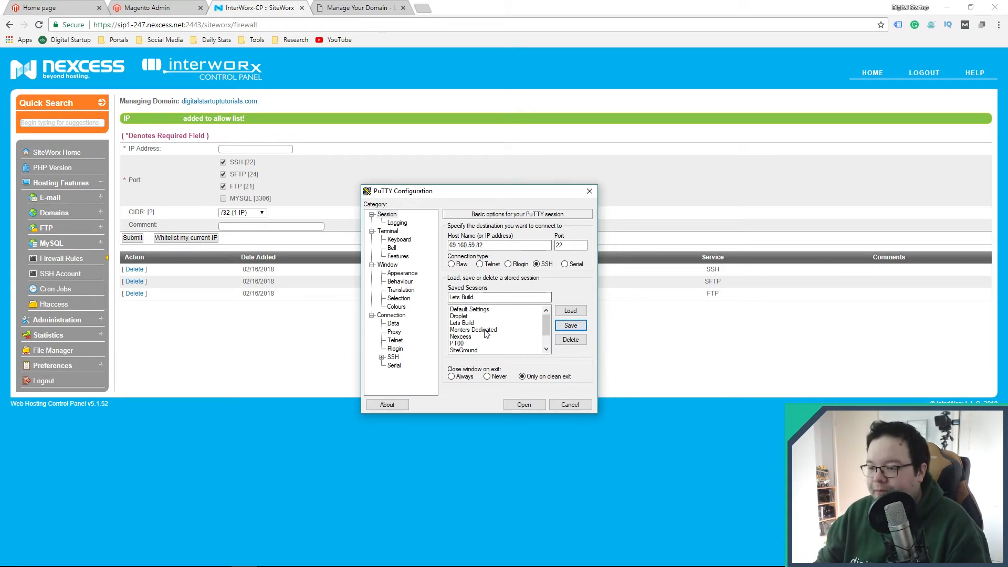
{"action": "left_click", "coordinate": [524, 404]}
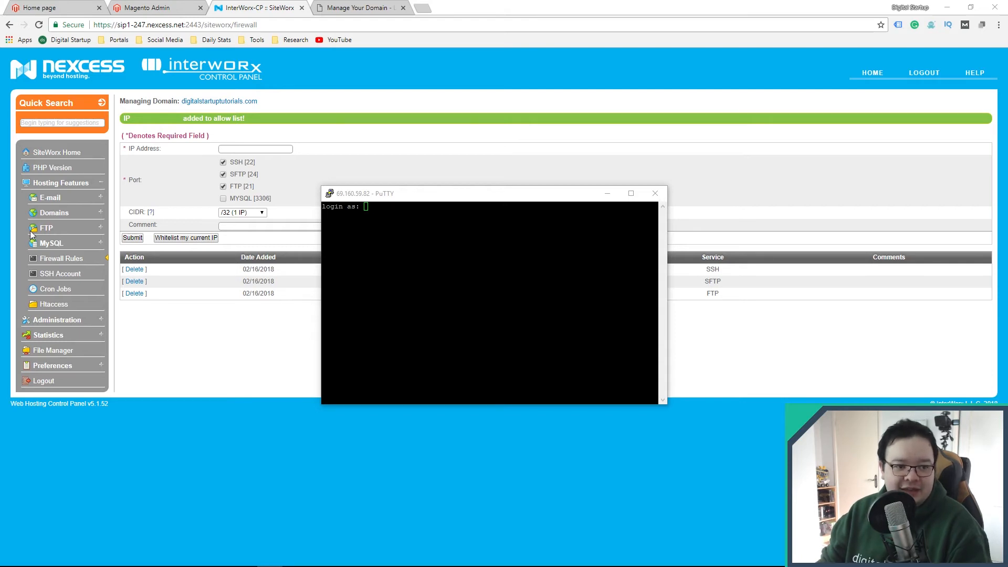
Log in as the digital8 user at the PuTTY login prompt
{"action": "type", "text": "digital8"}
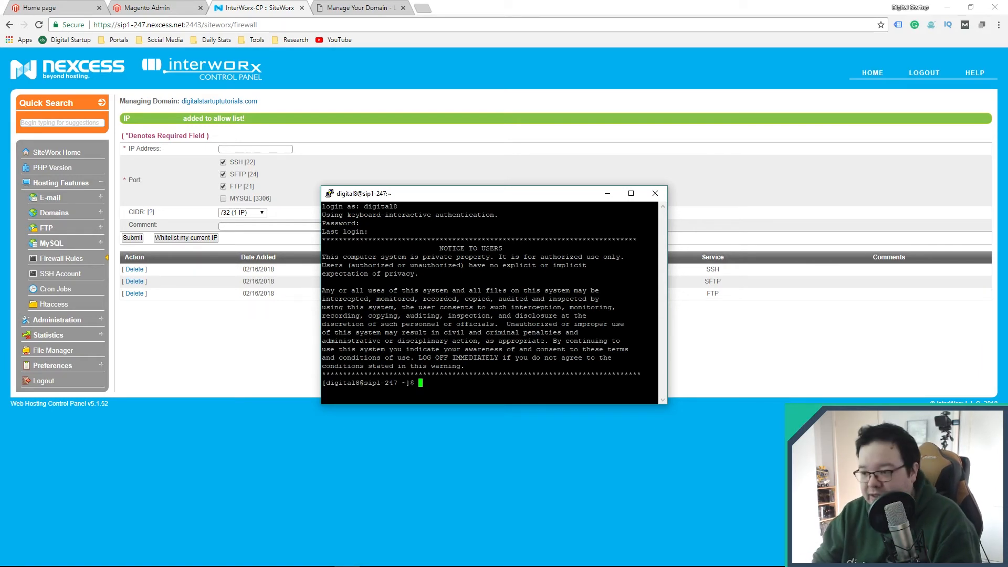
{"action": "mouse_move", "coordinate": [654, 192]}
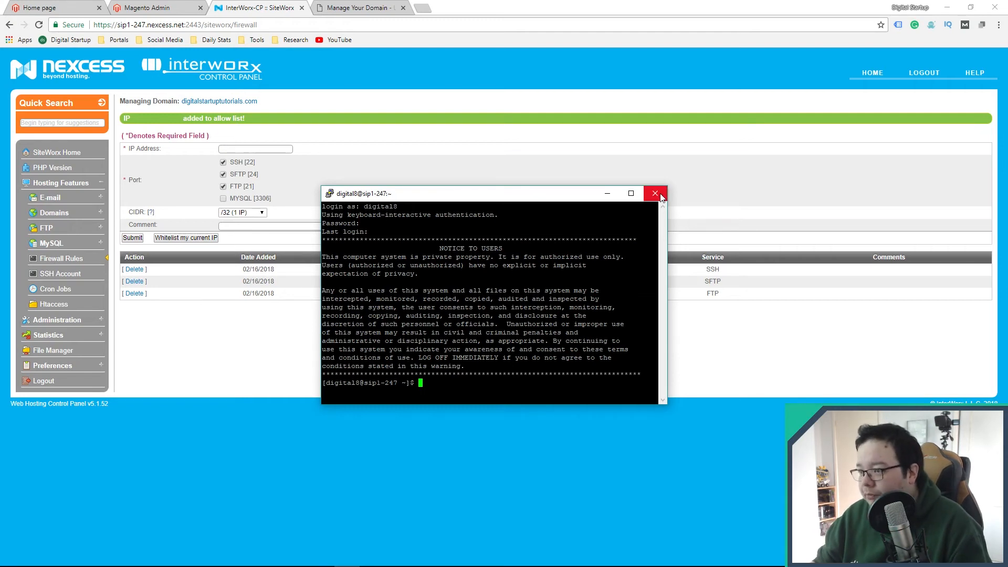
Close PuTTY and add FileZilla site 'Lets Build' with host ftp.digitalstartuptutorials.com
{"action": "left_click", "coordinate": [654, 193]}
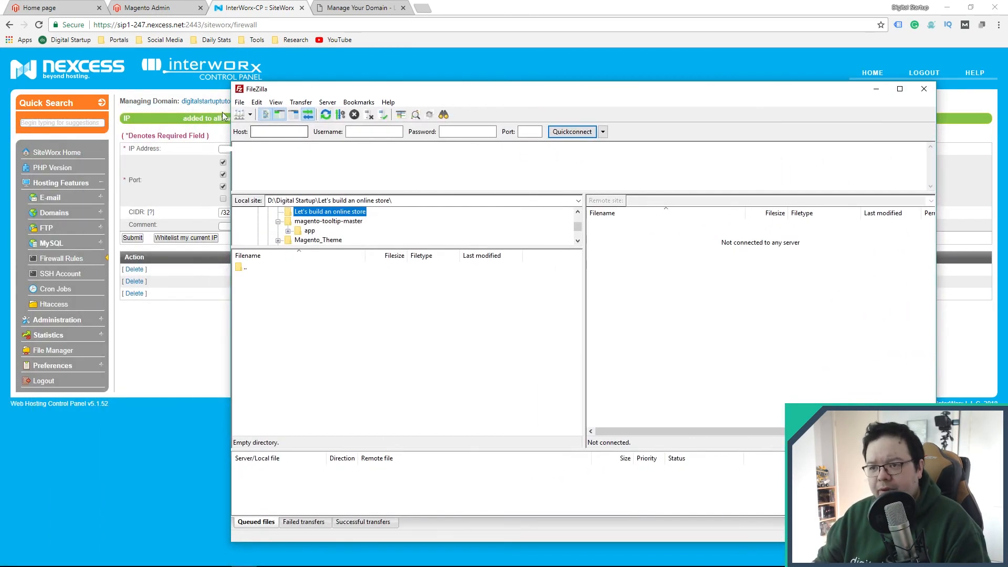
{"action": "left_click", "coordinate": [240, 115]}
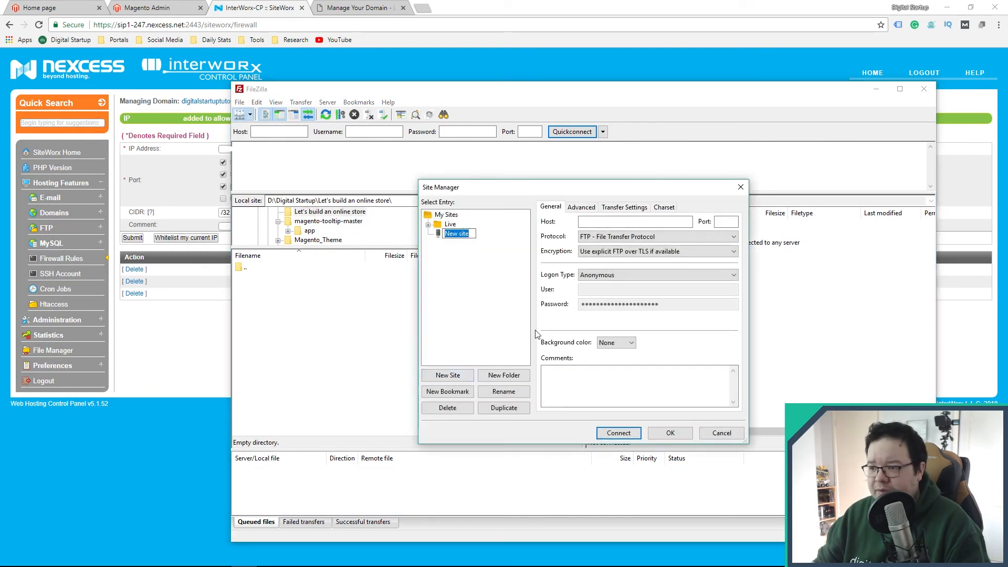
{"action": "type", "text": "Lets Build"}
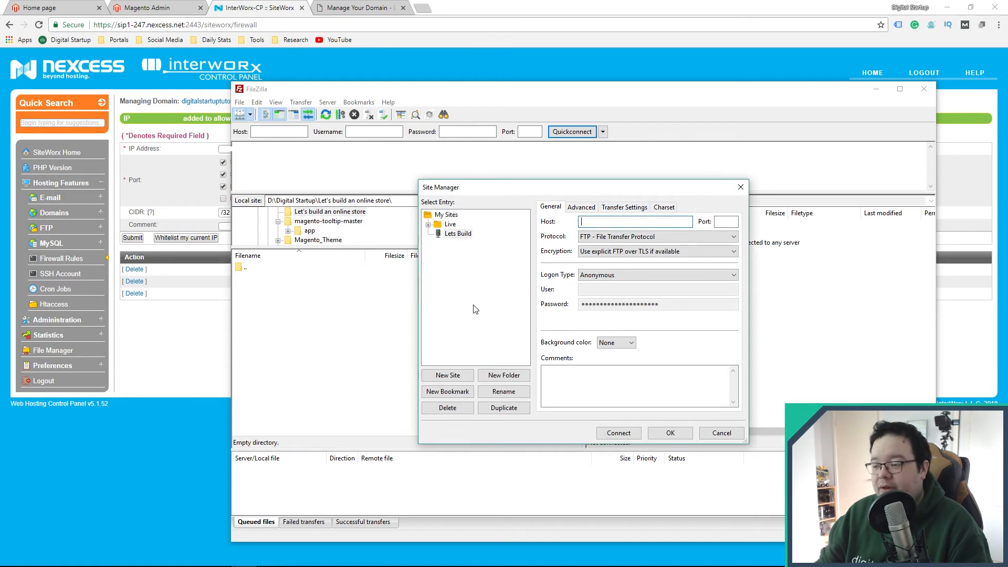
{"action": "type", "text": "ftp.digitalstartuptutorials.com"}
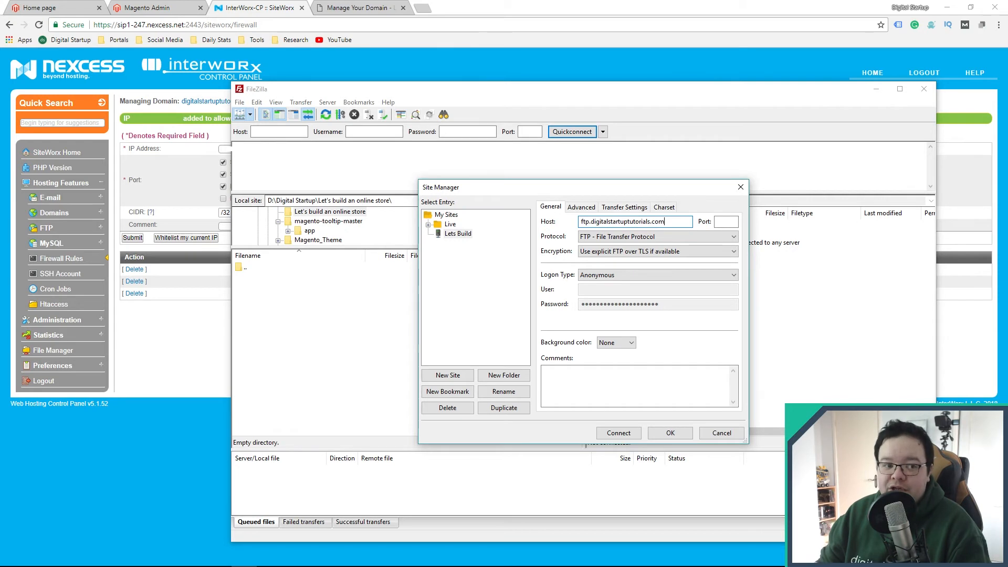
{"action": "mouse_move", "coordinate": [693, 232]}
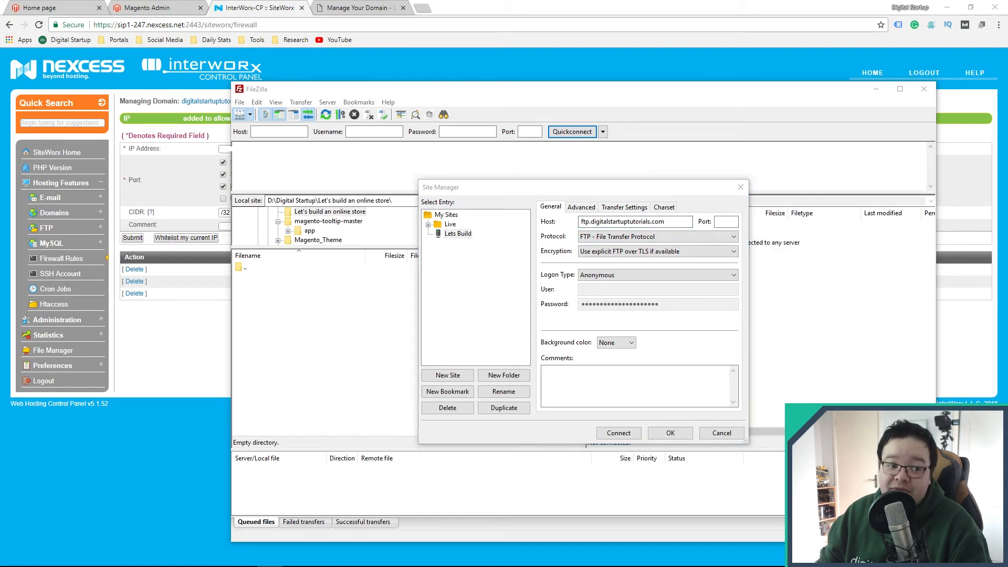
{"action": "double_click", "coordinate": [633, 221]}
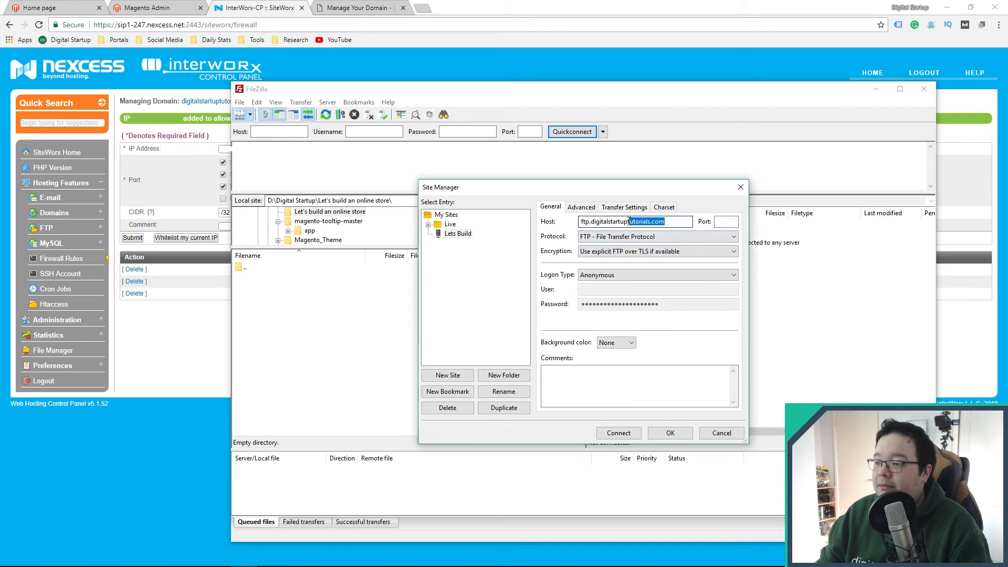
{"action": "type", "text": "69.160.59.82"}
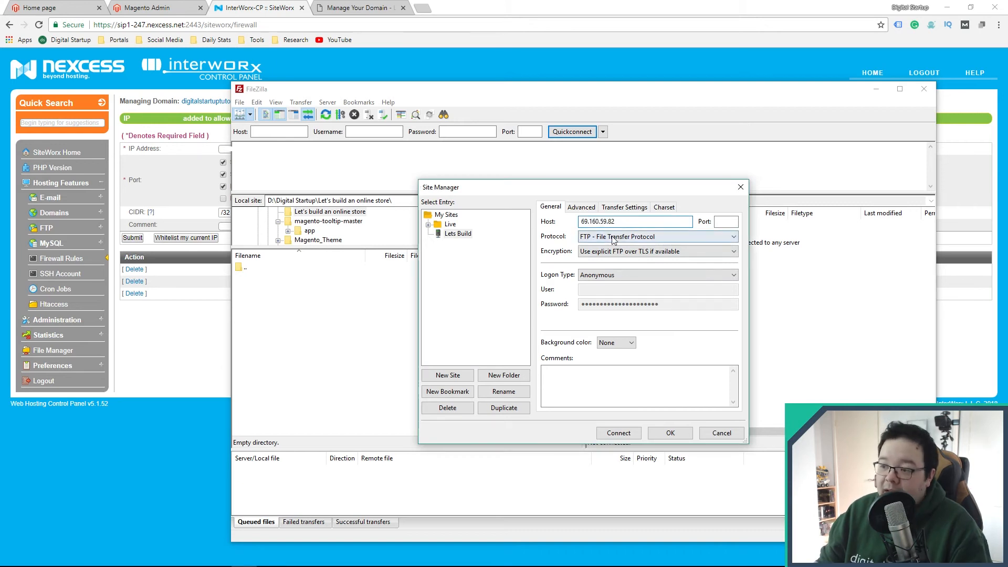
{"action": "left_click", "coordinate": [656, 236]}
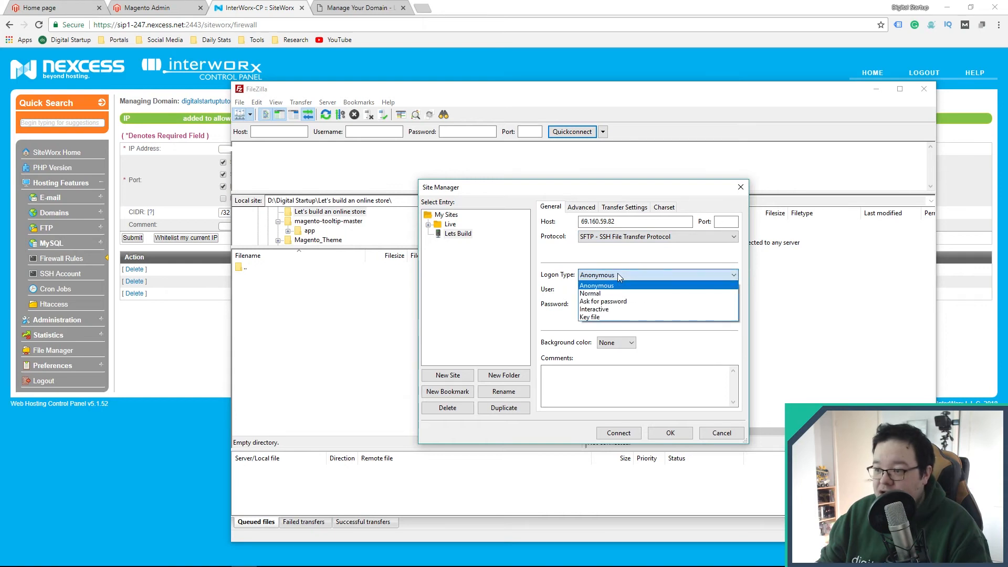
{"action": "mouse_move", "coordinate": [589, 293]}
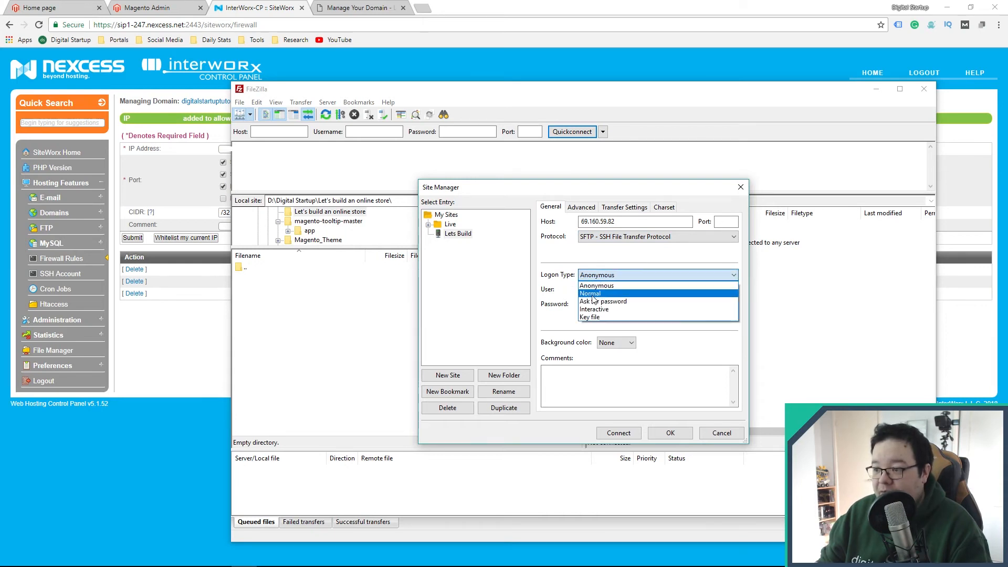
{"action": "left_click", "coordinate": [590, 293]}
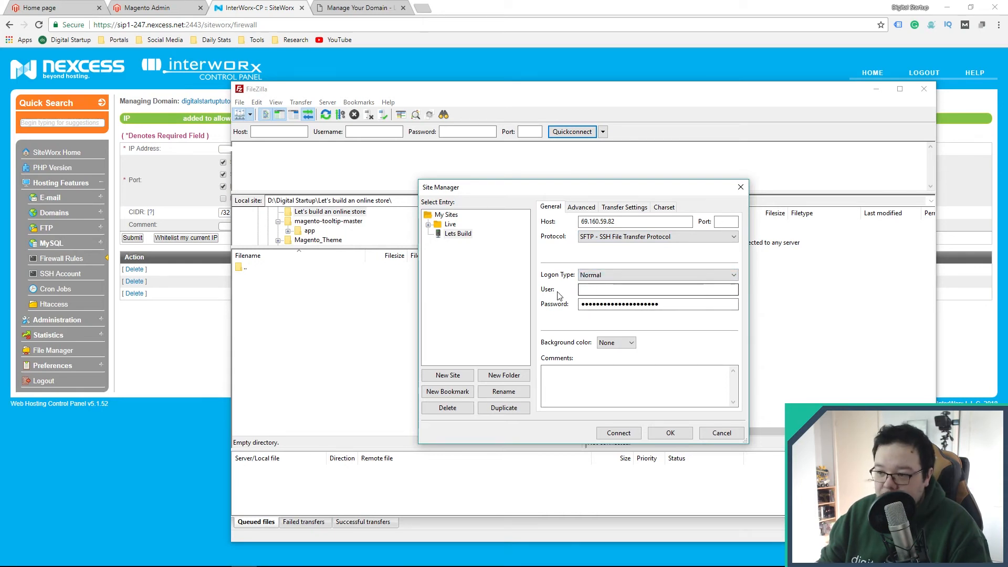
{"action": "left_click", "coordinate": [657, 289]}
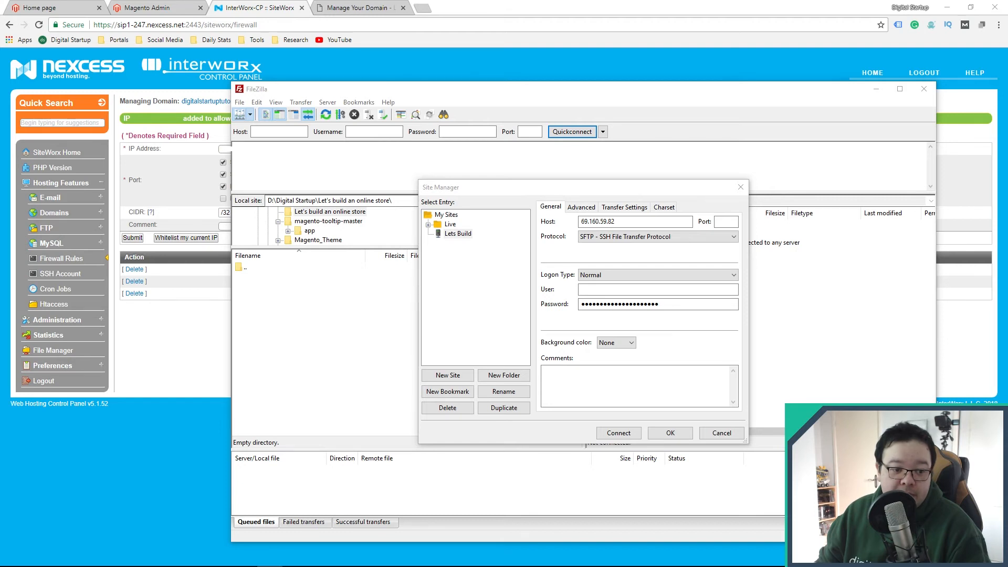
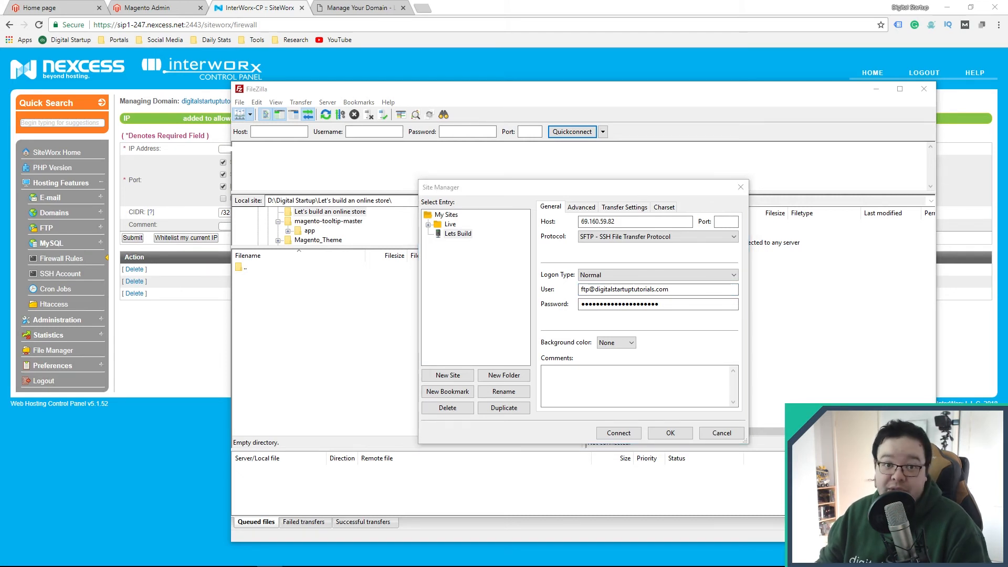
{"action": "double_click", "coordinate": [633, 289]}
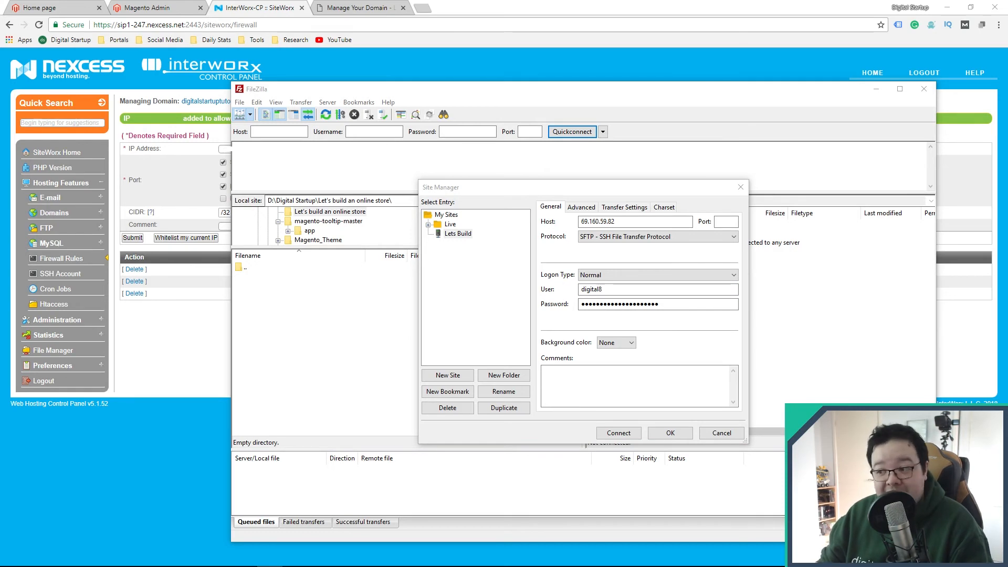
{"action": "triple_click", "coordinate": [657, 304]}
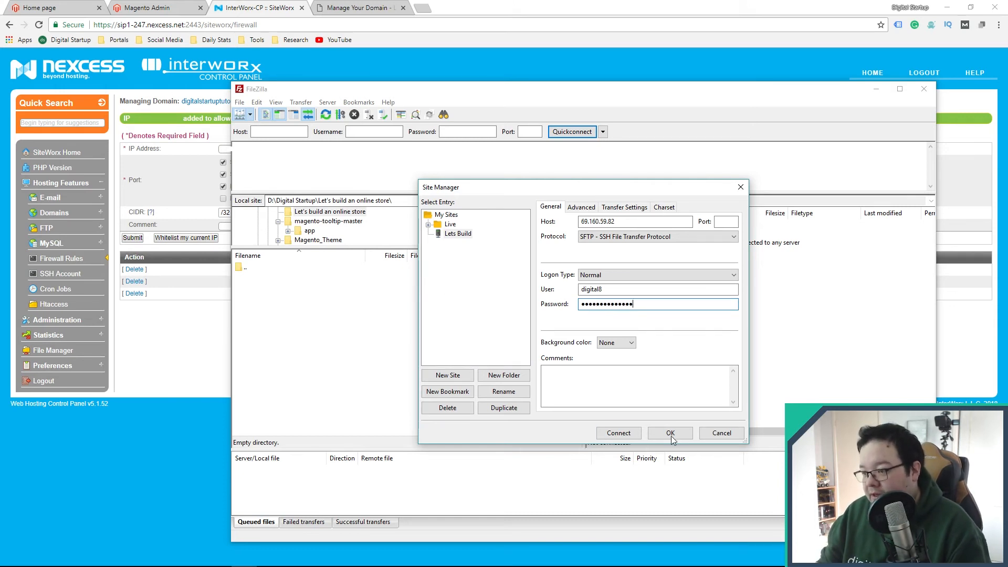
{"action": "left_click", "coordinate": [669, 432]}
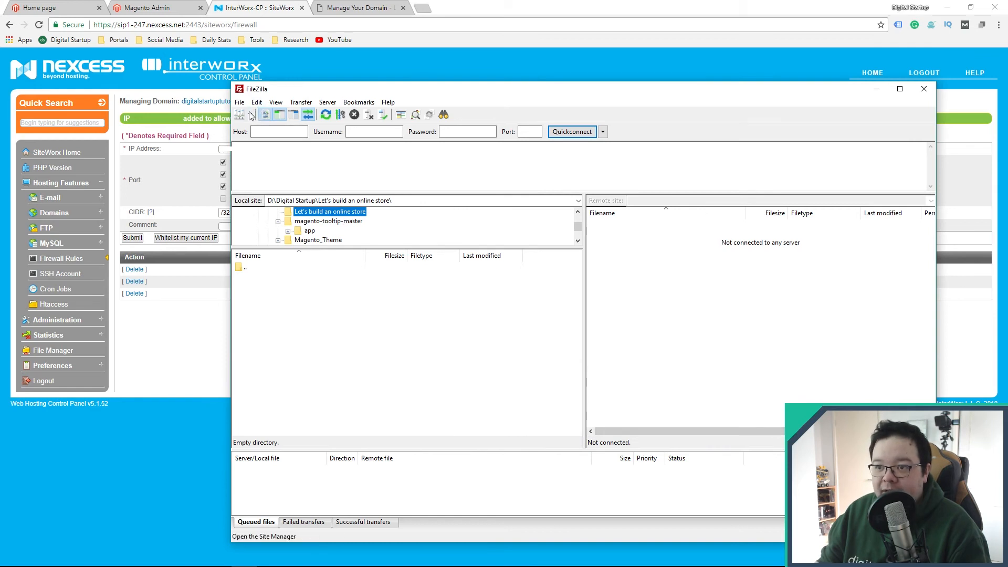
Connect to the saved Lets Build site and list /chroot/home/digital8
{"action": "left_click", "coordinate": [251, 115]}
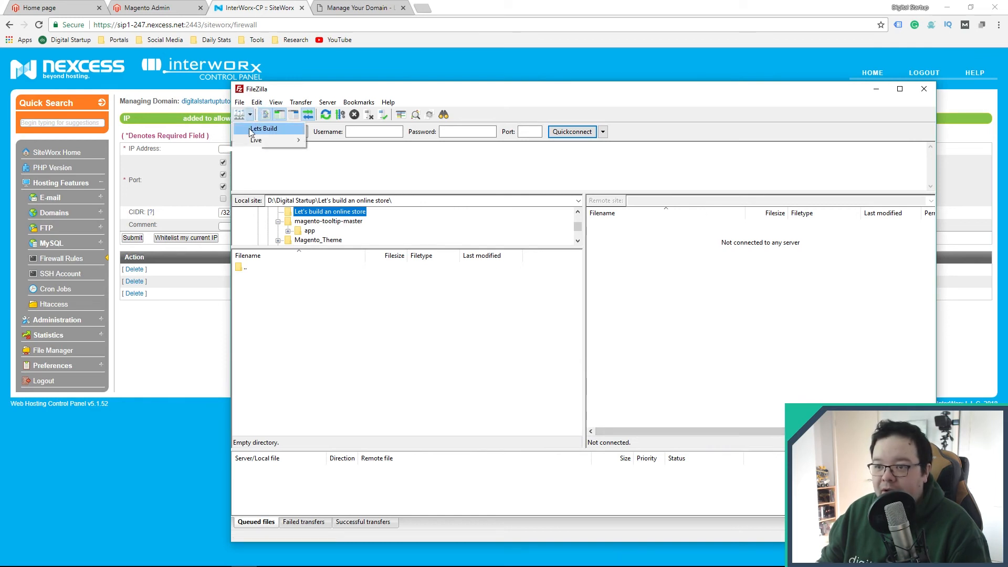
{"action": "left_click", "coordinate": [263, 128]}
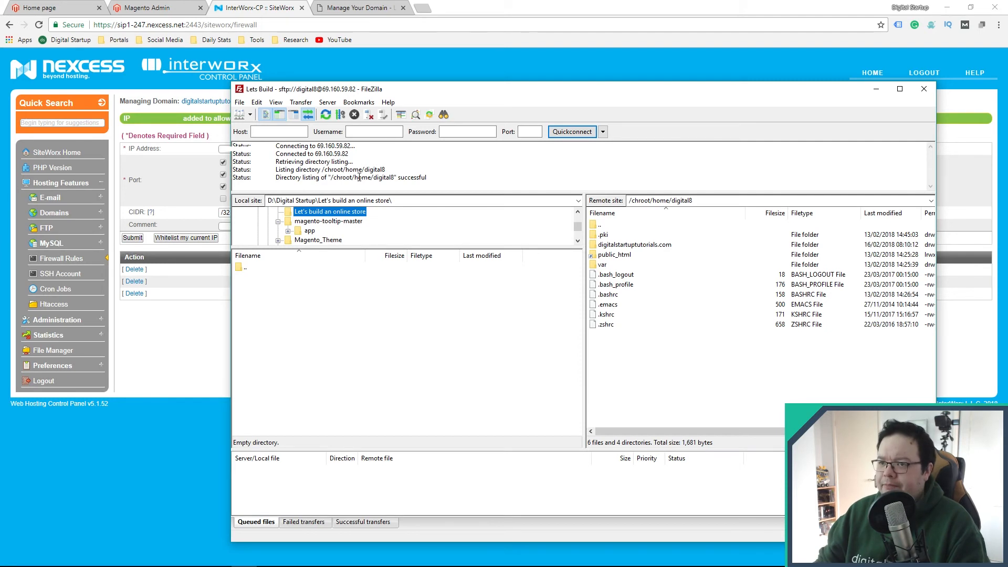
{"action": "mouse_move", "coordinate": [360, 7]}
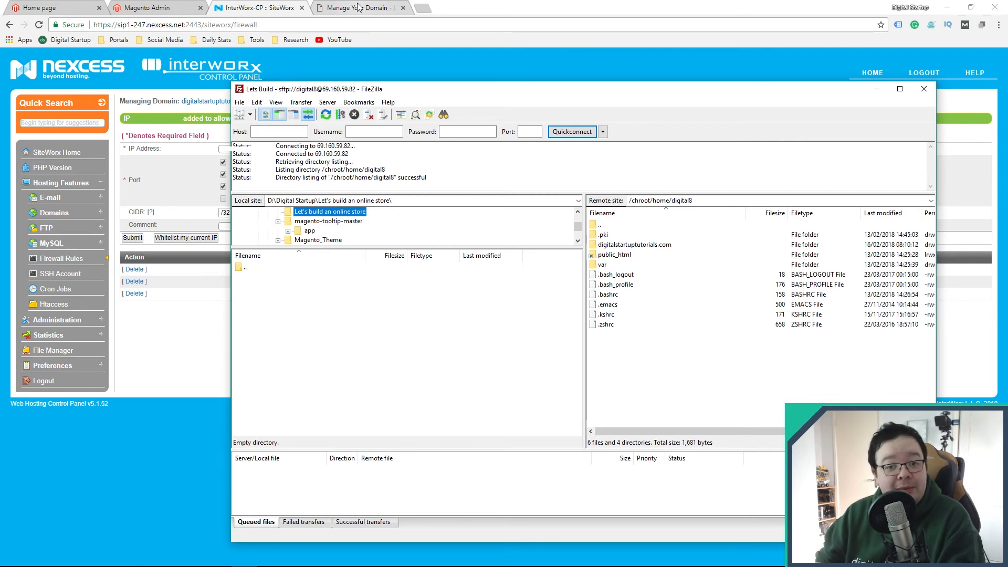
Log in to OpenSRS Manage Your Domain for digitalstartuptutorials.com
{"action": "left_click", "coordinate": [357, 8]}
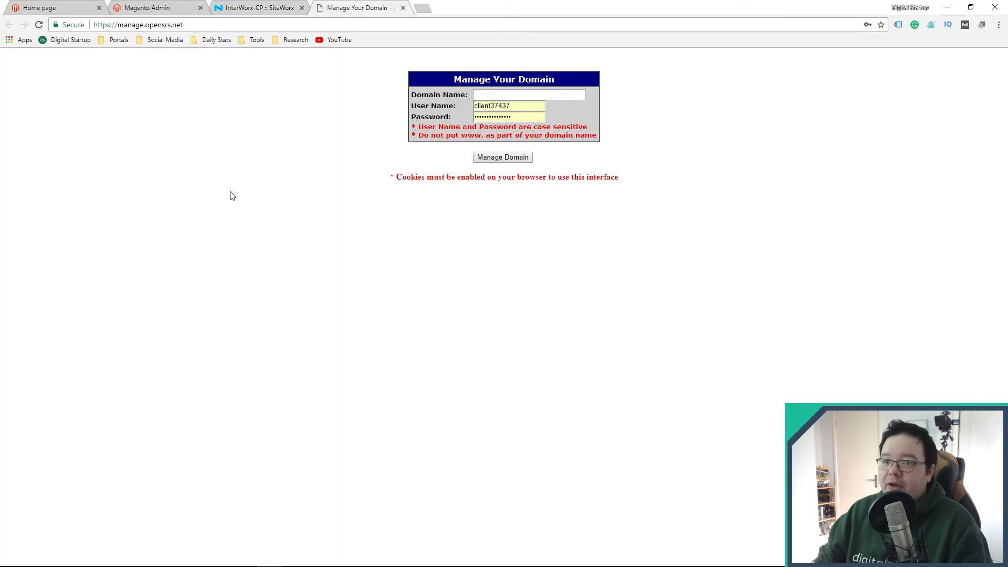
{"action": "mouse_move", "coordinate": [603, 97]}
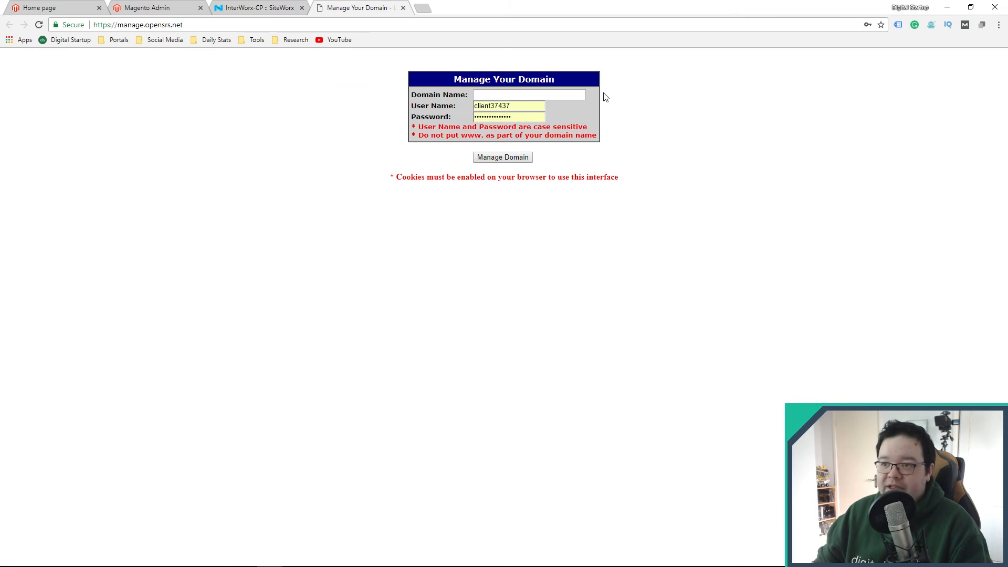
{"action": "mouse_move", "coordinate": [392, 237]}
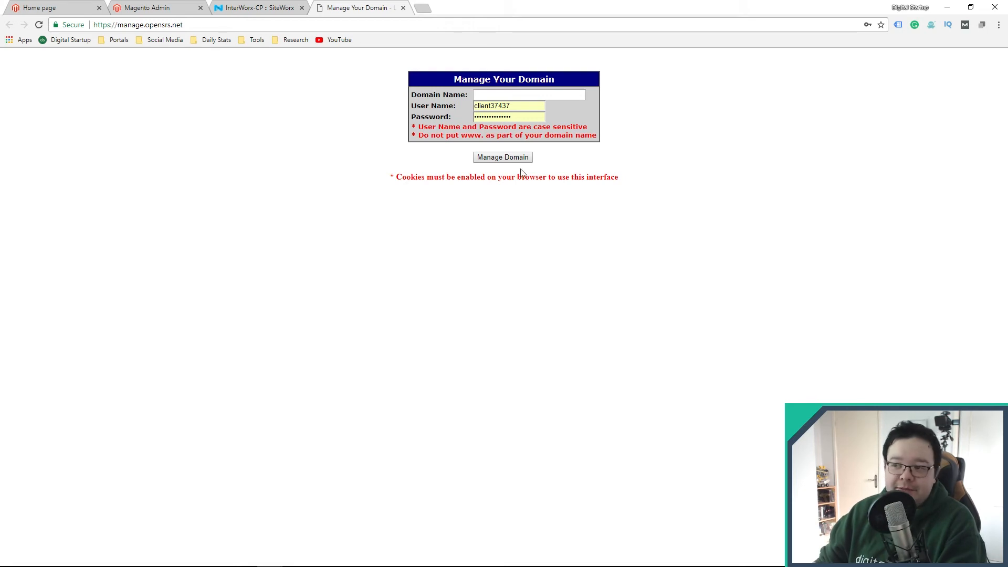
{"action": "type", "text": "d"}
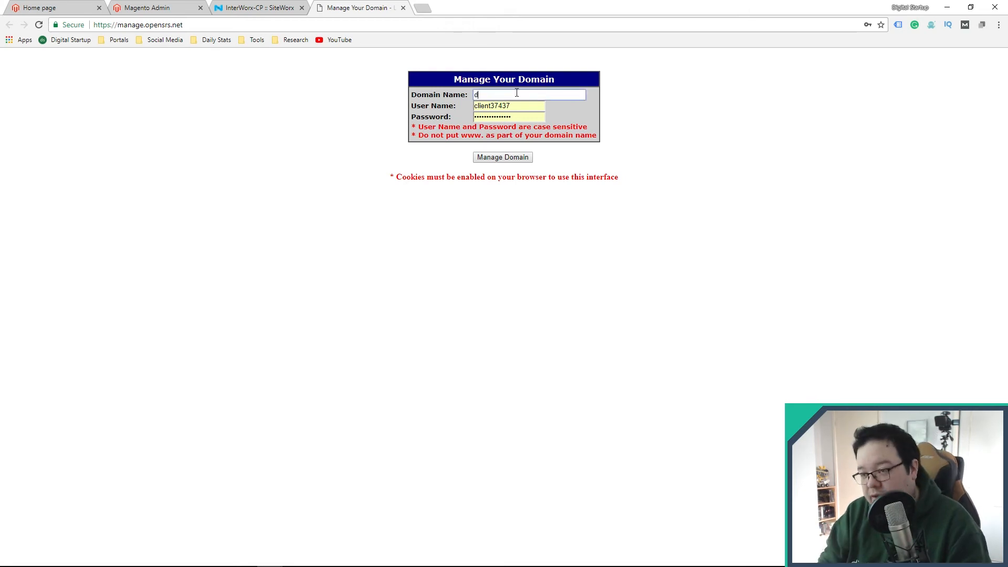
{"action": "type", "text": "igitalstartuptutorials.com"}
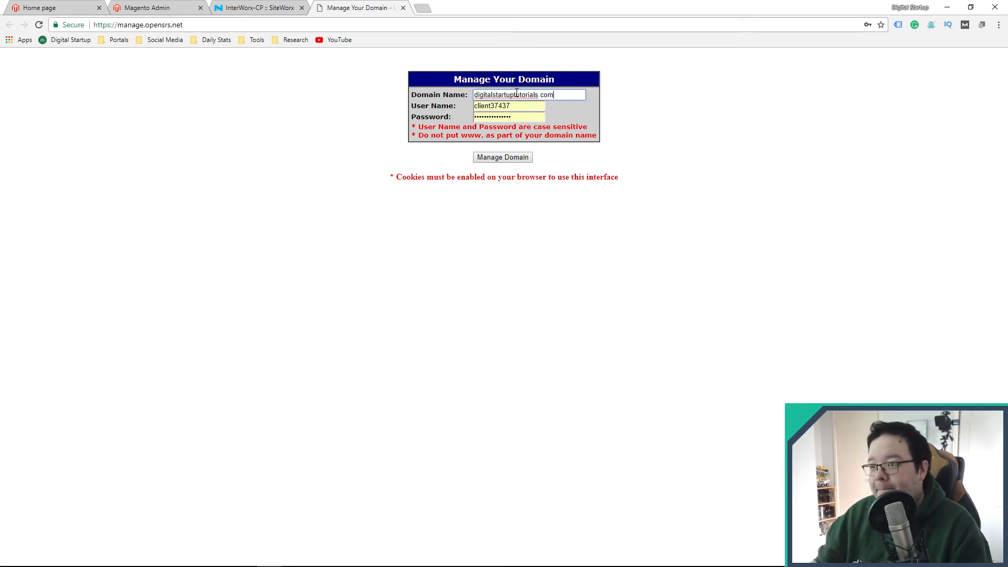
{"action": "left_click", "coordinate": [501, 157]}
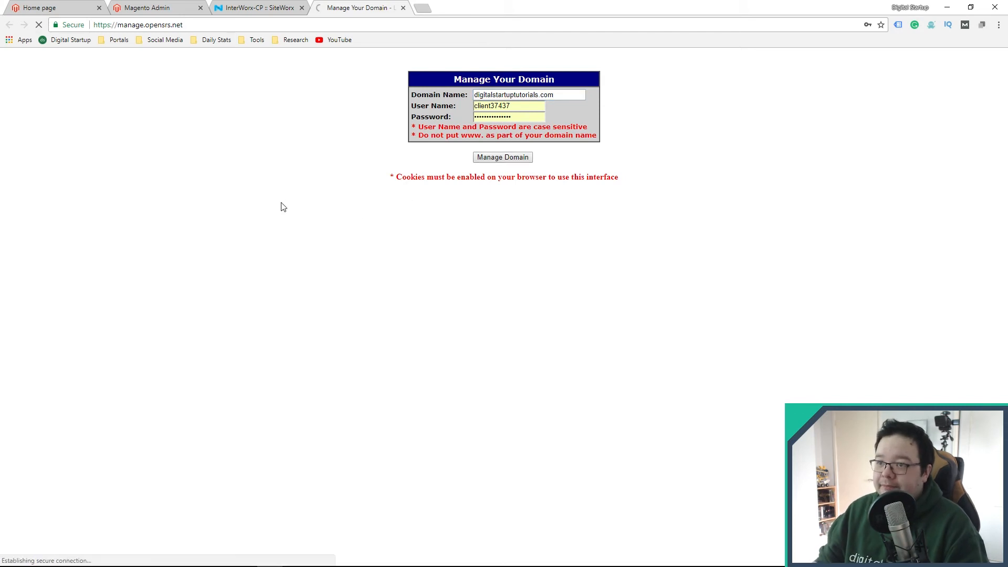
{"action": "left_click", "coordinate": [501, 157]}
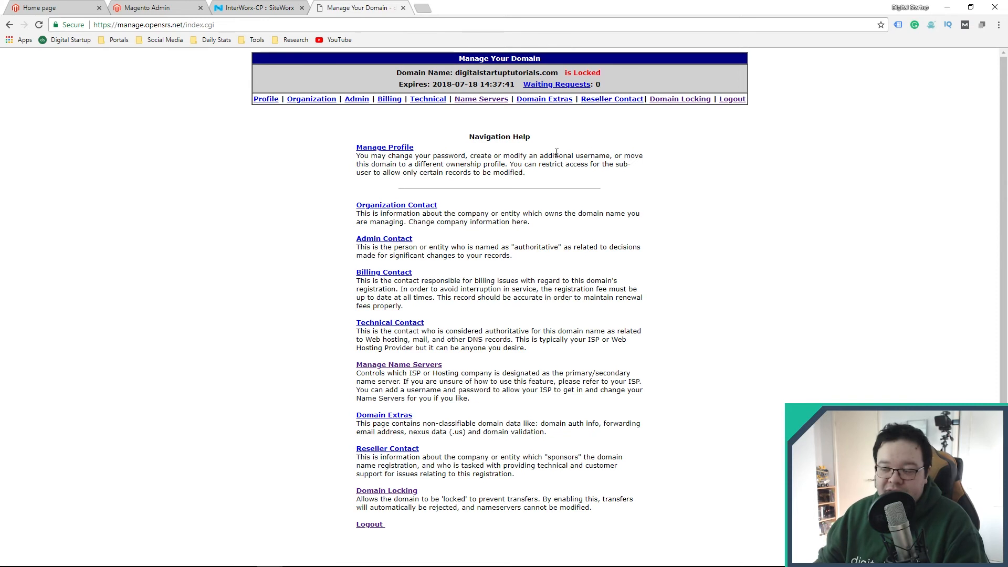
{"action": "mouse_move", "coordinate": [358, 215]}
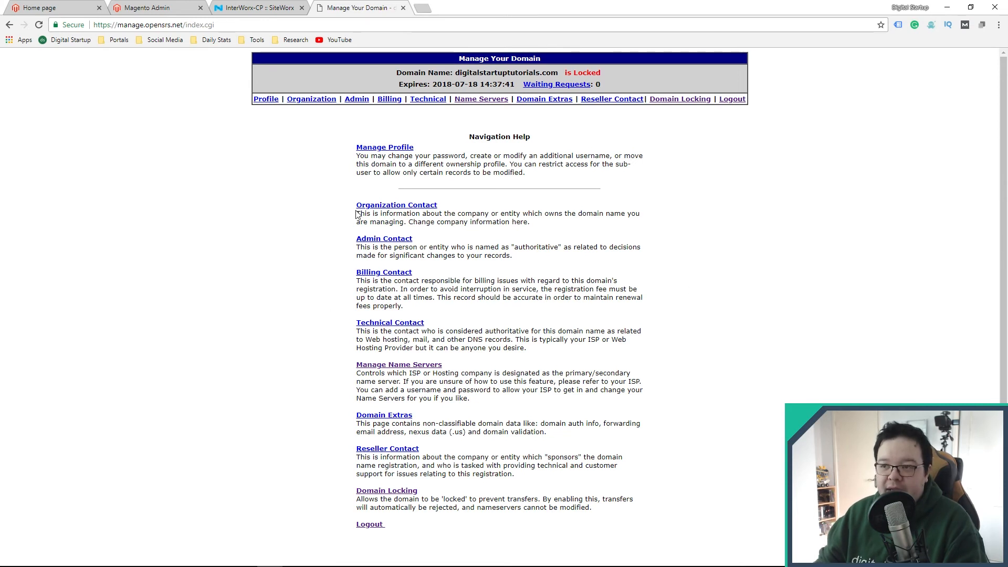
{"action": "mouse_move", "coordinate": [616, 480]}
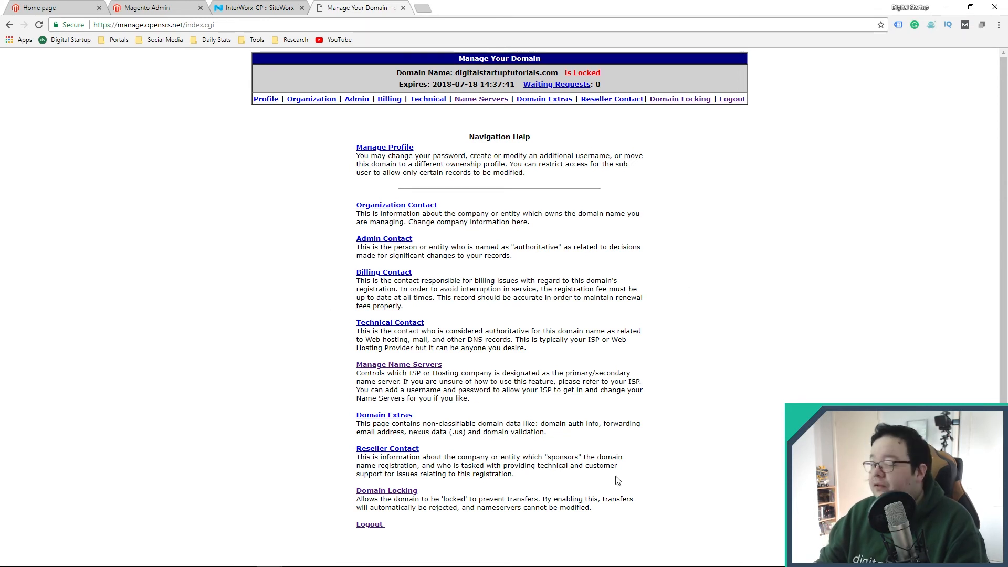
{"action": "mouse_move", "coordinate": [127, 258]}
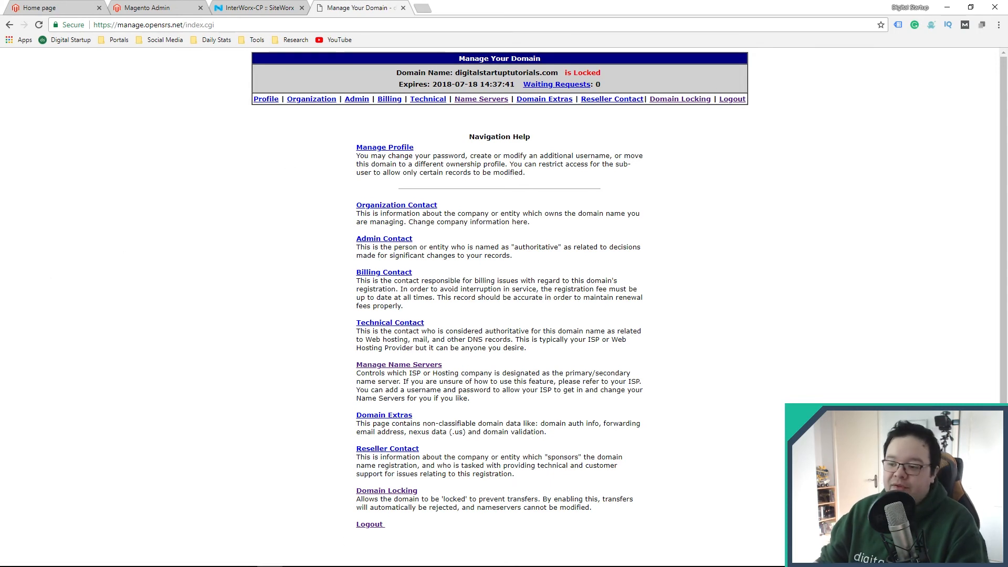
{"action": "mouse_move", "coordinate": [761, 437]}
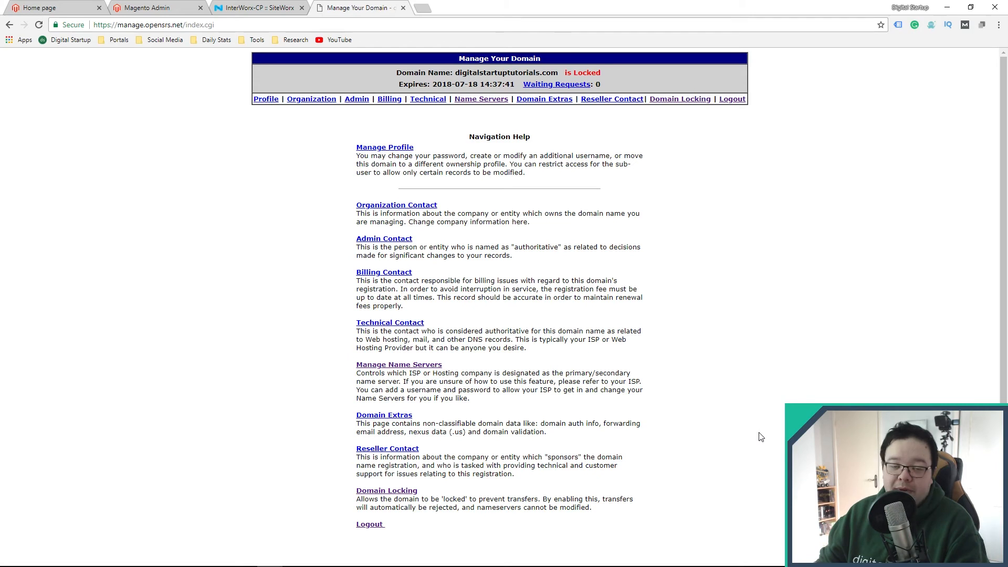
{"action": "mouse_move", "coordinate": [711, 364]}
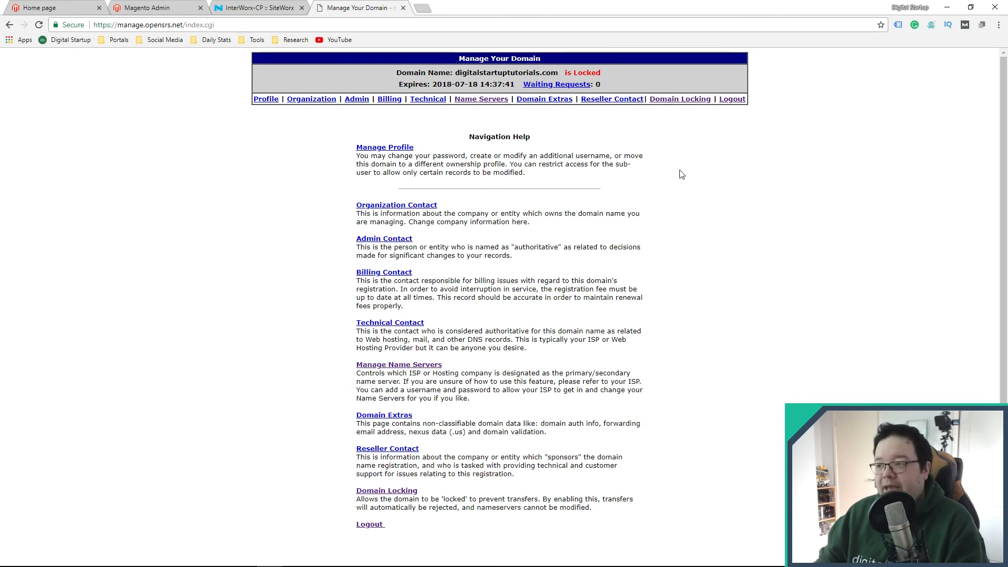
{"action": "mouse_move", "coordinate": [679, 99]}
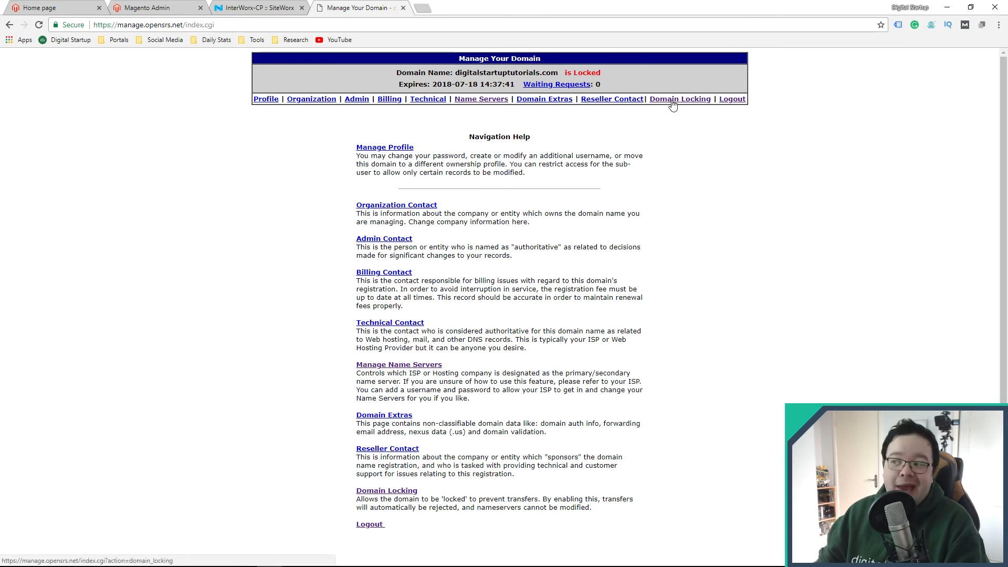
Disable the Domain Locking setting for digitalstartuptutorials.com and submit
{"action": "left_click", "coordinate": [679, 99]}
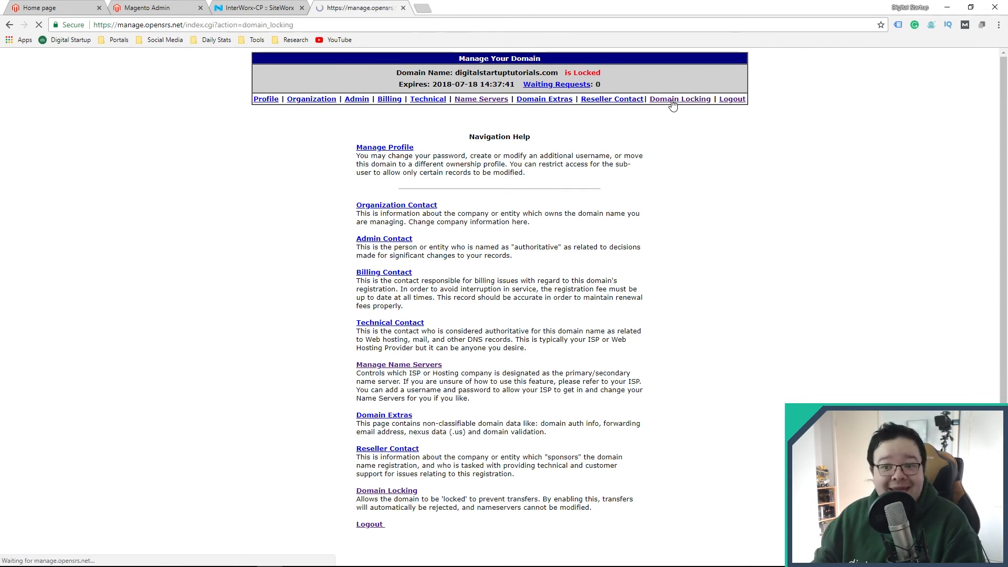
{"action": "left_click", "coordinate": [679, 98]}
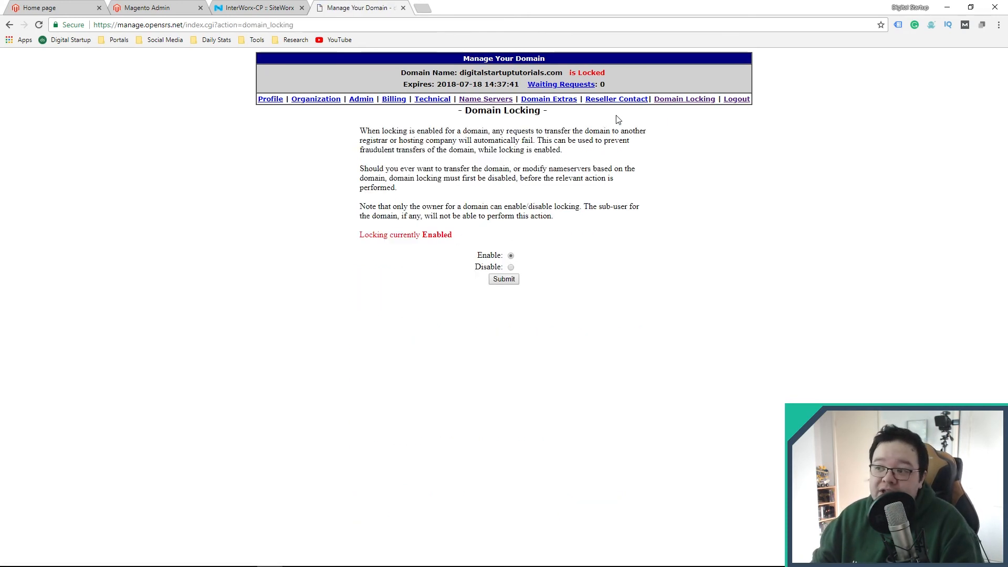
{"action": "left_click", "coordinate": [510, 267]}
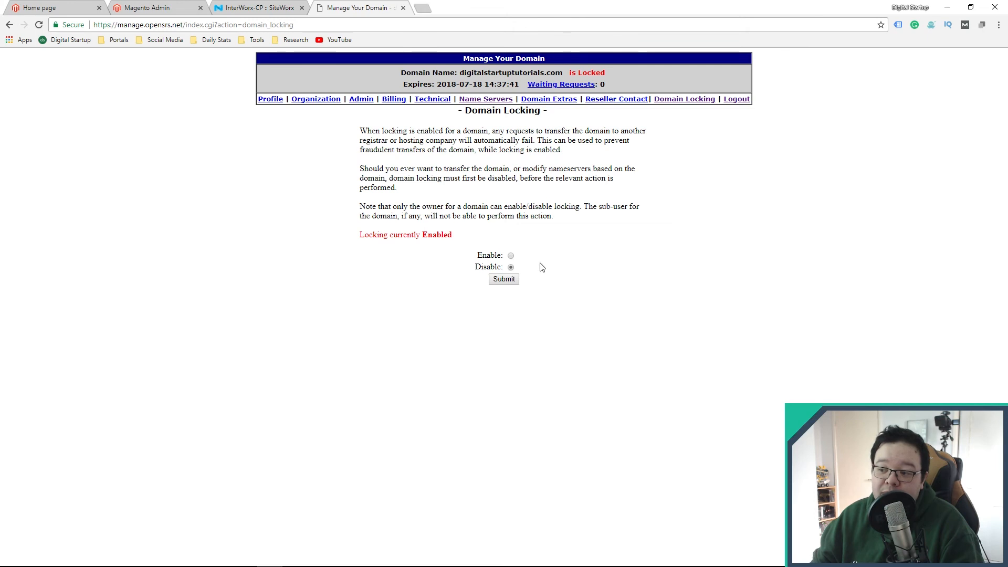
{"action": "left_click", "coordinate": [504, 278]}
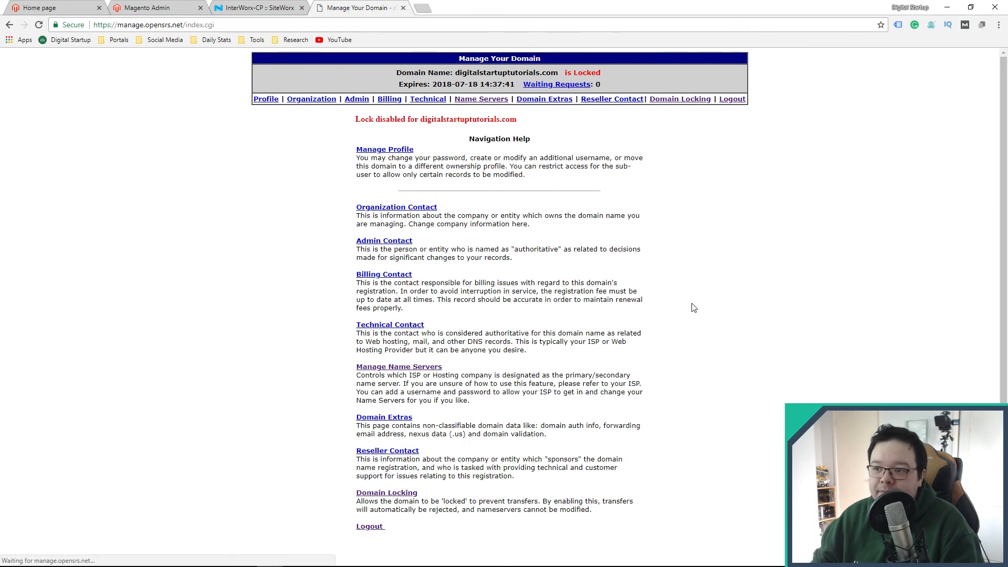
{"action": "mouse_move", "coordinate": [480, 99]}
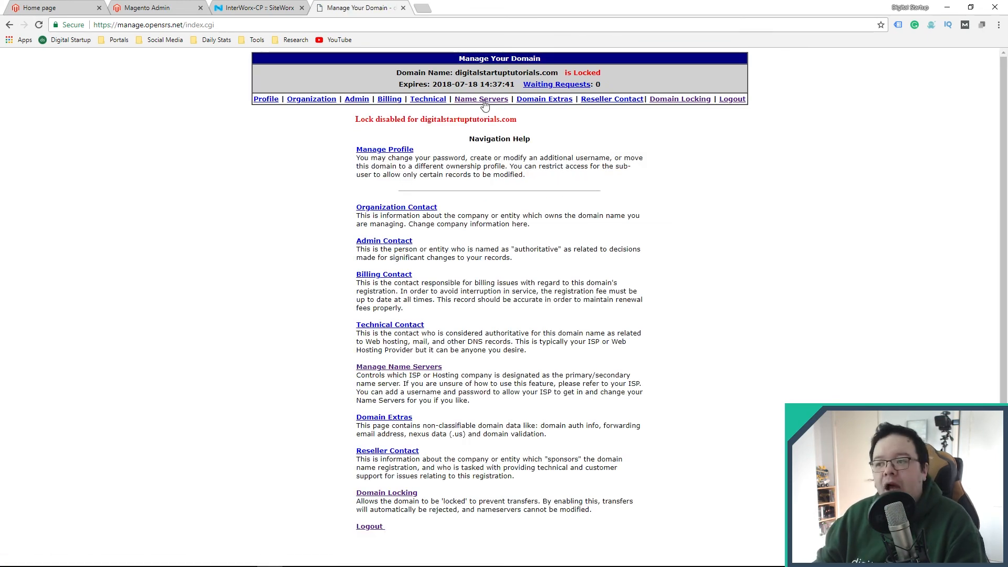
Open Name Servers and select the first hostname to replace it with dns1733-1.nexcess.net
{"action": "left_click", "coordinate": [481, 98]}
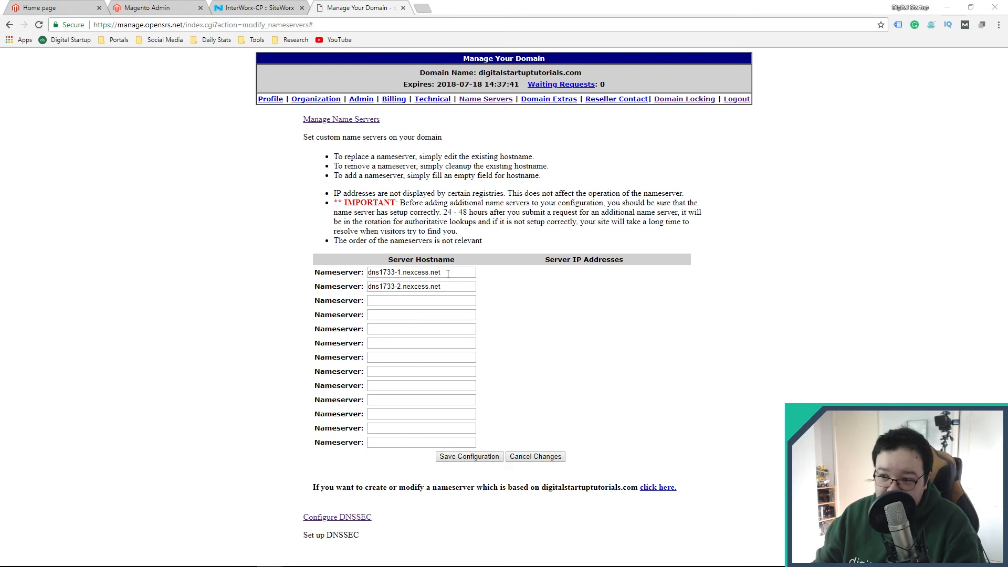
{"action": "triple_click", "coordinate": [420, 272]}
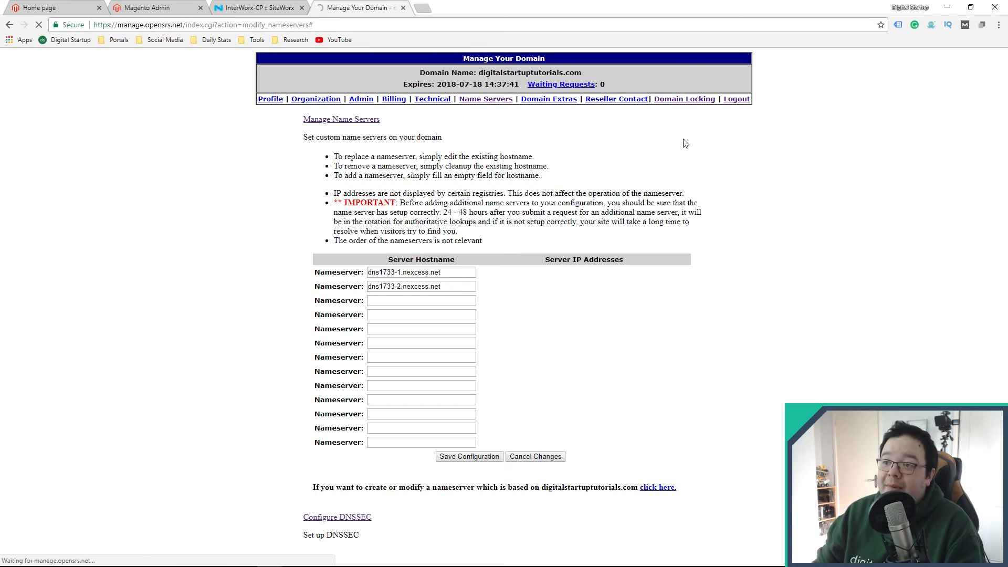
Re-enable the transfer lock on digitalstartuptutorials.com and submit
{"action": "left_click", "coordinate": [684, 98]}
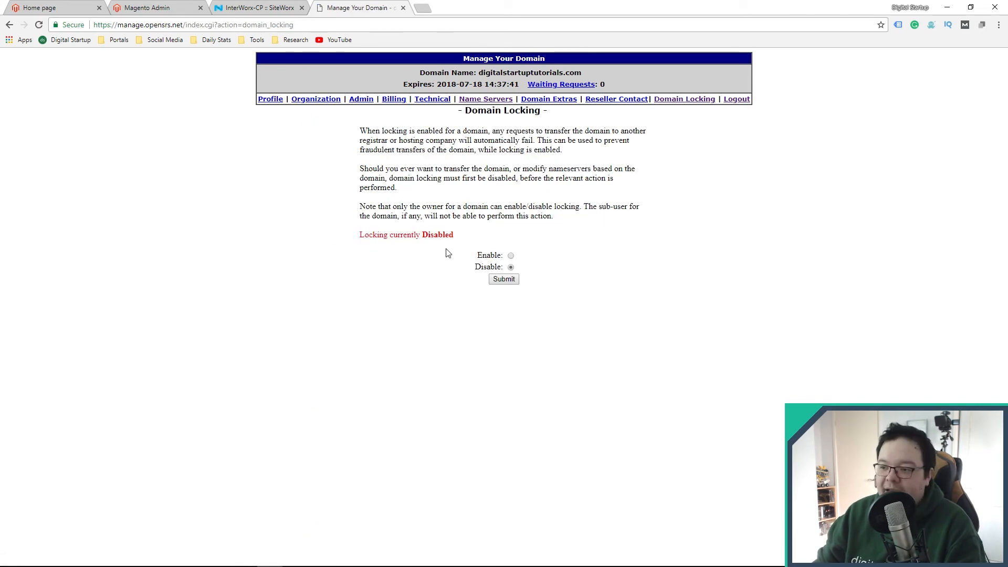
{"action": "left_click", "coordinate": [510, 255]}
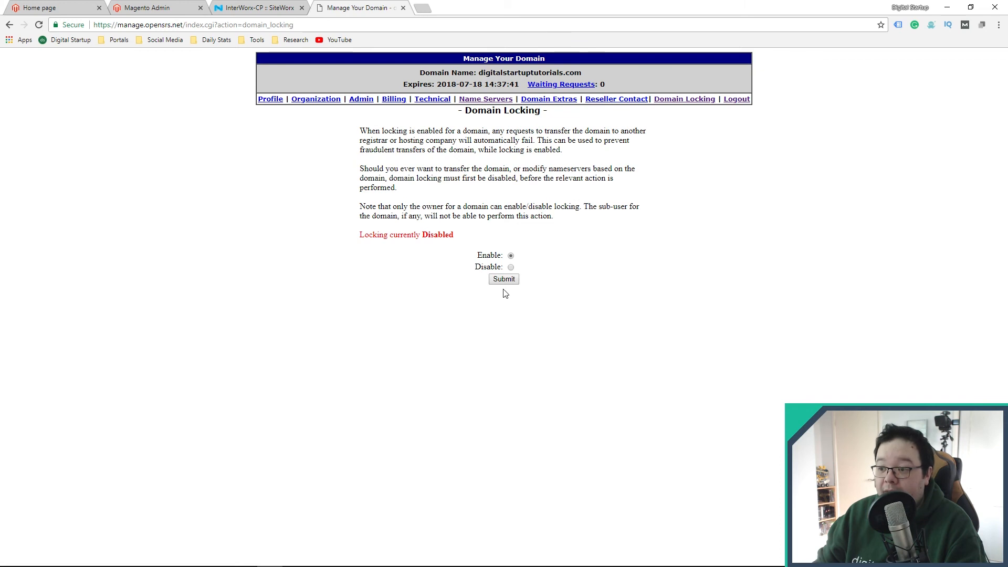
{"action": "left_click", "coordinate": [503, 279]}
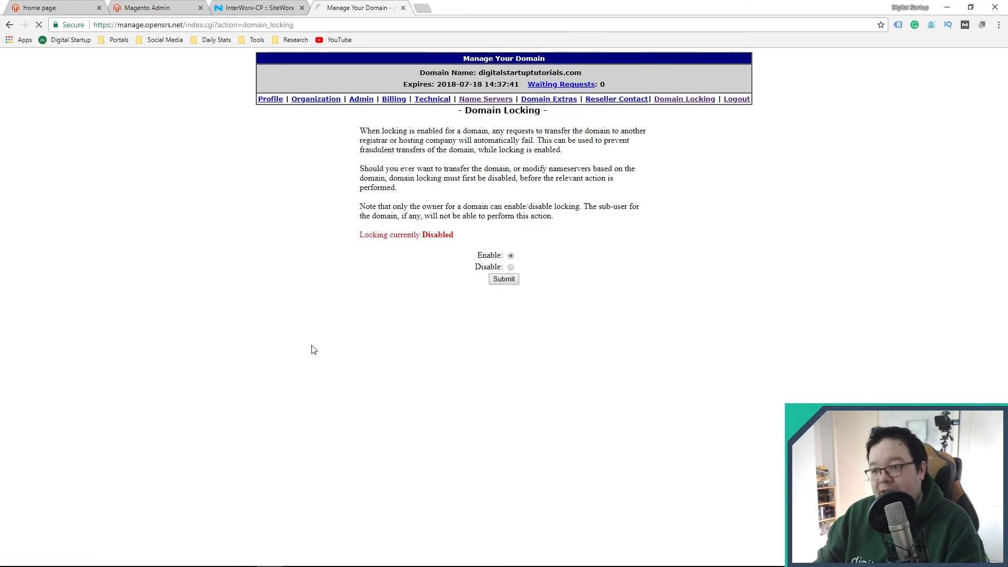
{"action": "left_click", "coordinate": [504, 278]}
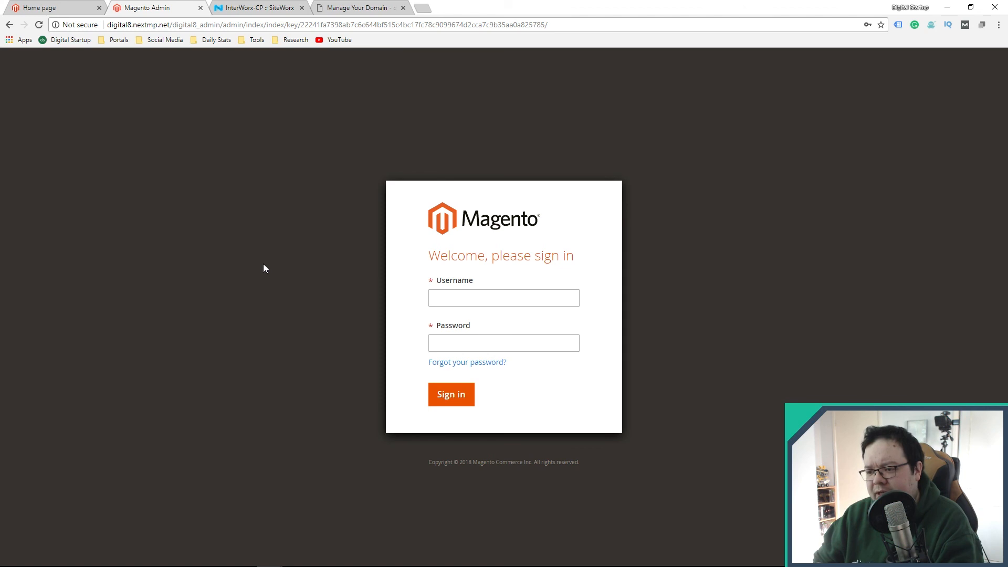
Sign in to Magento Admin as admin
{"action": "left_click", "coordinate": [503, 297]}
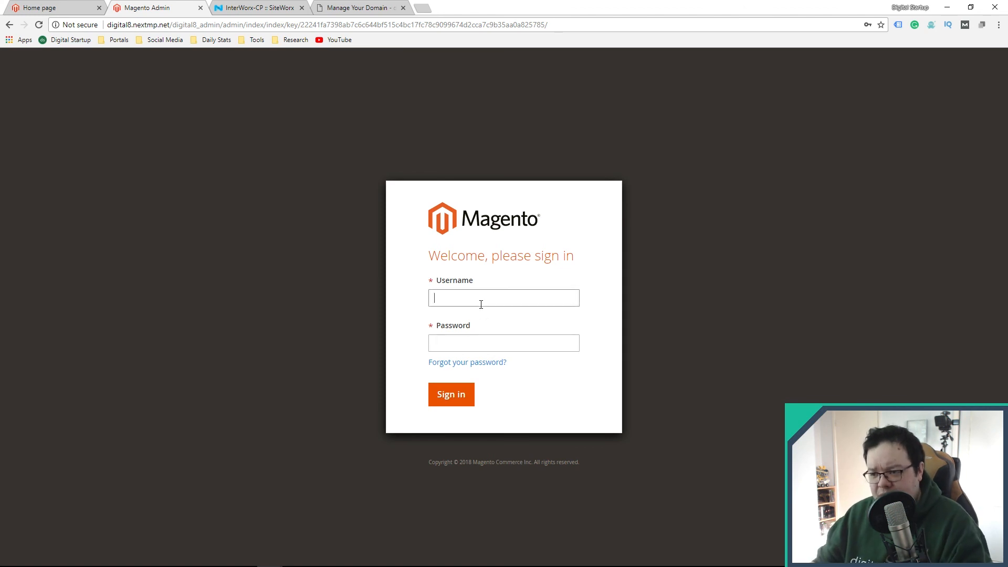
{"action": "type", "text": "admin"}
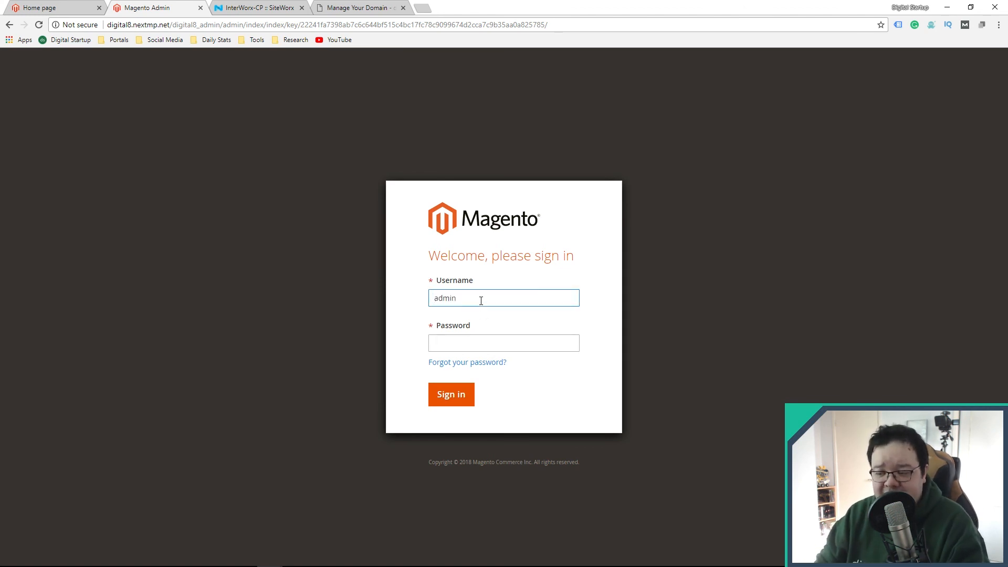
{"action": "left_click", "coordinate": [503, 343]}
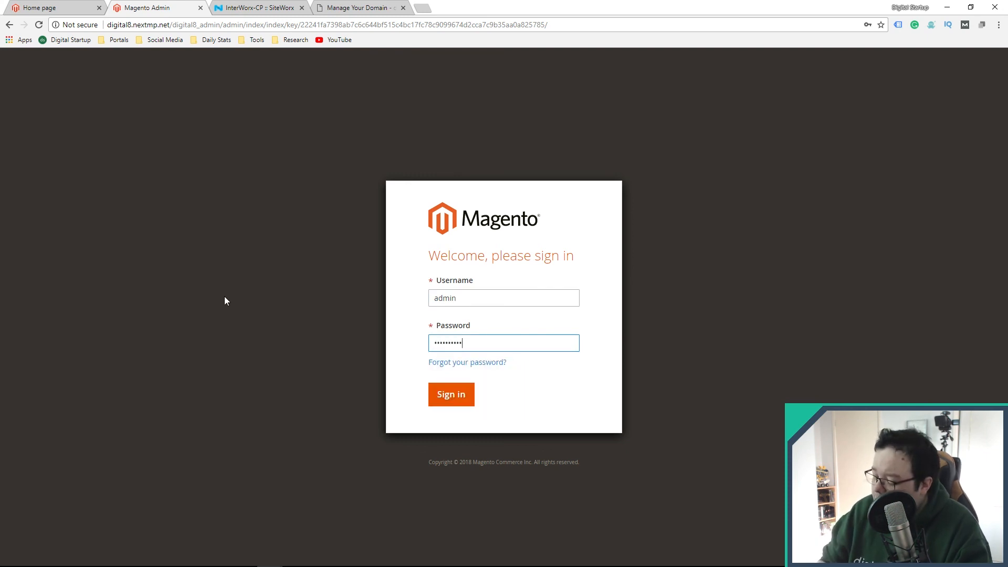
{"action": "left_click", "coordinate": [450, 394]}
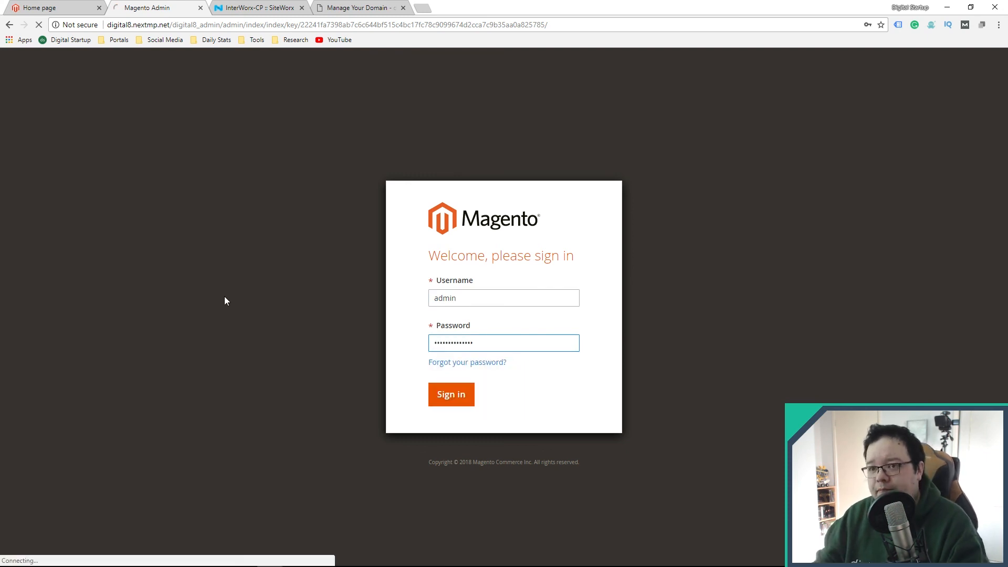
{"action": "left_click", "coordinate": [450, 395]}
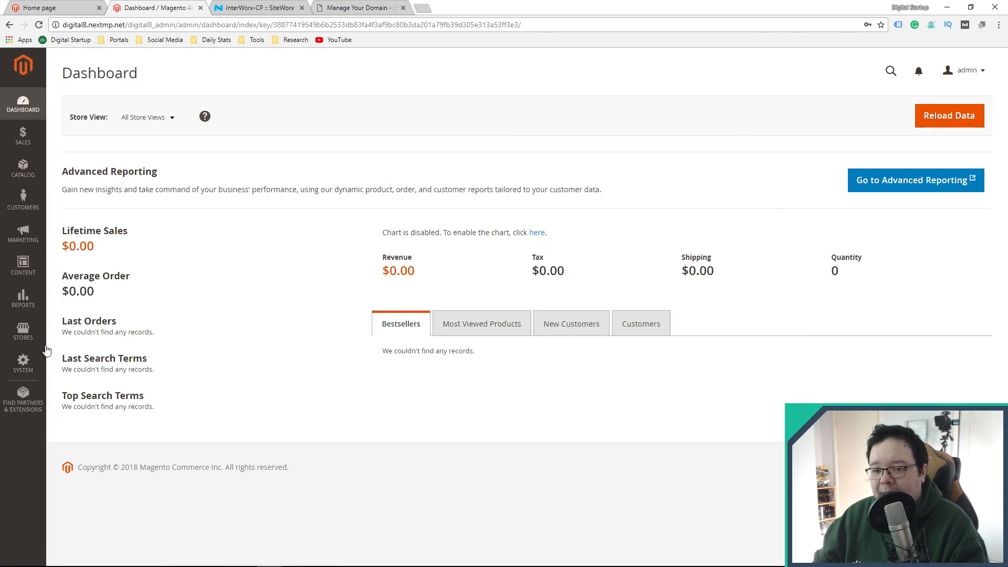
Go to System > All Users and start a new user
{"action": "left_click", "coordinate": [23, 363]}
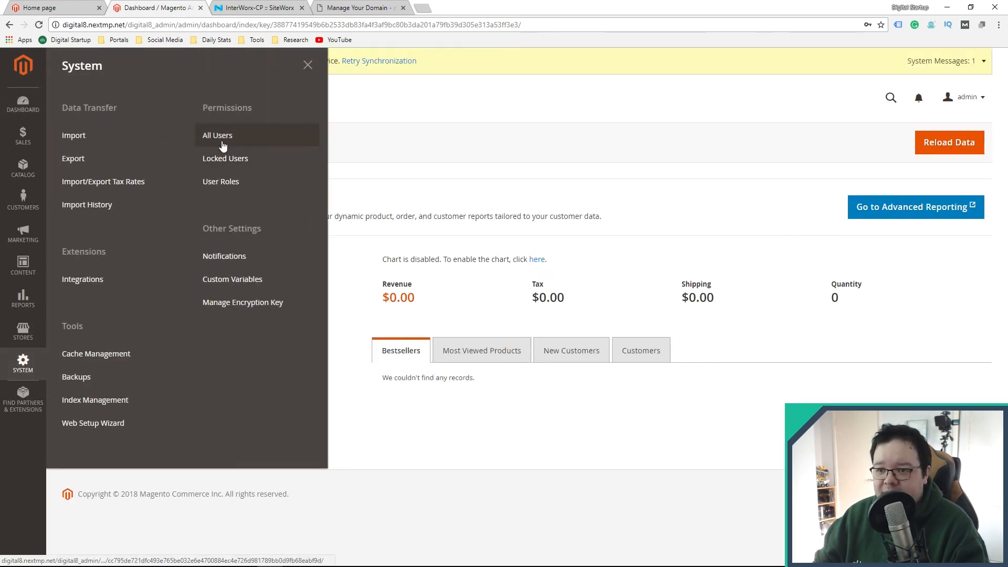
{"action": "left_click", "coordinate": [217, 135]}
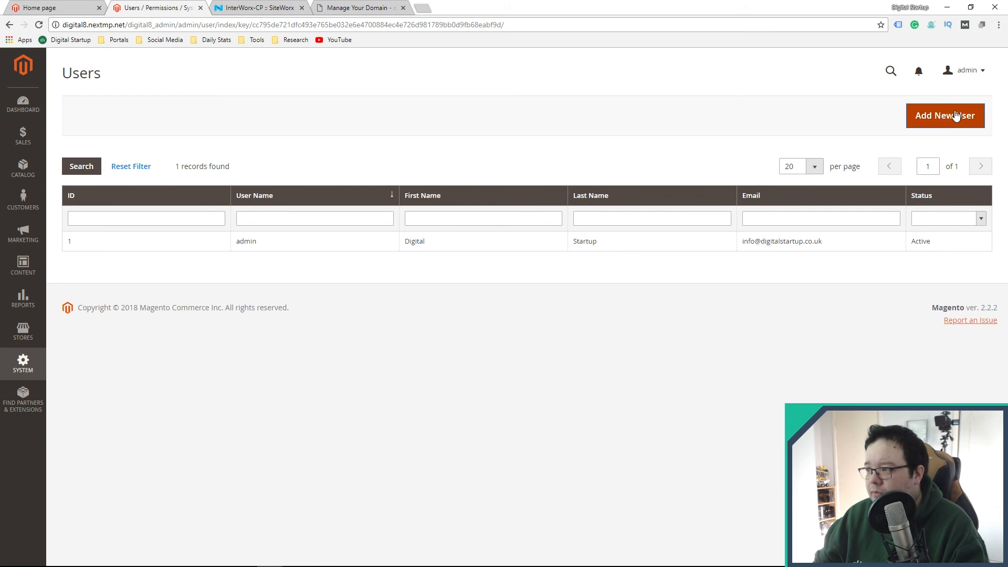
{"action": "left_click", "coordinate": [944, 116]}
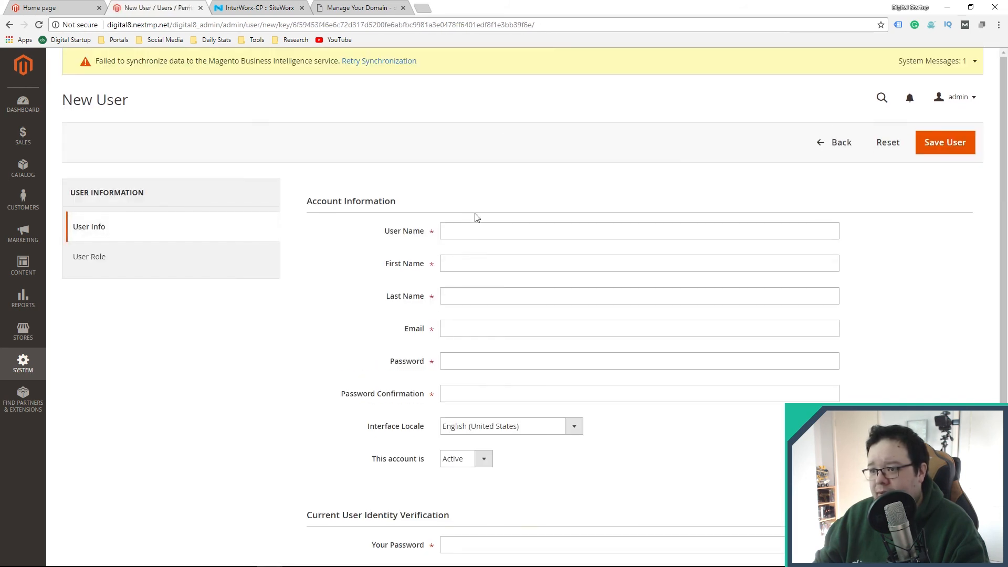
Enter user name craig, the name details and the passwords for the new admin
{"action": "type", "text": "Craig"}
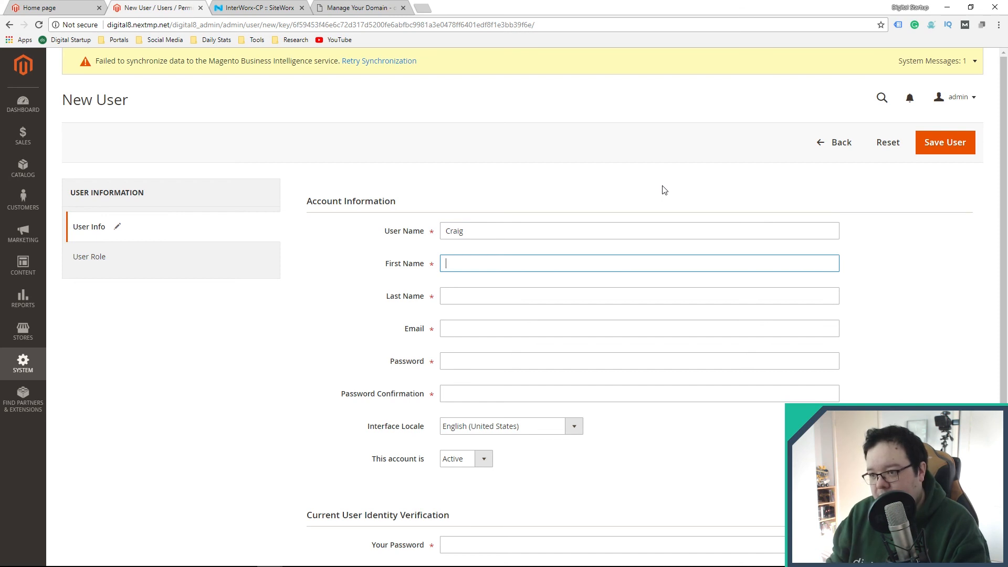
{"action": "left_click", "coordinate": [638, 231]}
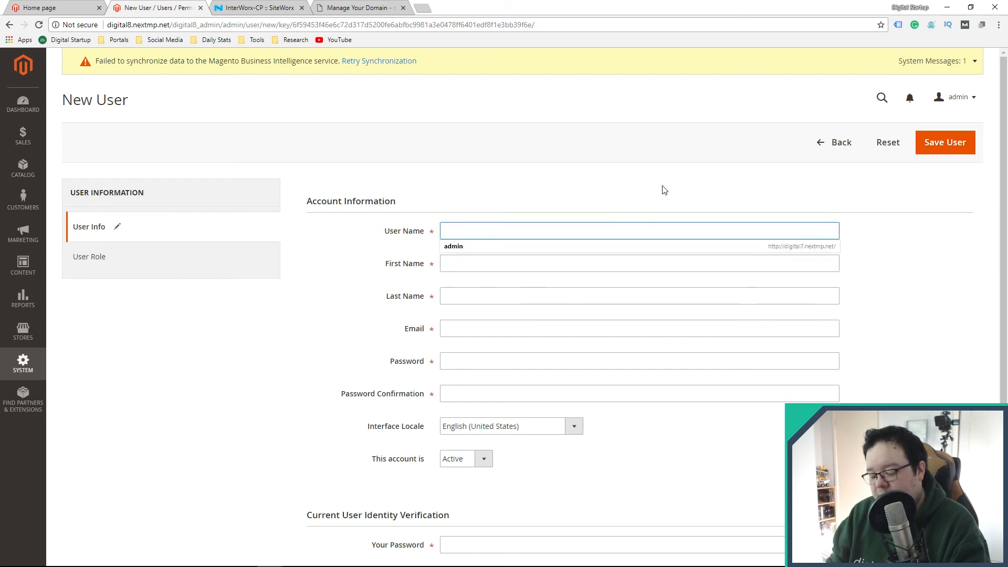
{"action": "type", "text": "craig"}
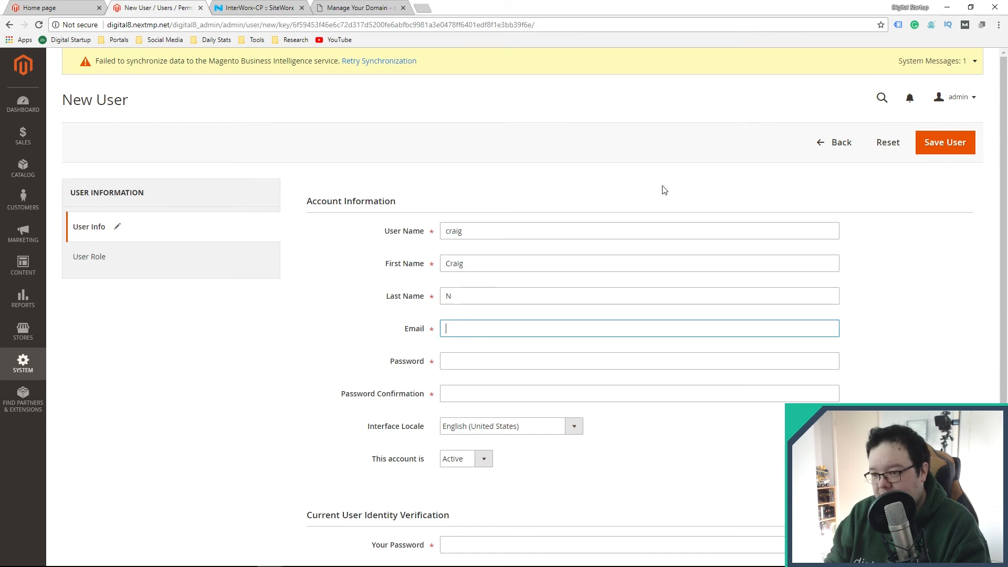
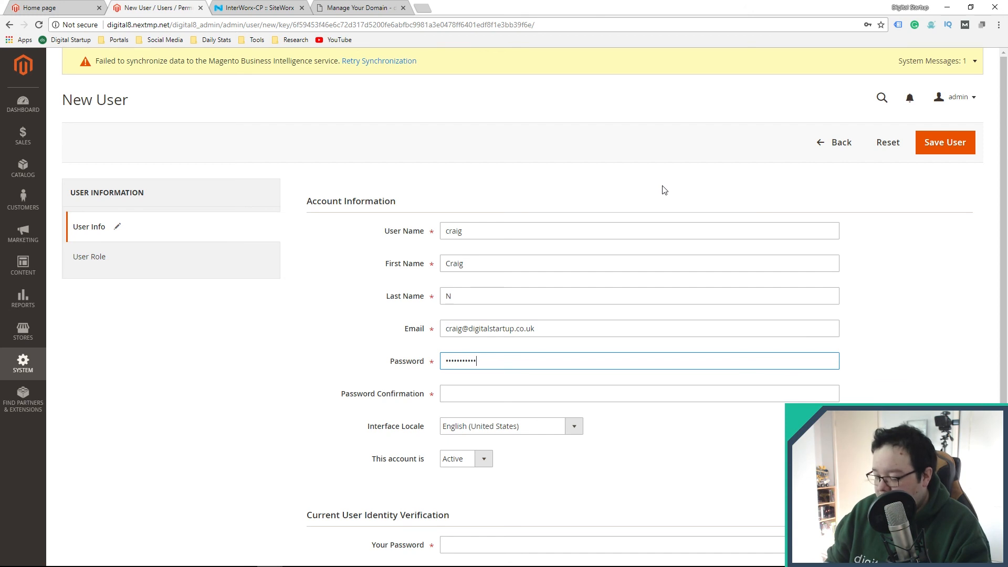
{"action": "type", "text": "••"}
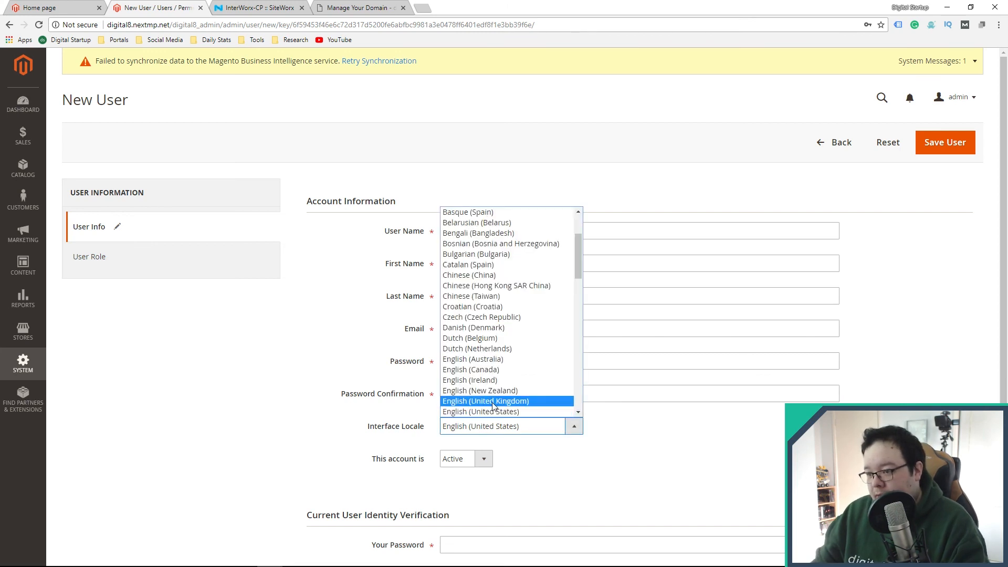
Set English (United Kingdom) locale, assign the Administrators role, and save the user
{"action": "left_click", "coordinate": [89, 256]}
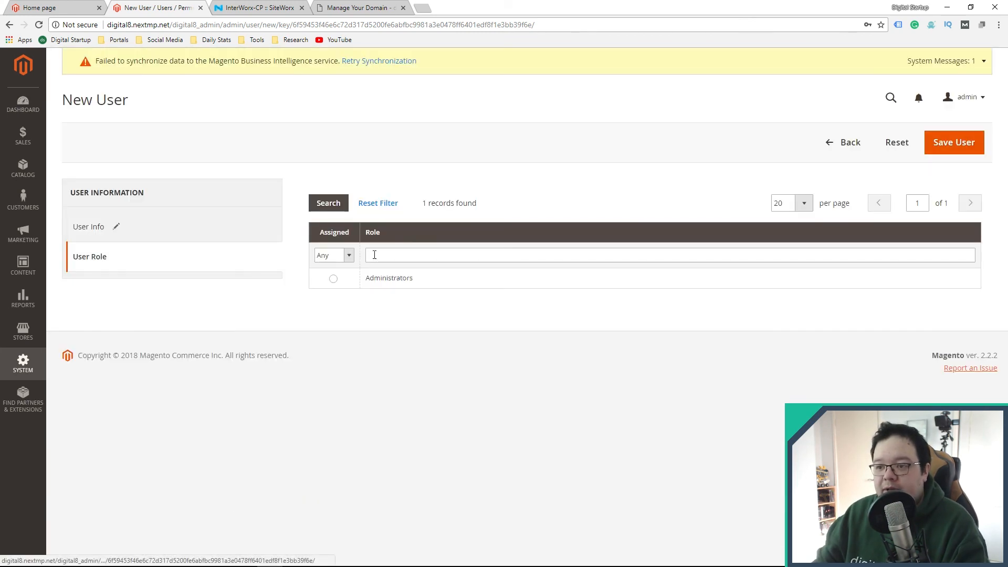
{"action": "left_click", "coordinate": [88, 226]}
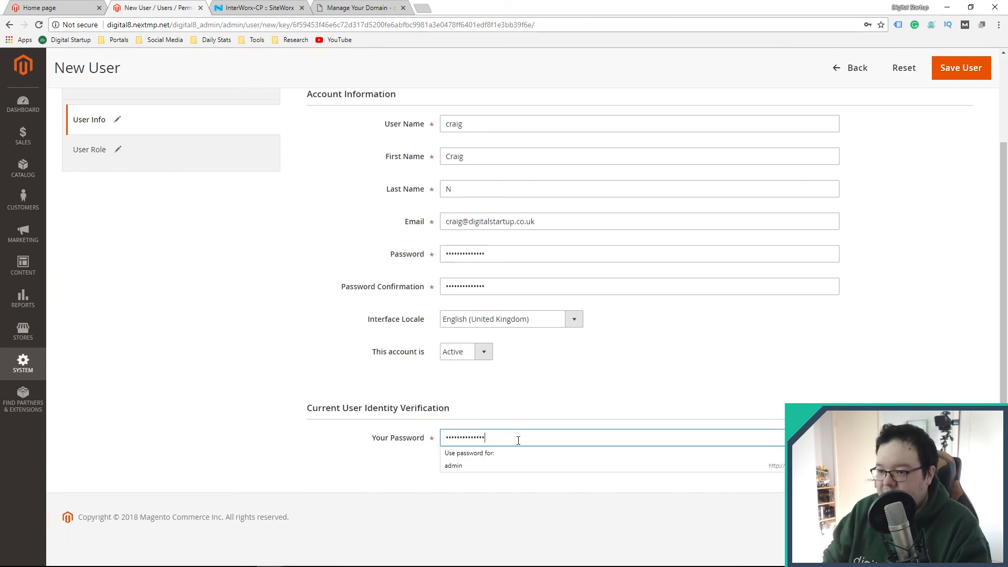
{"action": "left_click", "coordinate": [960, 68]}
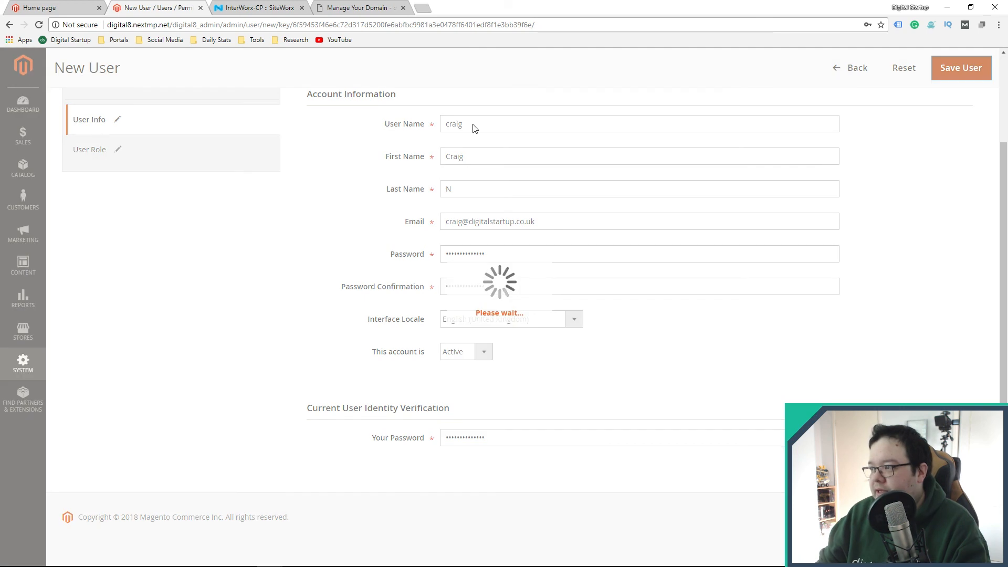
{"action": "left_click", "coordinate": [960, 67]}
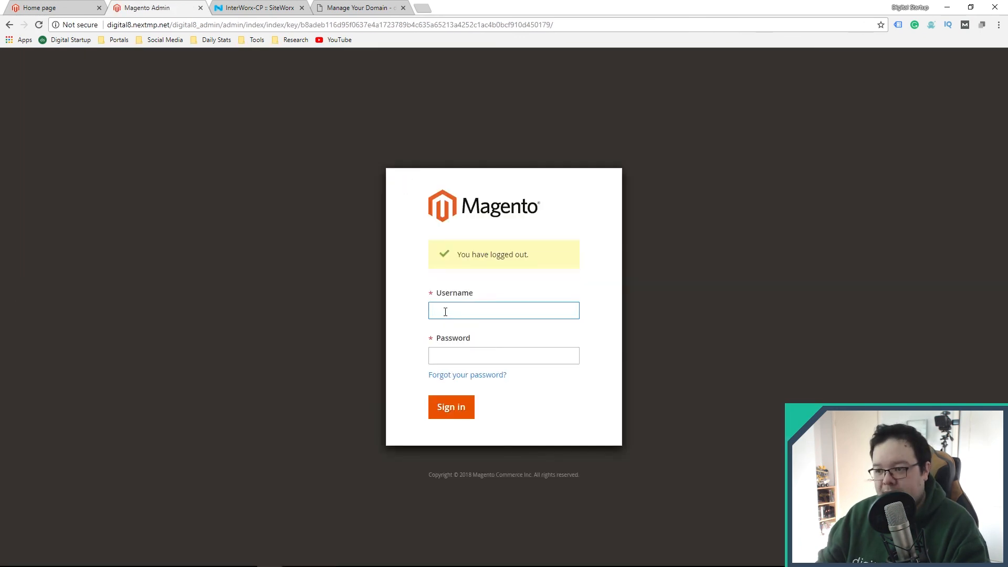
Sign in to Magento Admin as craig with the new password
{"action": "type", "text": "craig"}
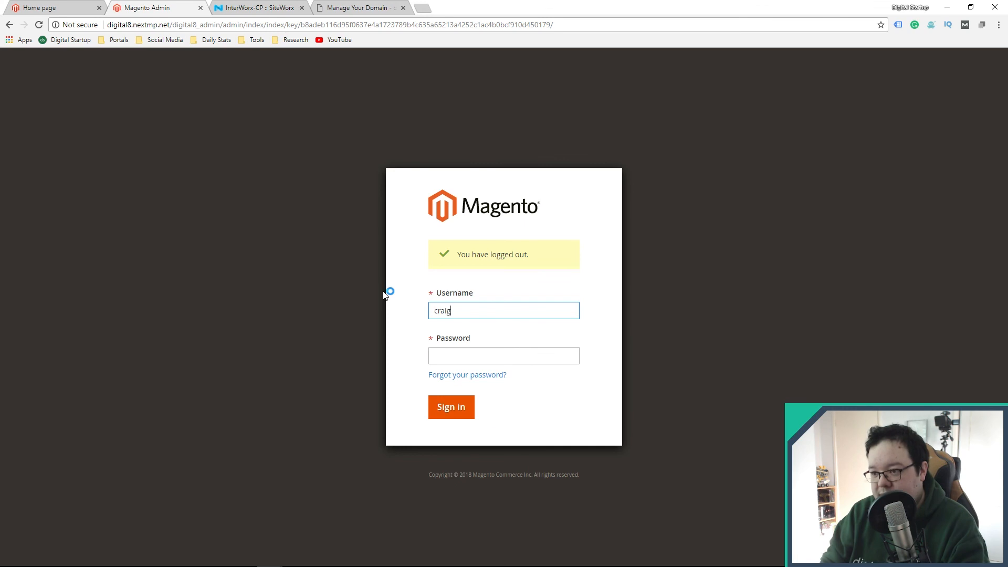
{"action": "type", "text": "password"}
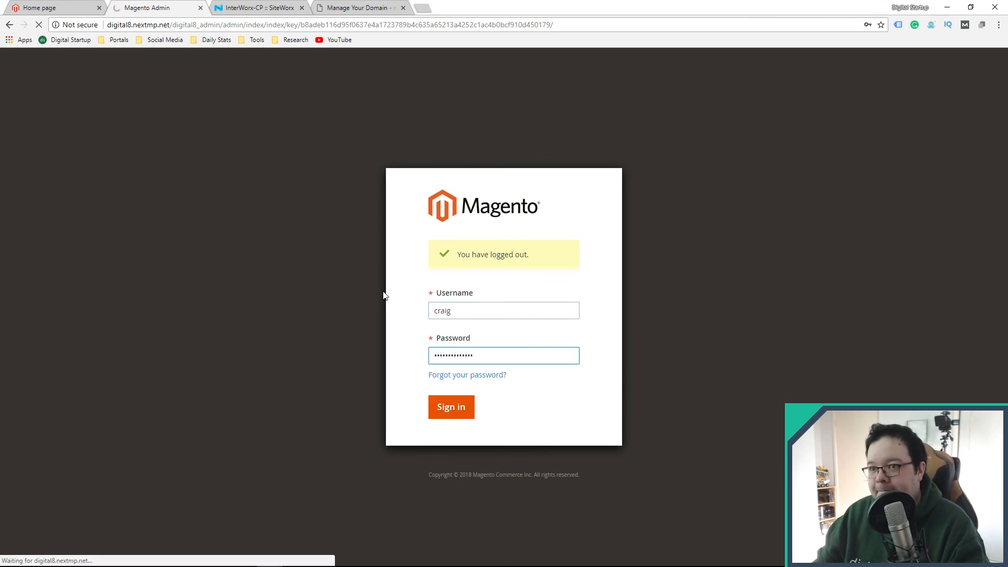
{"action": "left_click", "coordinate": [450, 407]}
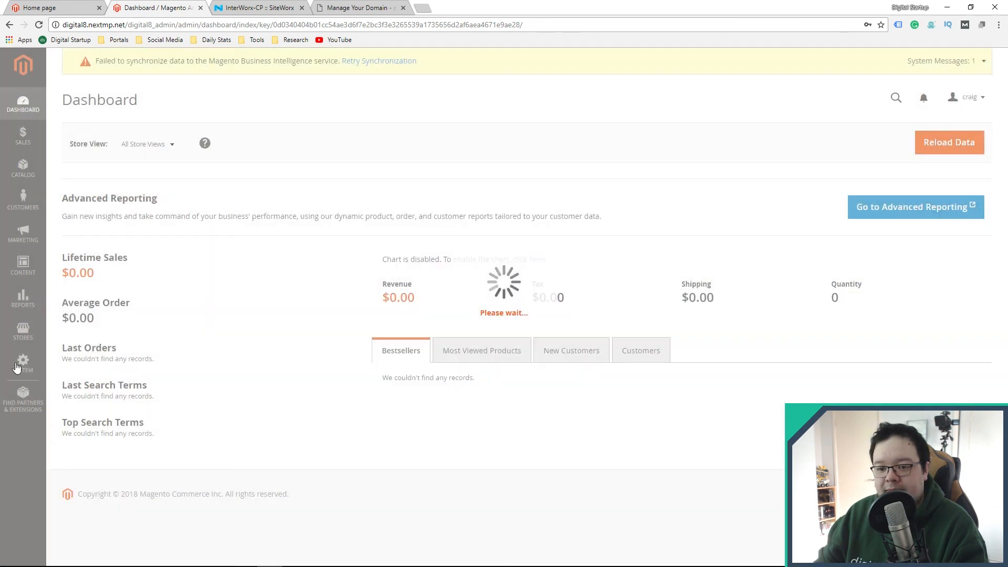
Set the original admin account to Inactive in All Users and save it
{"action": "left_click", "coordinate": [23, 363]}
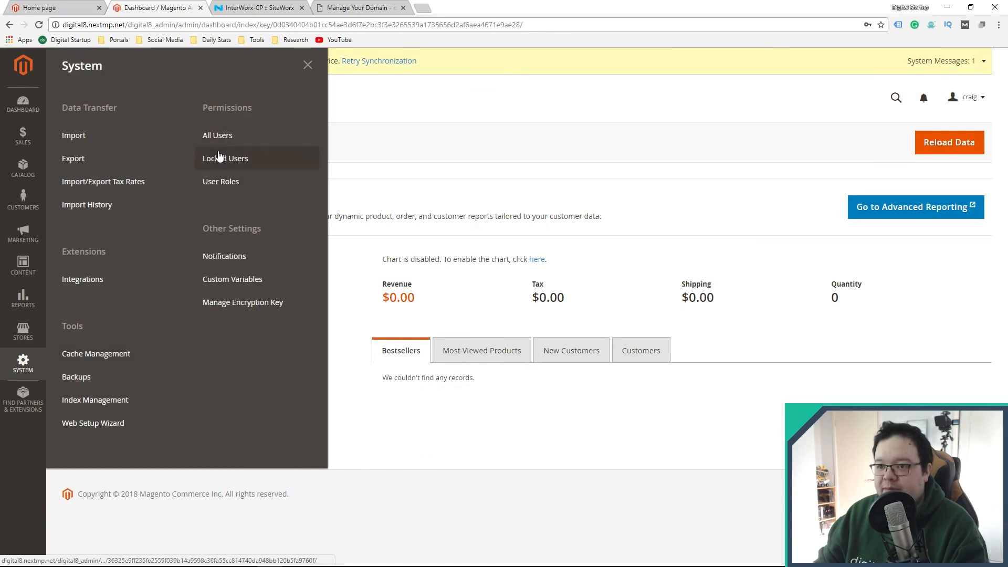
{"action": "left_click", "coordinate": [218, 135]}
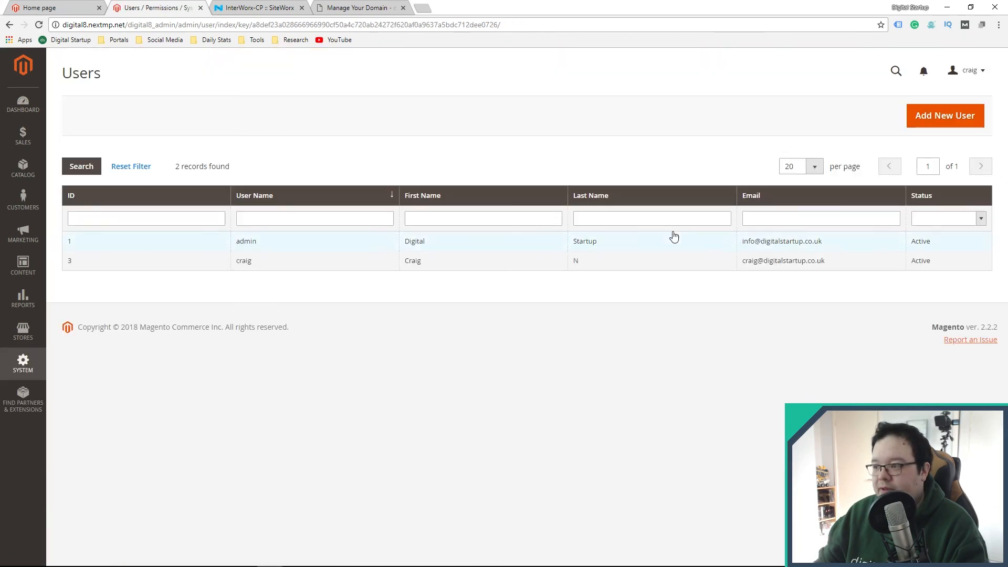
{"action": "left_click", "coordinate": [245, 241]}
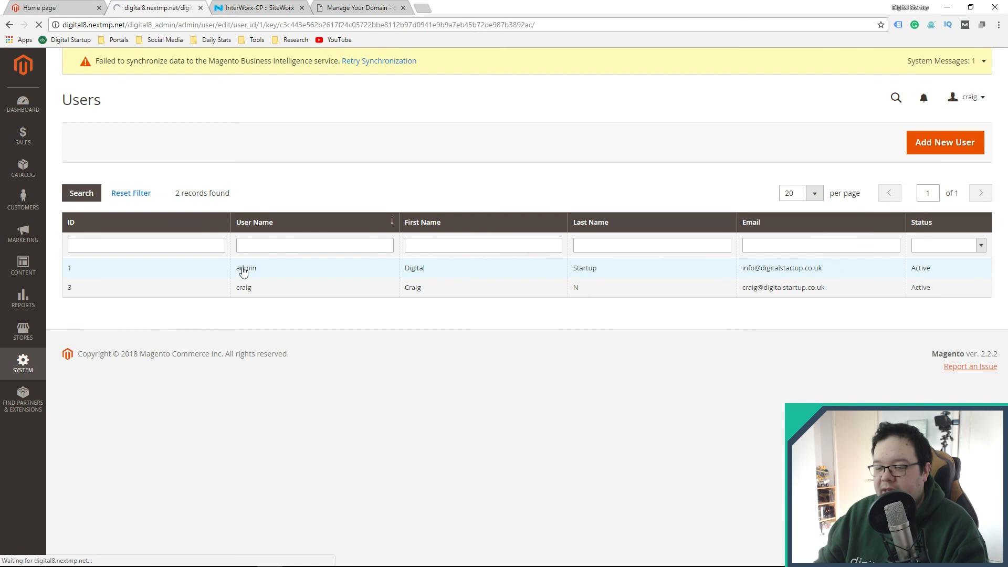
{"action": "left_click", "coordinate": [245, 268]}
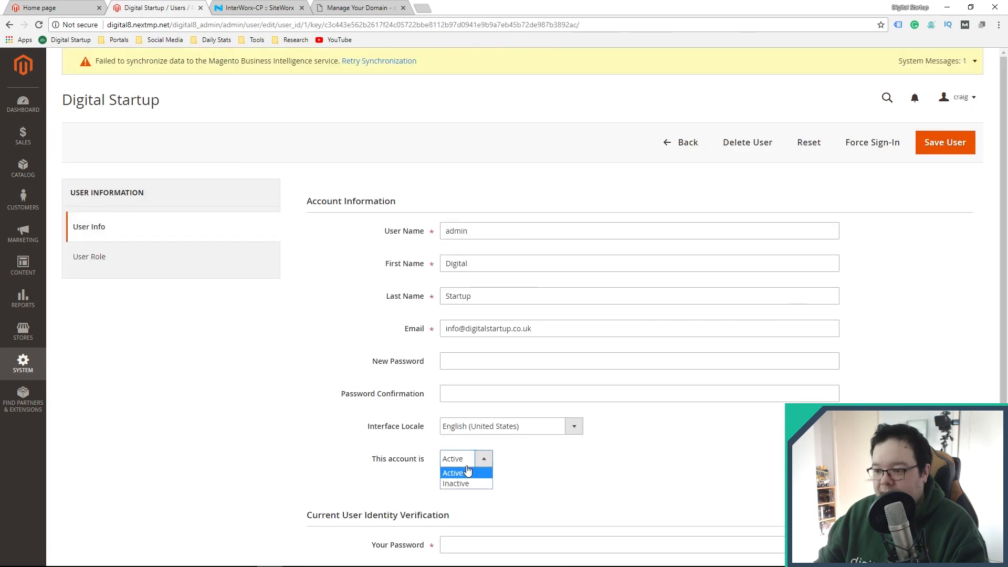
{"action": "left_click", "coordinate": [455, 482]}
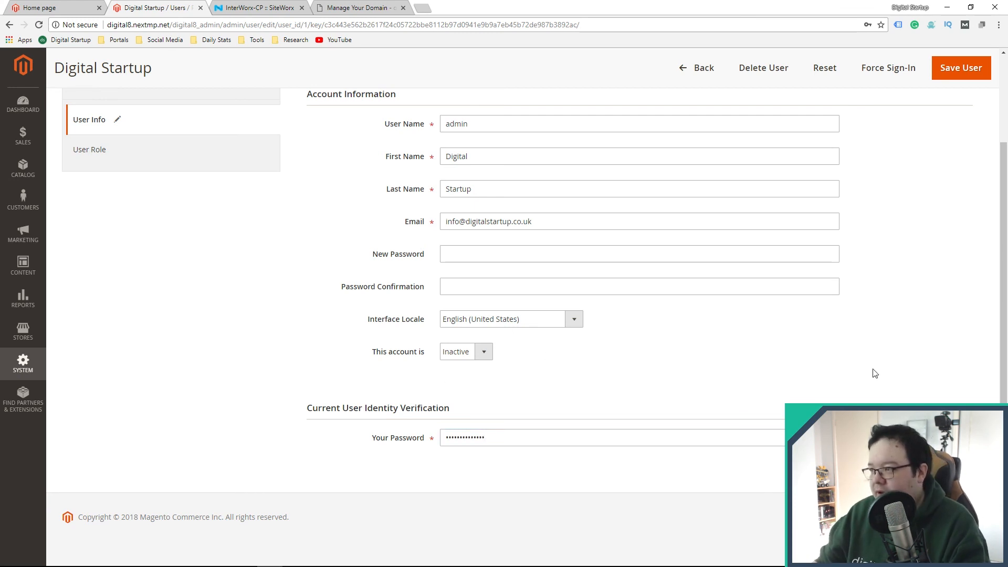
{"action": "left_click", "coordinate": [960, 67]}
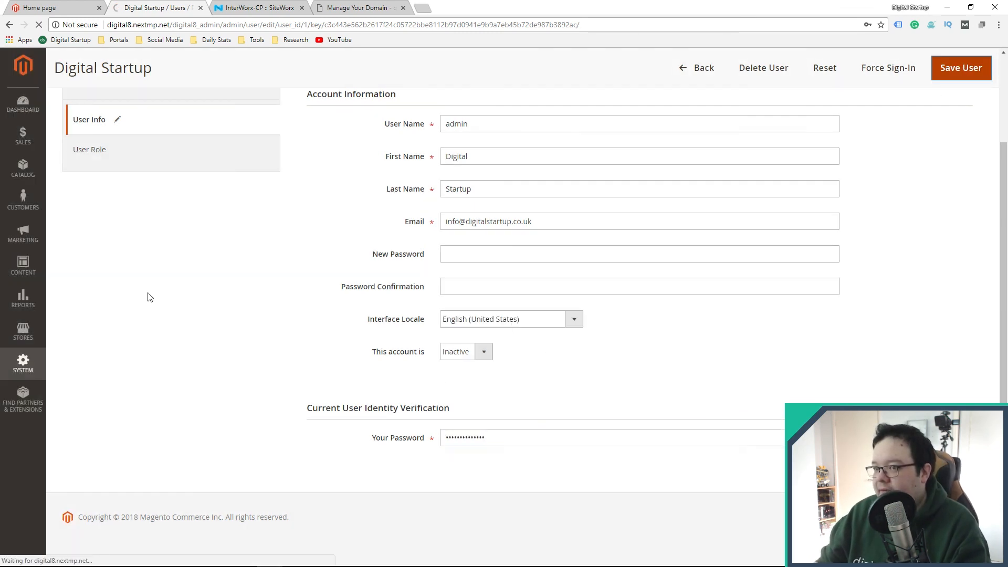
{"action": "left_click", "coordinate": [960, 68]}
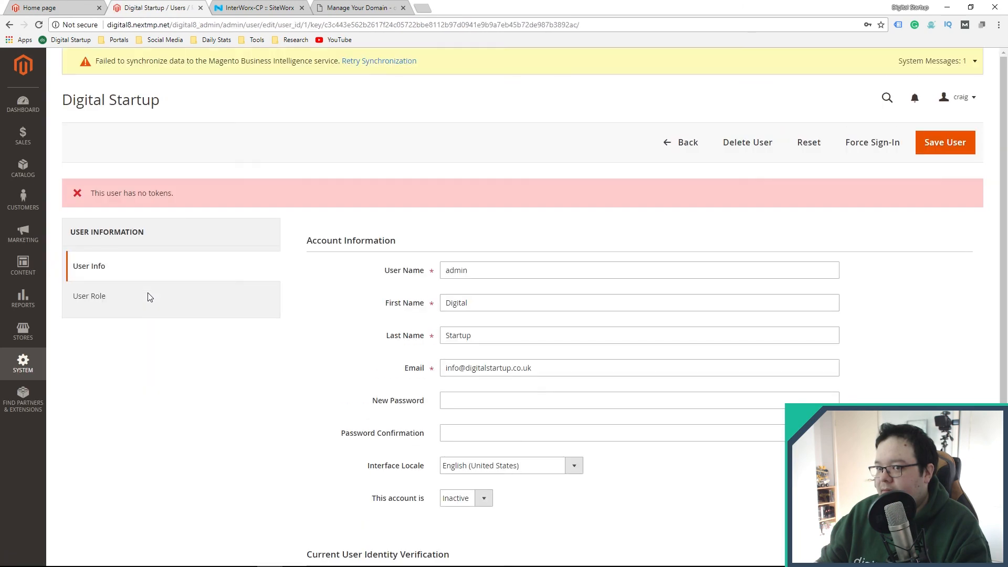
{"action": "mouse_move", "coordinate": [378, 286]}
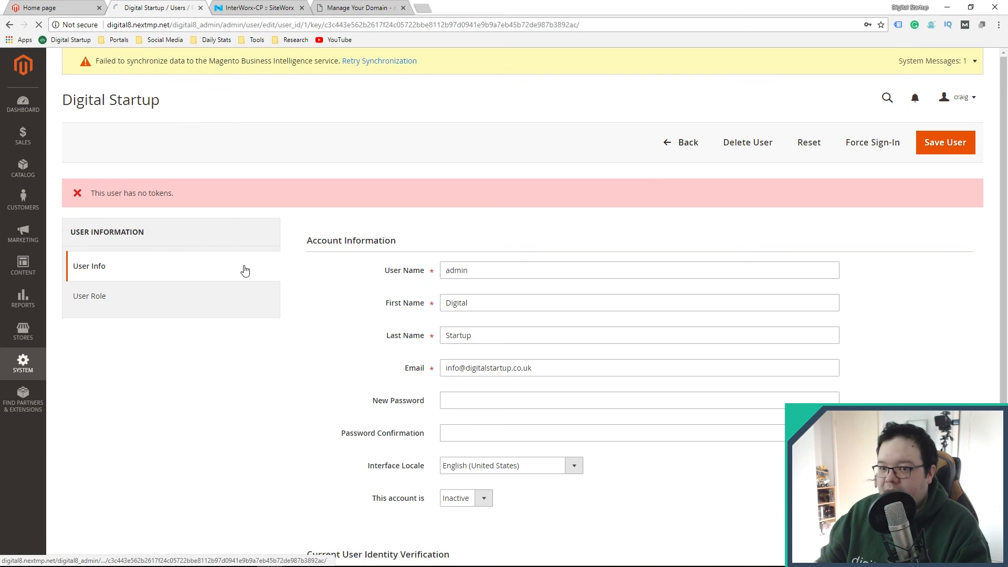
{"action": "left_click", "coordinate": [680, 142]}
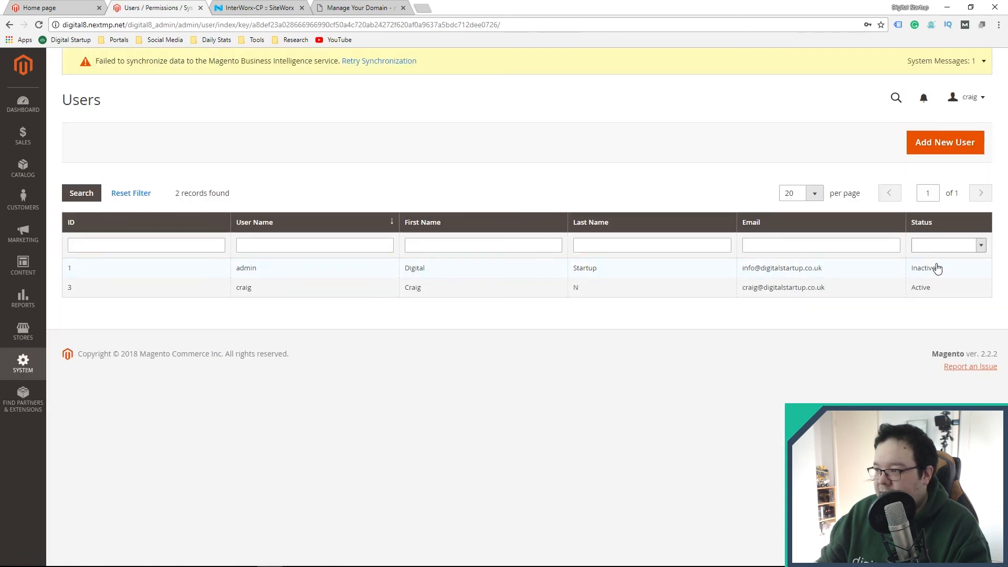